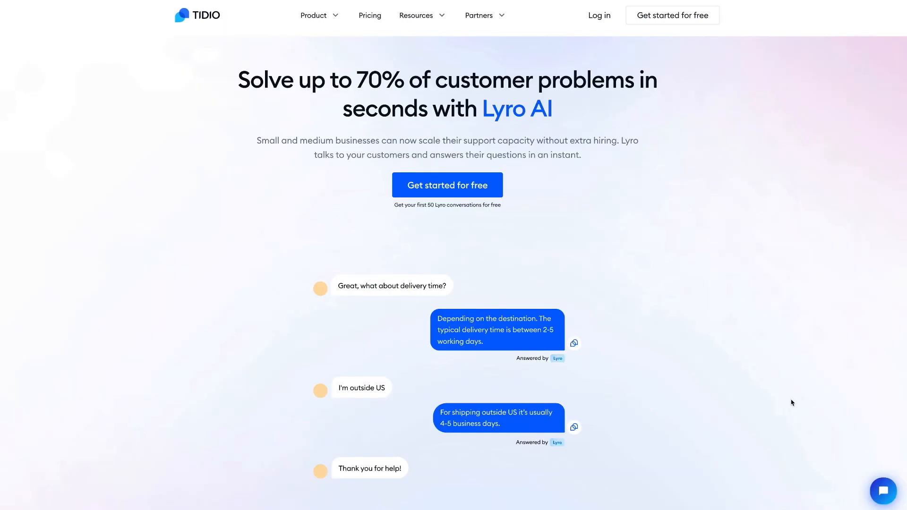
# Choose 'Get started for free' on the Tidio homepage to begin a free account
pyautogui.click(609, 244)
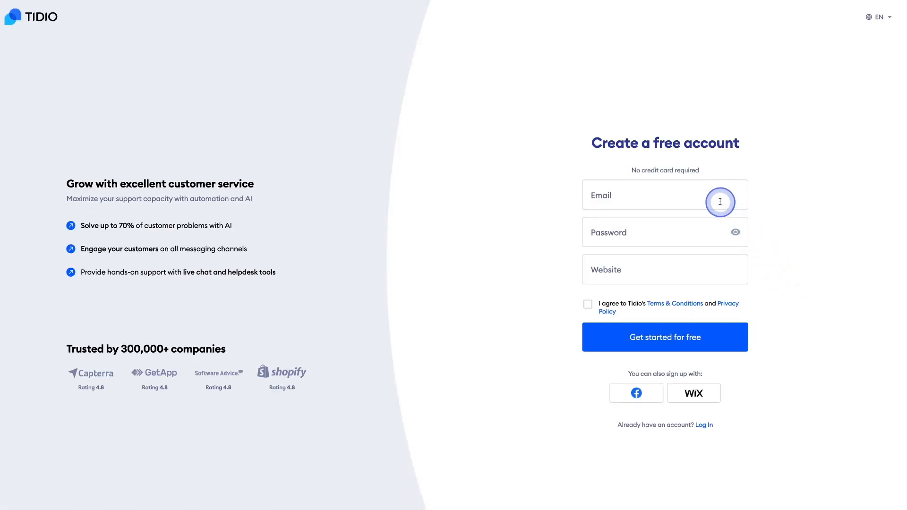
# Enter the account details with website estorekings.com, accept the terms, and submit the sign-up
pyautogui.click(664, 195)
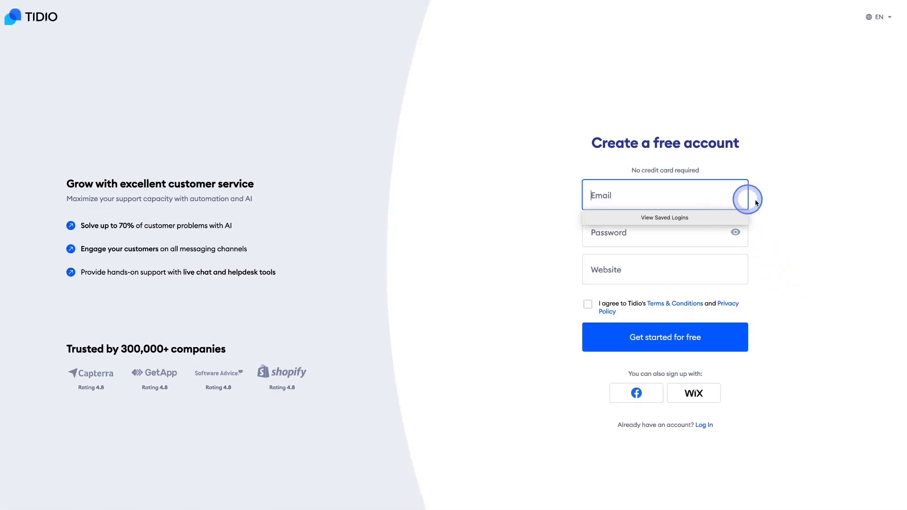
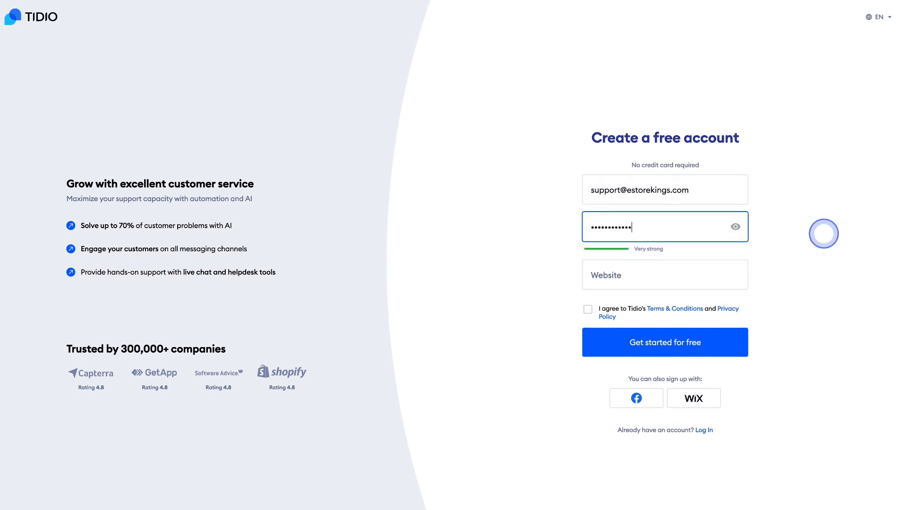
pyautogui.write('es')
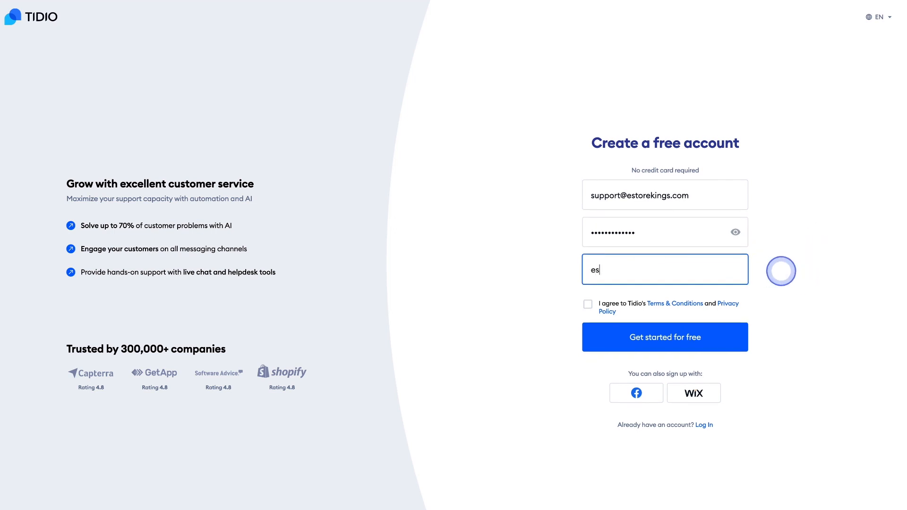
pyautogui.write('storekings.com')
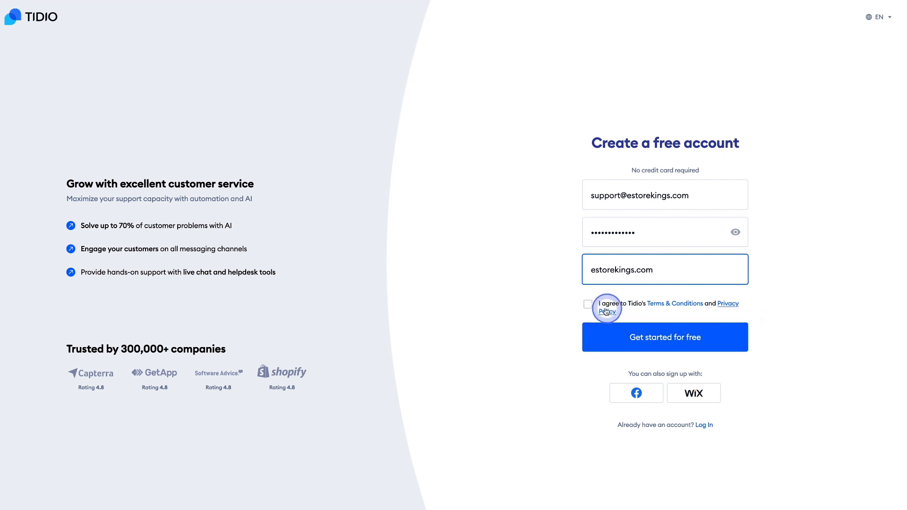
pyautogui.click(589, 305)
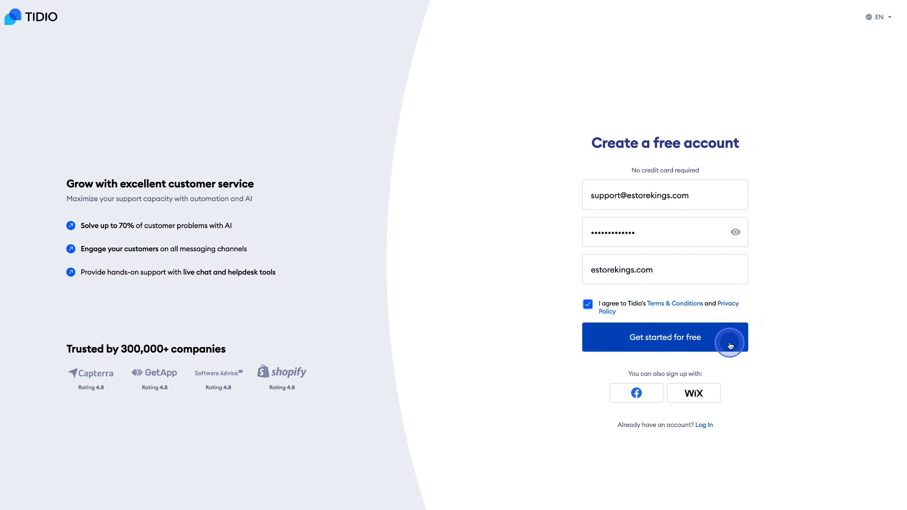
pyautogui.click(665, 337)
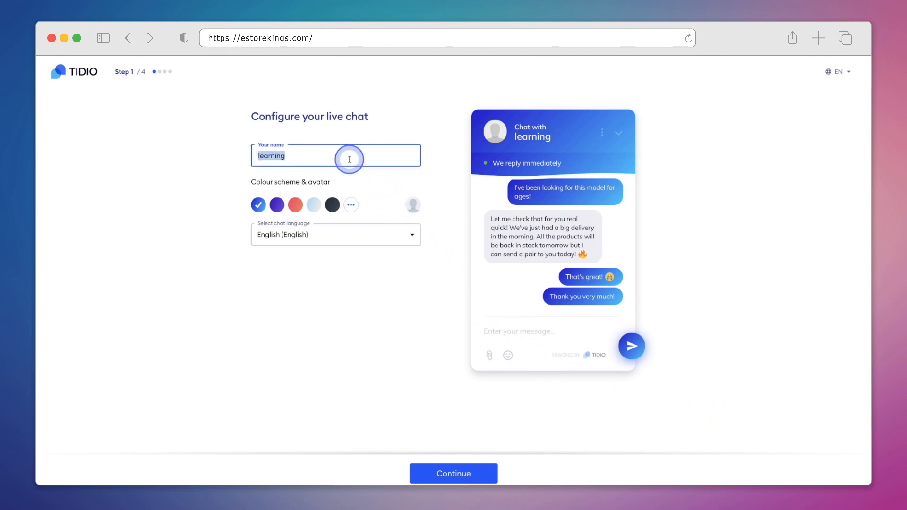
# Name the live chat 'eStoreKings' and apply the dark colour scheme after trying the light one
pyautogui.write('e')
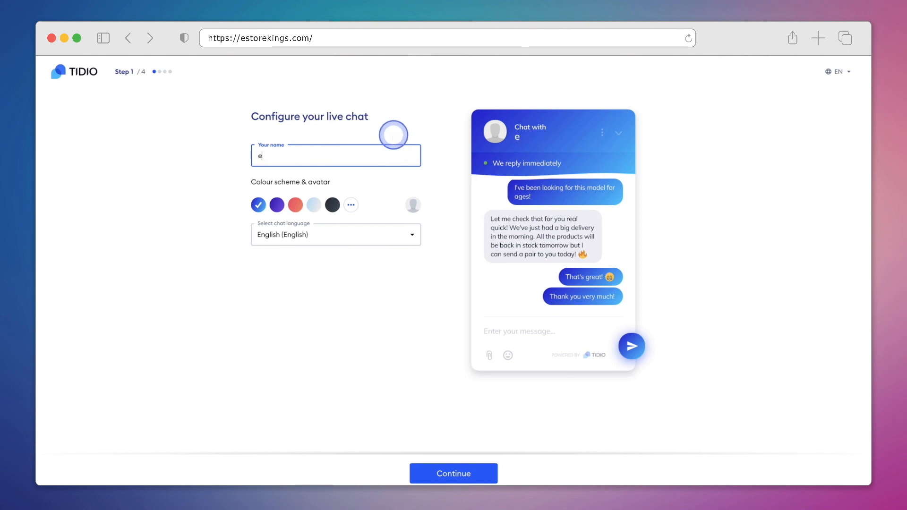
pyautogui.write('StoreK')
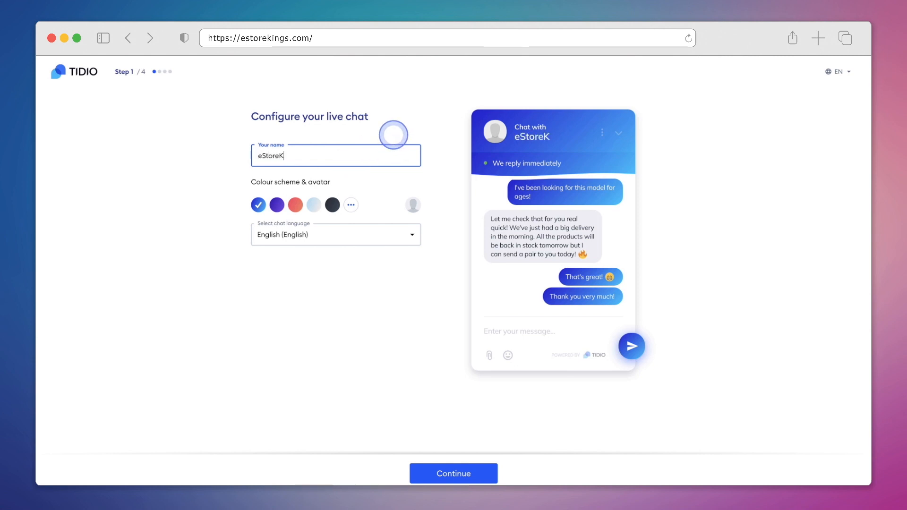
pyautogui.write('ings')
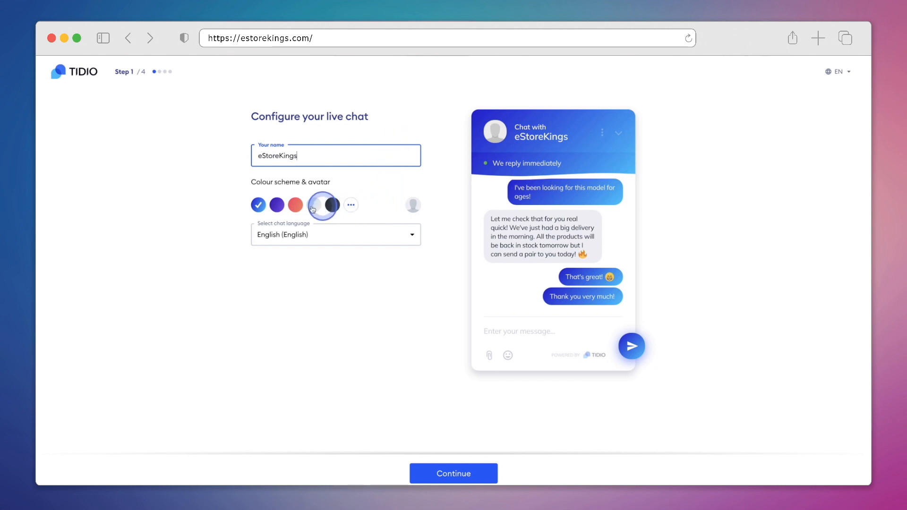
pyautogui.click(276, 205)
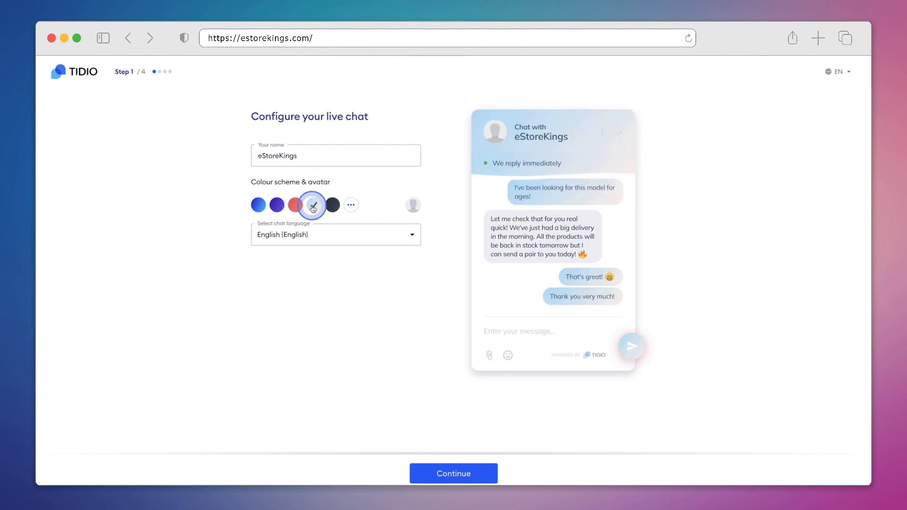
pyautogui.click(332, 205)
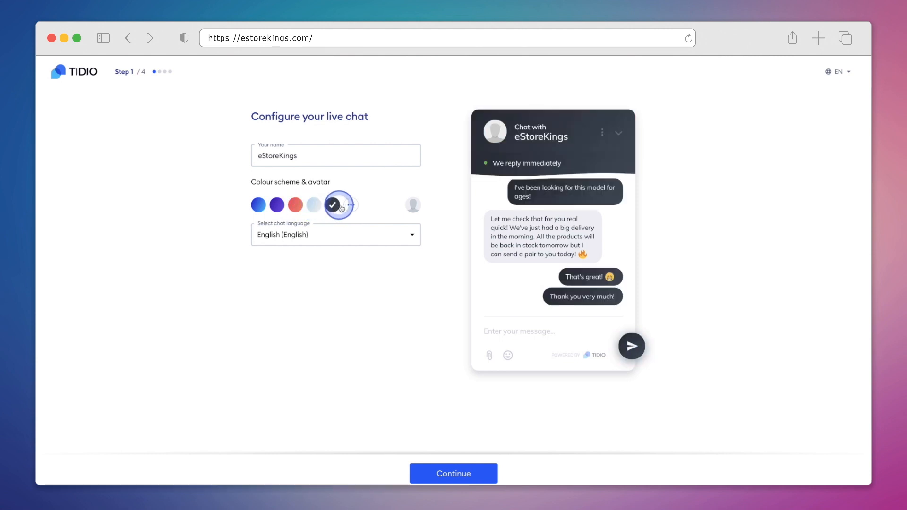
# Try a teal-green gradient, then give the widget a custom golden-tan colour
pyautogui.click(351, 205)
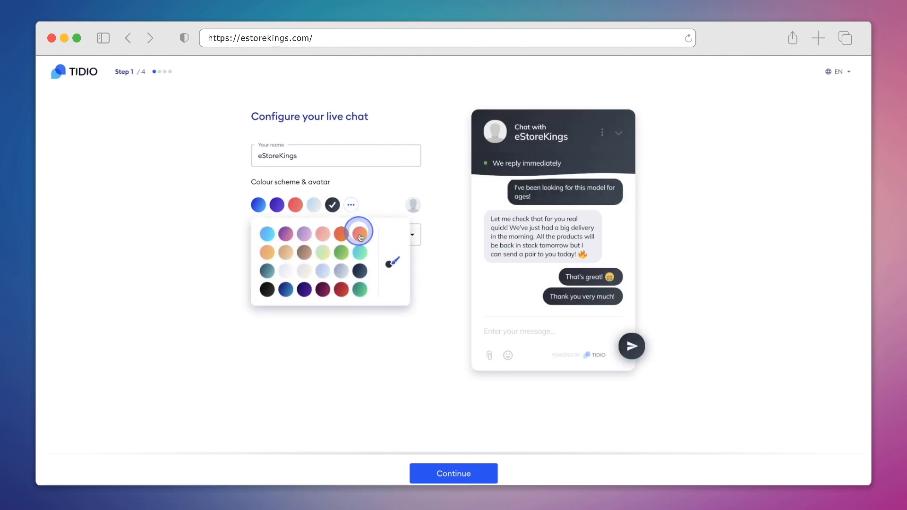
pyautogui.click(341, 252)
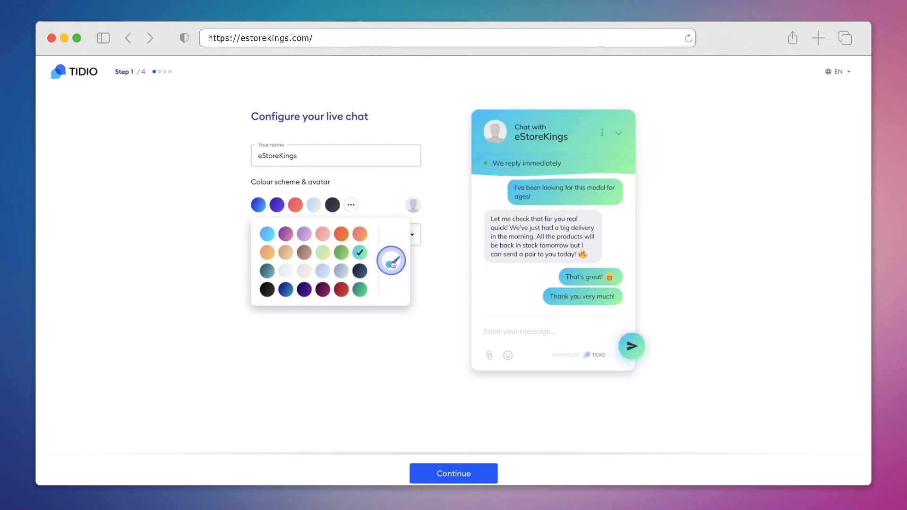
pyautogui.click(351, 204)
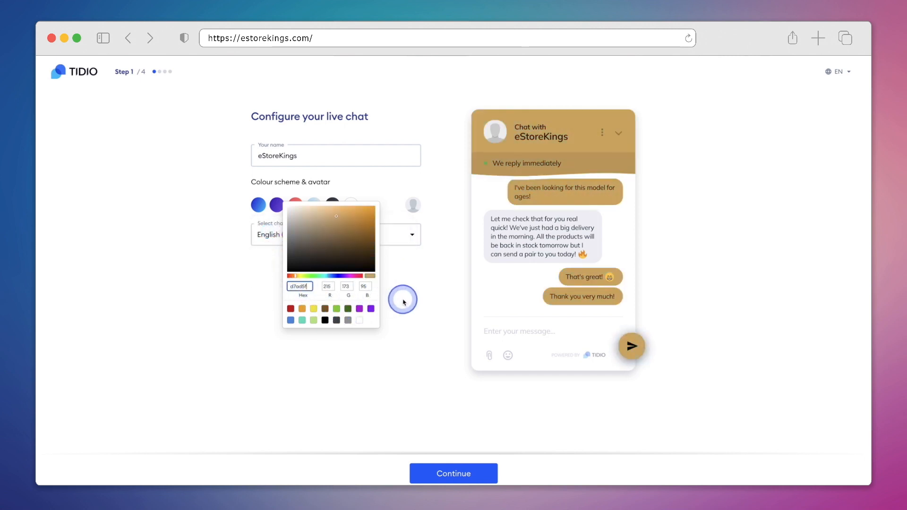
pyautogui.click(403, 300)
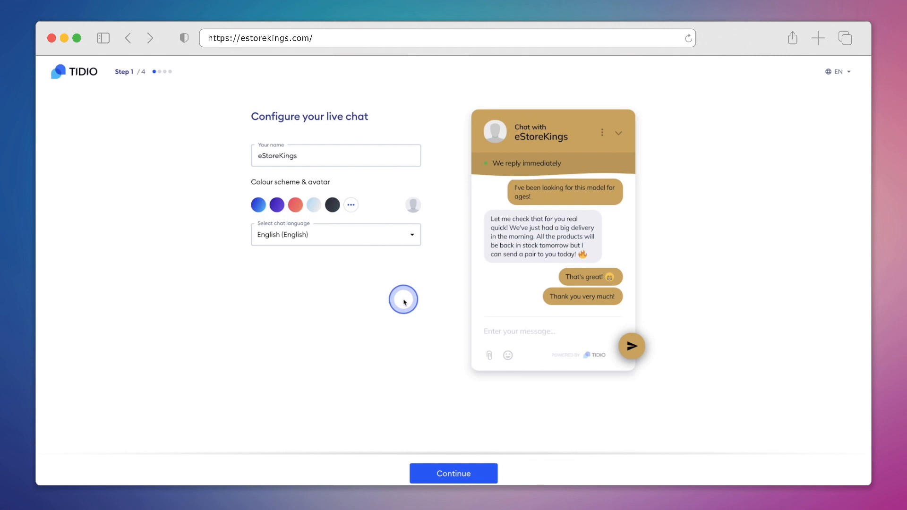
pyautogui.moveTo(413, 205)
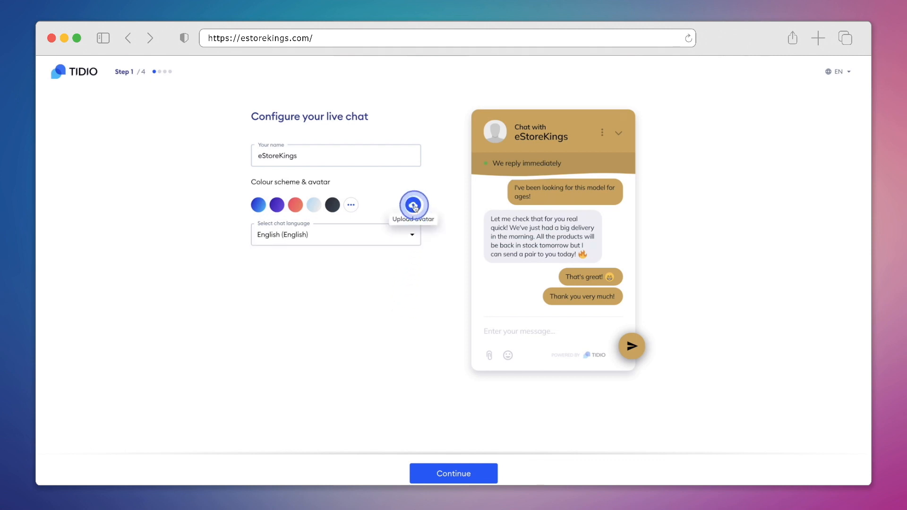
# Upload the eStoreKings 'e' logo as the chat avatar and keep English as chat language
pyautogui.click(413, 206)
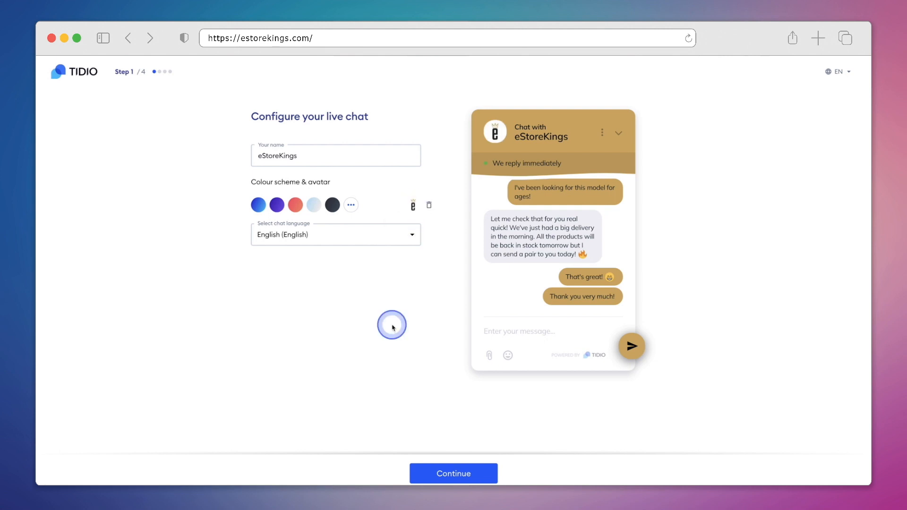
pyautogui.moveTo(401, 325)
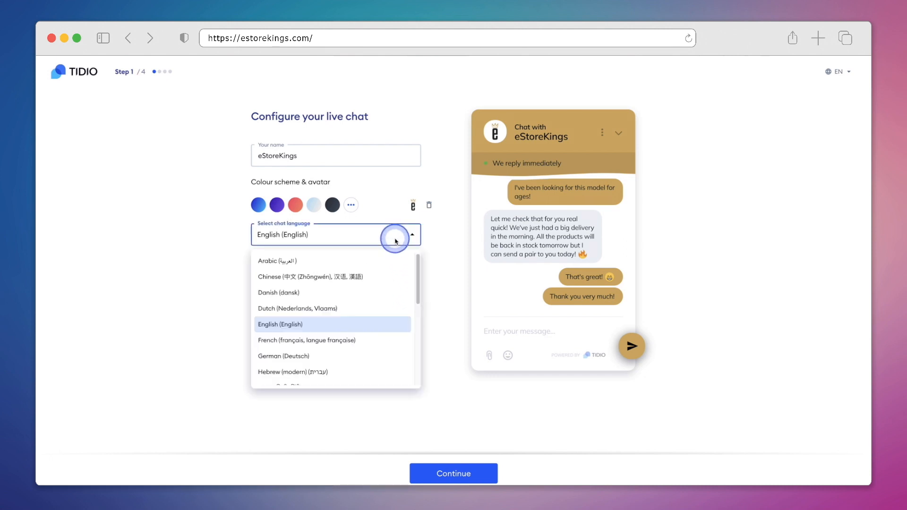
pyautogui.scroll(-3)
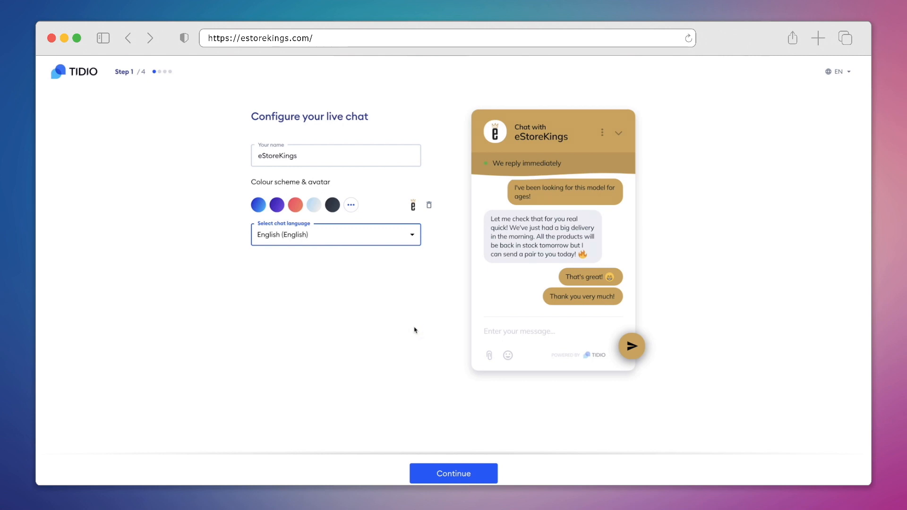
pyautogui.click(454, 473)
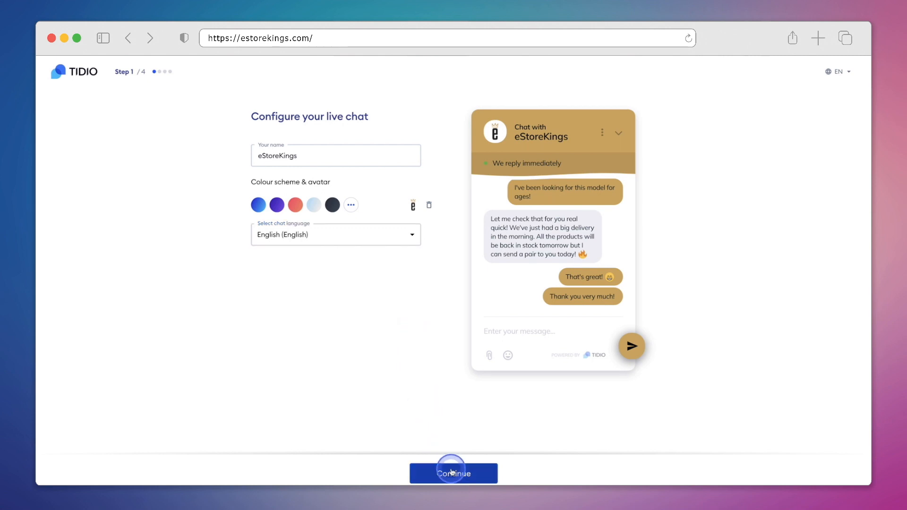
# Add 'automate conversations' to the personalization answers, fill remaining fields, and continue to chatbot setup
pyautogui.click(453, 474)
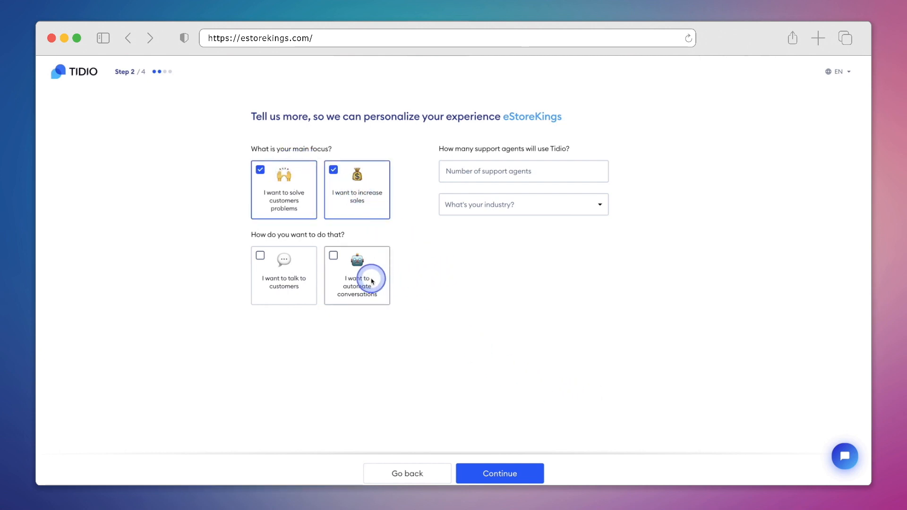
pyautogui.click(357, 275)
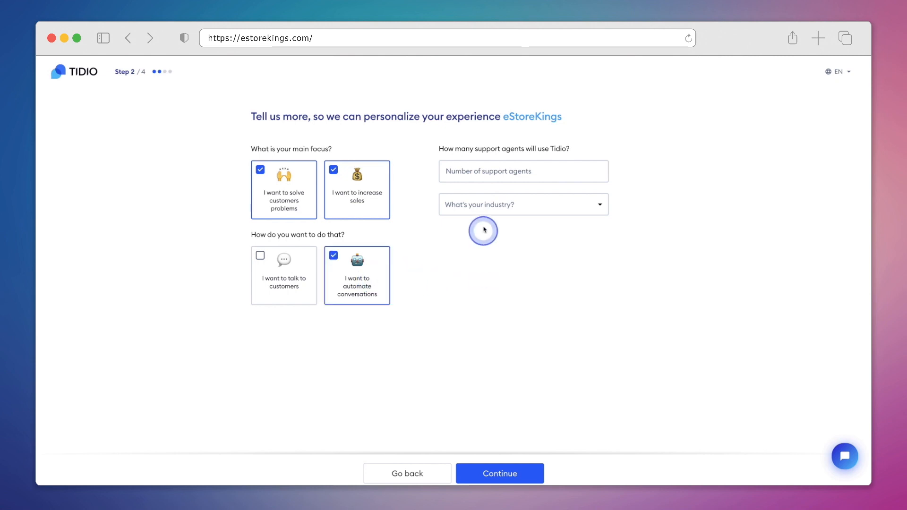
pyautogui.click(522, 171)
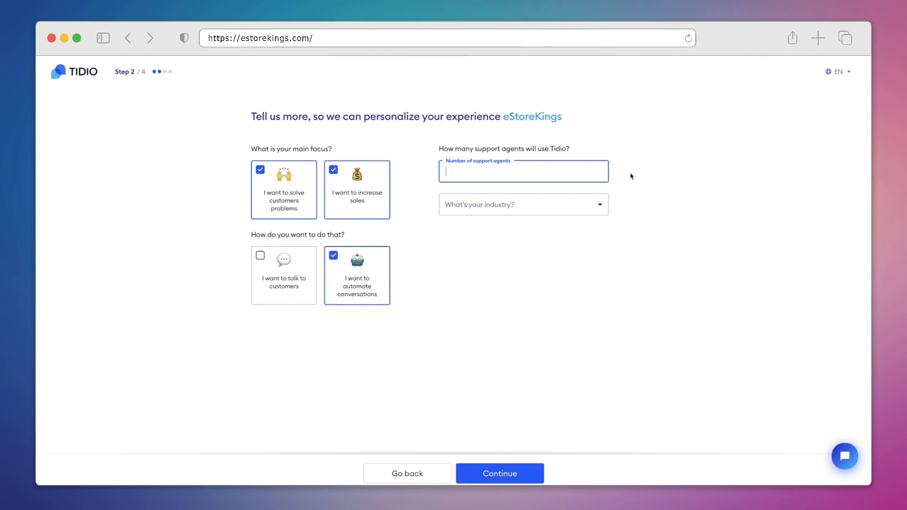
pyautogui.click(500, 474)
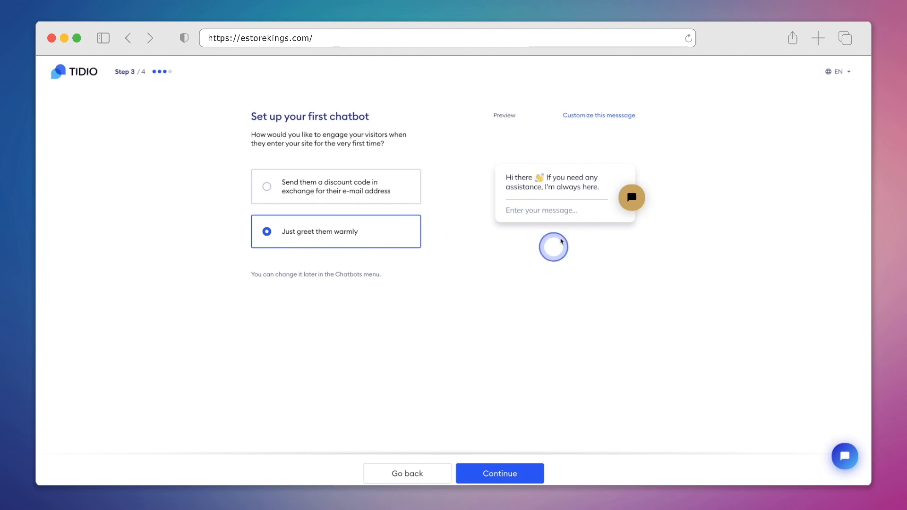
# Change the greeting to 'If you need any assistance, simply let us know!' and continue
pyautogui.click(599, 115)
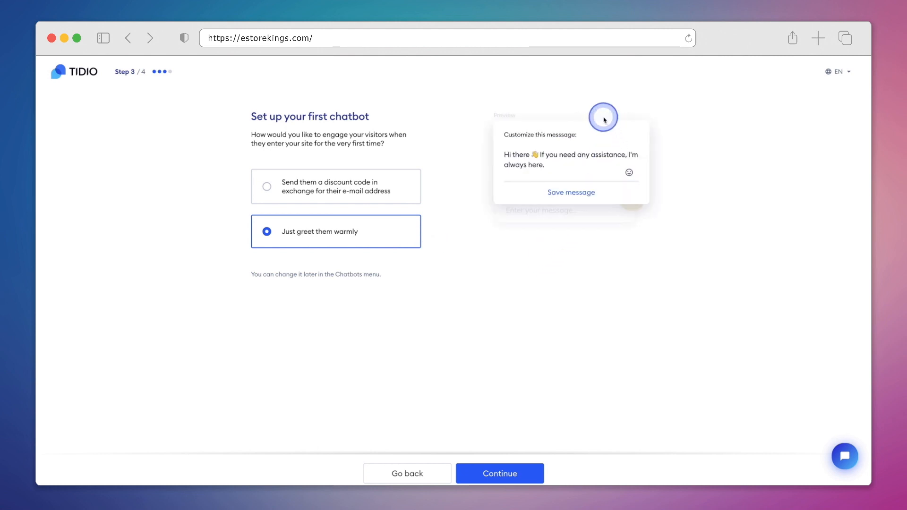
pyautogui.click(629, 159)
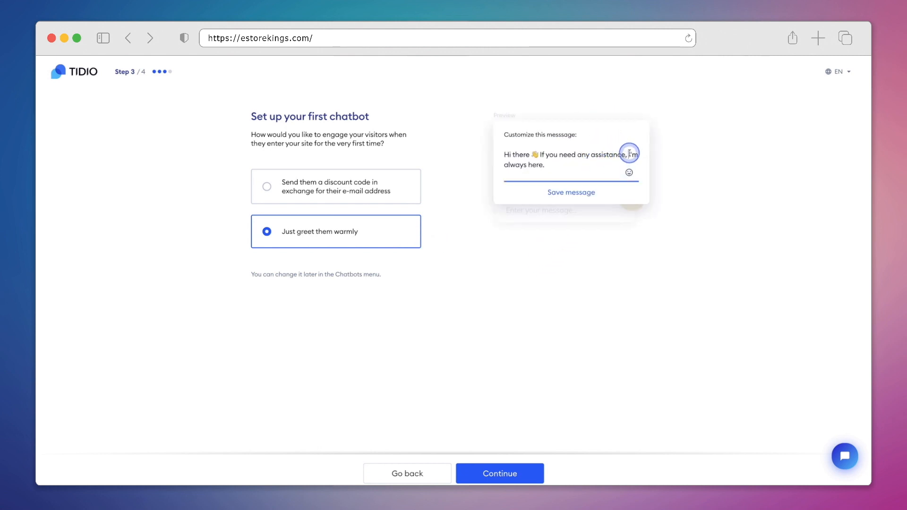
pyautogui.write('simply let us know!')
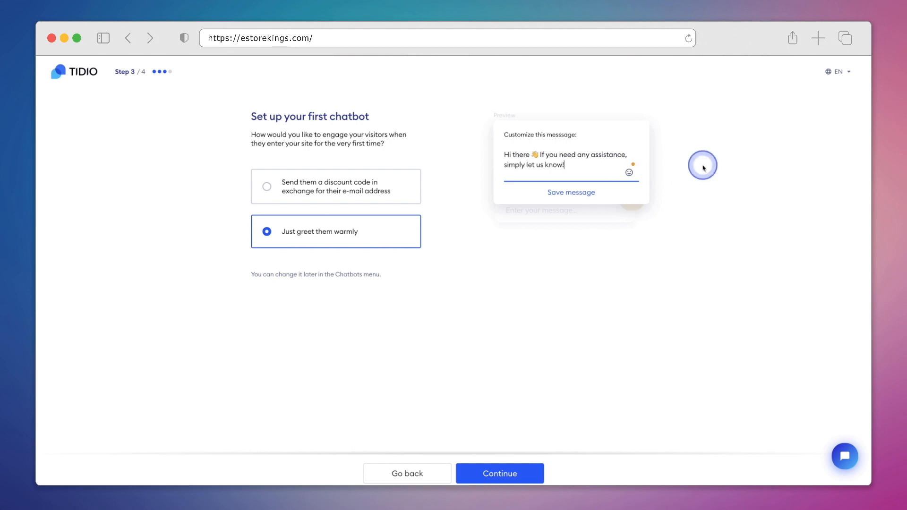
pyautogui.click(571, 192)
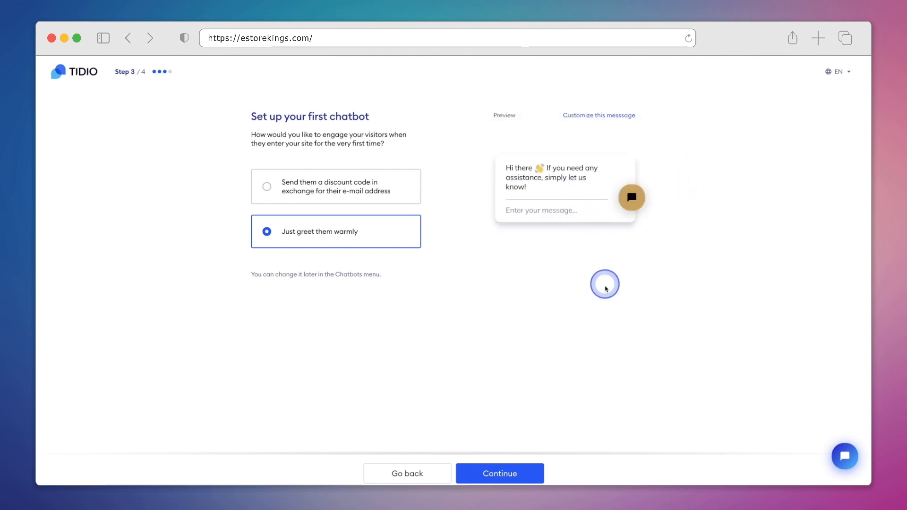
pyautogui.moveTo(546, 459)
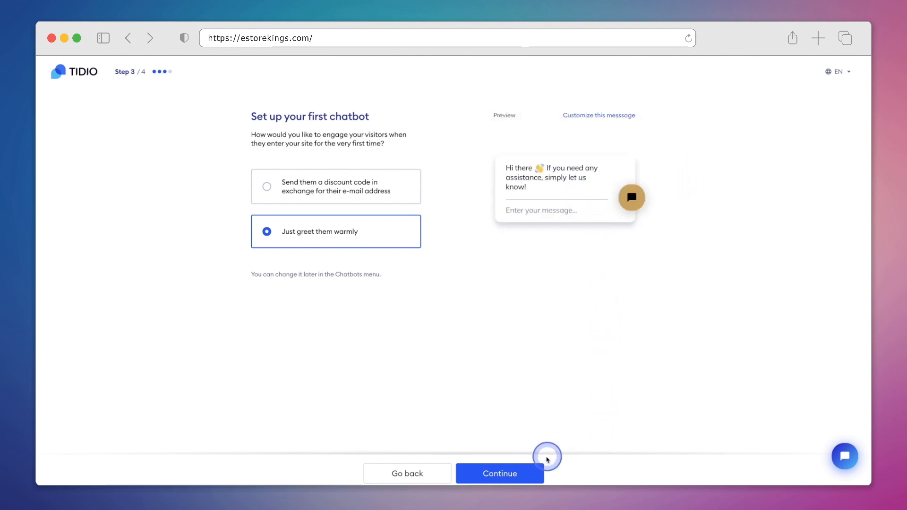
pyautogui.click(499, 473)
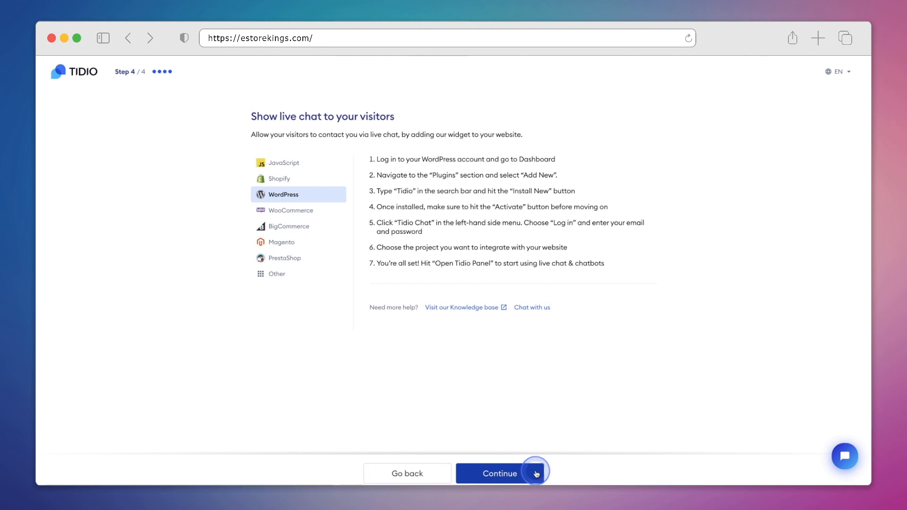
# Select Shopify as the platform and connect the store 'estorekings' to Tidio
pyautogui.click(499, 474)
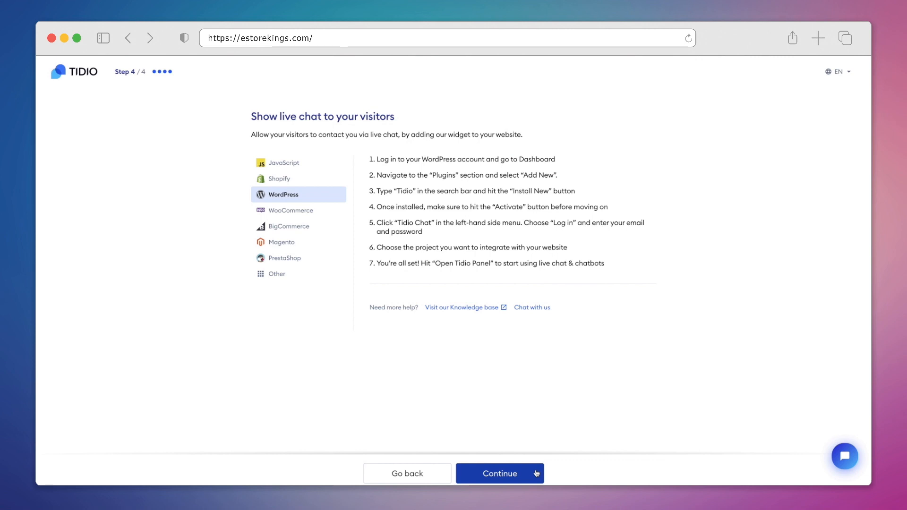
pyautogui.moveTo(346, 242)
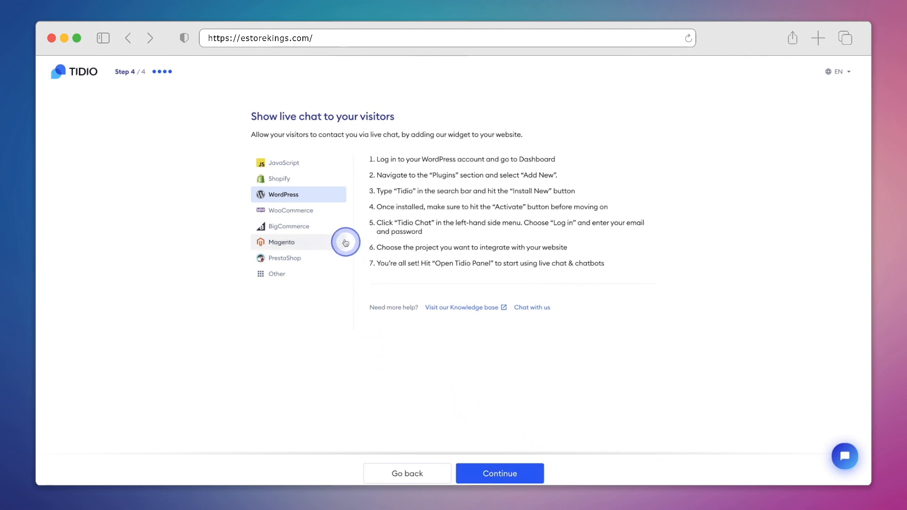
pyautogui.click(279, 178)
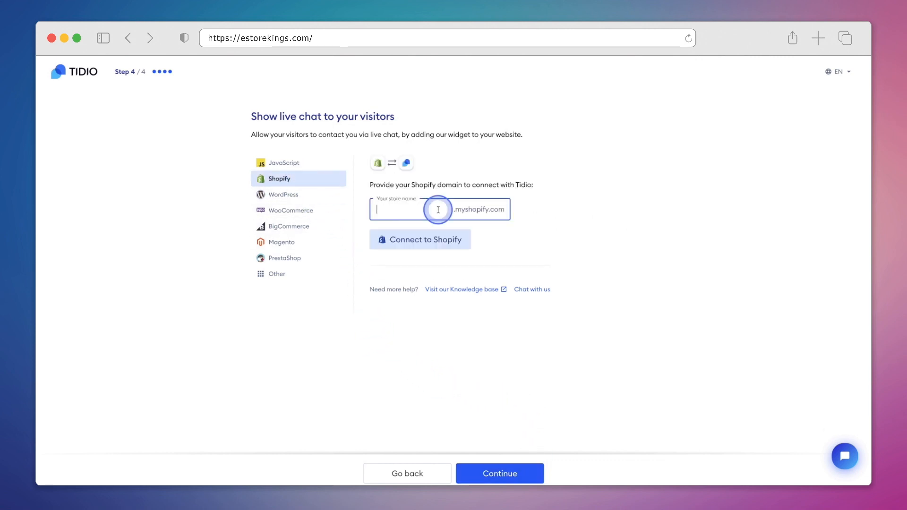
pyautogui.write('estorekings')
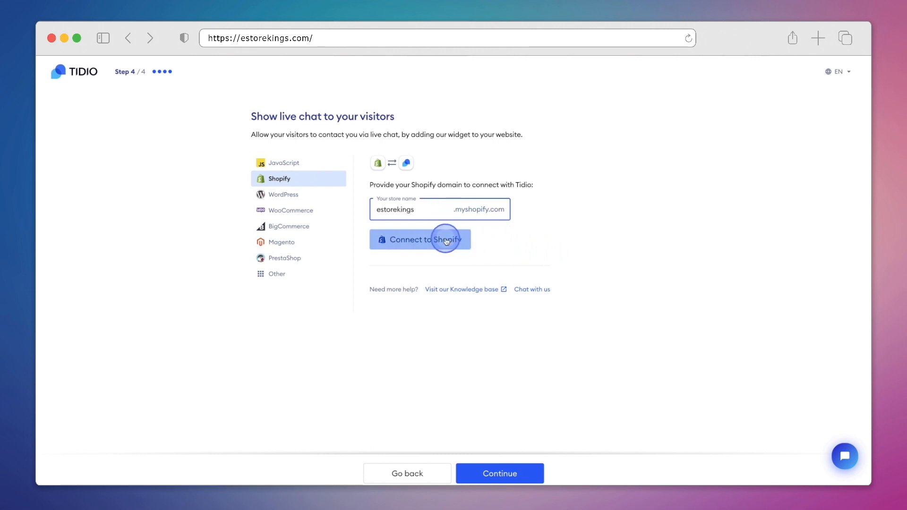
pyautogui.click(421, 240)
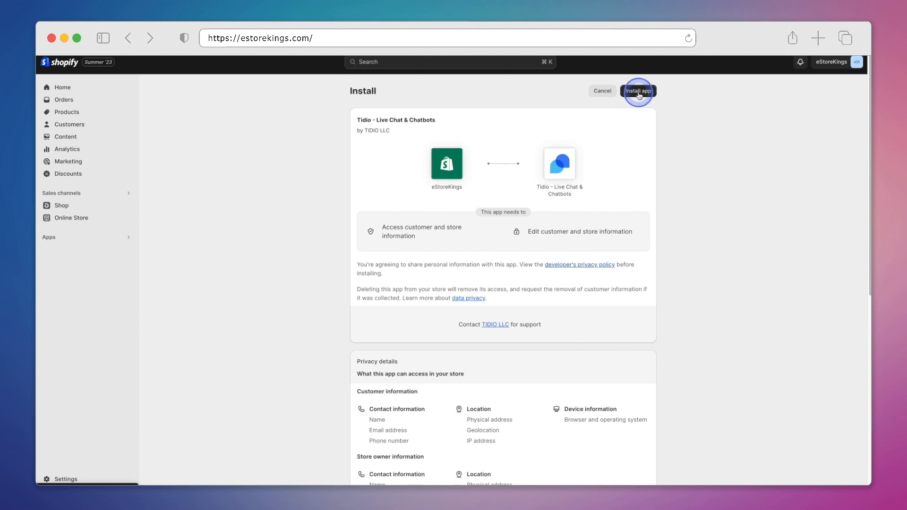
# Confirm Install app on Shopify's install page for Tidio - Live Chat & Chatbots
pyautogui.click(639, 91)
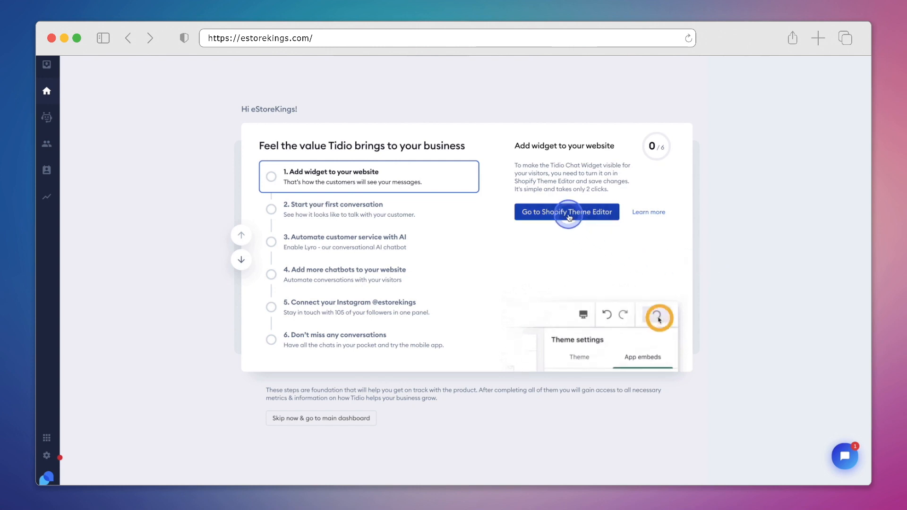
# Jump from the 'Add widget to your website' checklist item to the Shopify Theme Editor
pyautogui.click(566, 212)
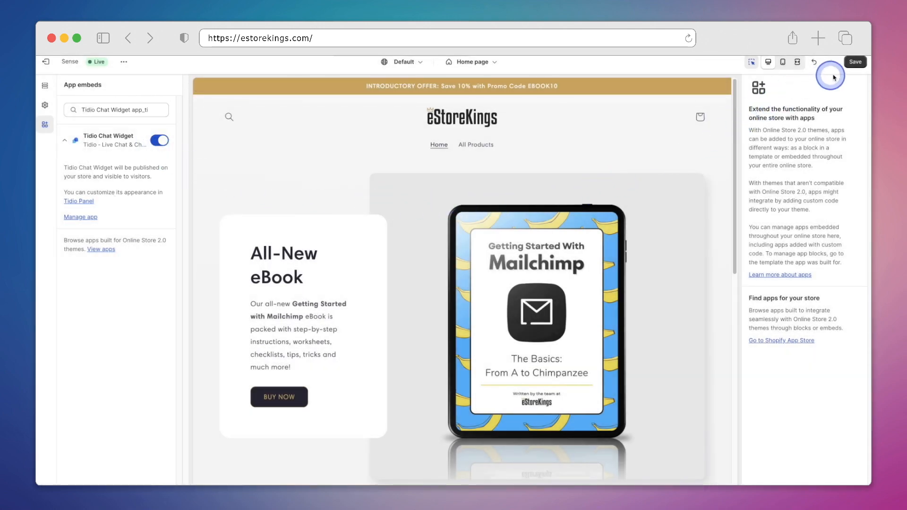
# Save the theme with Tidio Chat Widget on and test-chat 'Thank you. How many pages does your…'
pyautogui.click(856, 62)
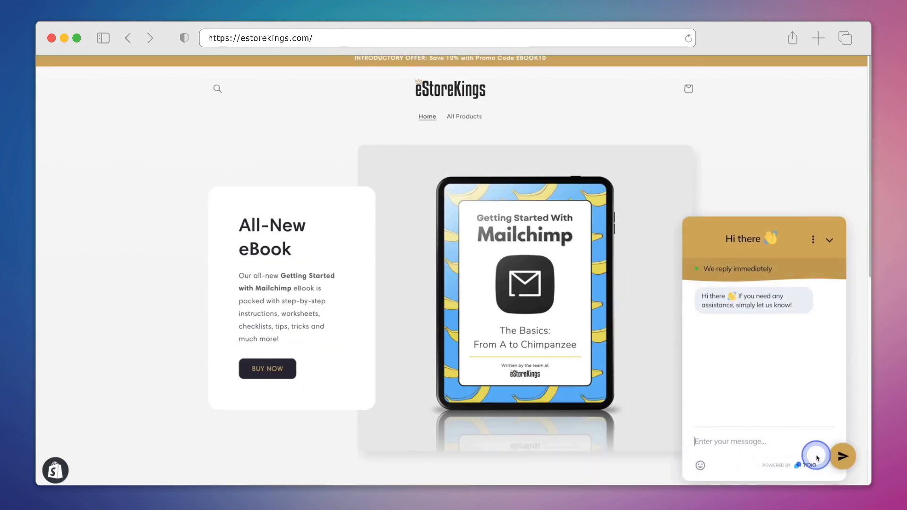
pyautogui.write('Thank you. How many pages does your')
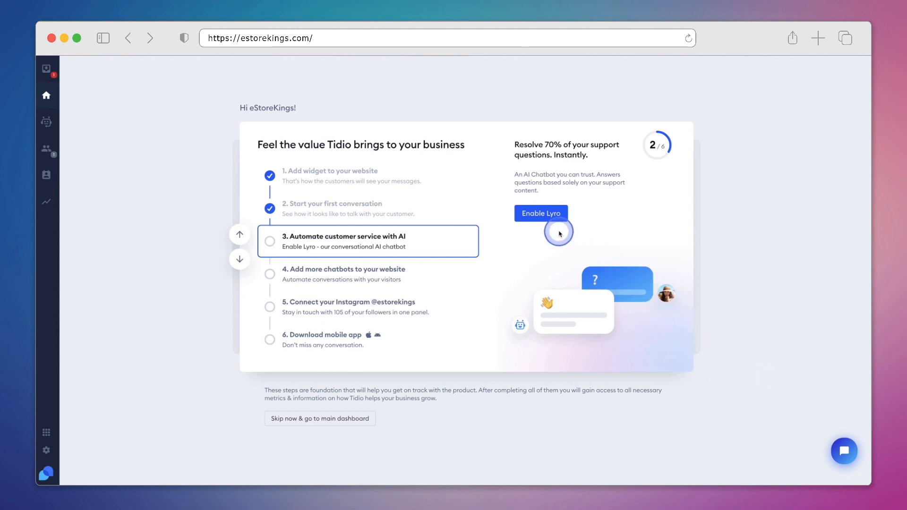
# Enable and set up Lyro, accept the AI restrictions, and import the store's FAQ page
pyautogui.click(540, 213)
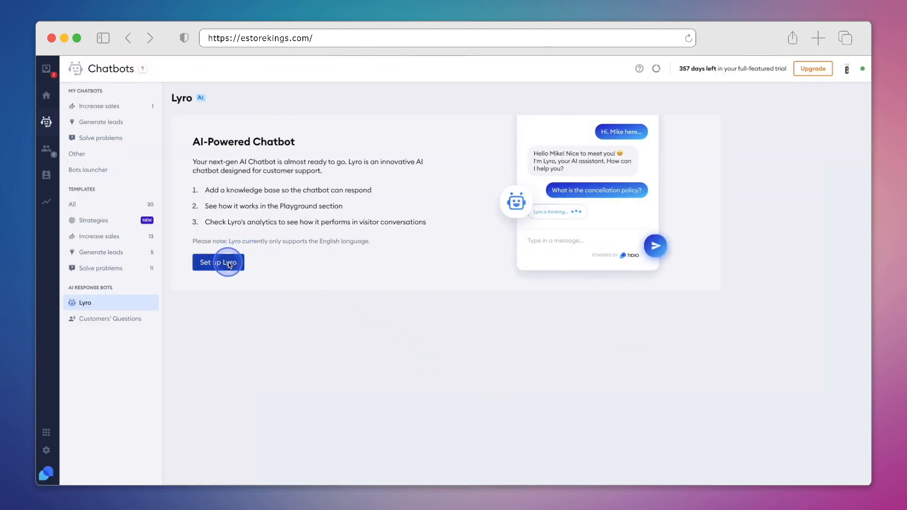
pyautogui.click(218, 263)
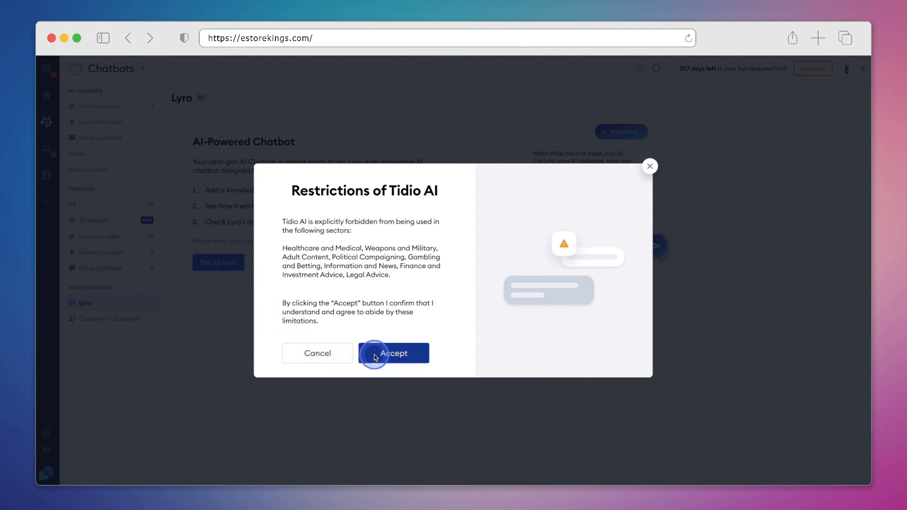
pyautogui.click(394, 353)
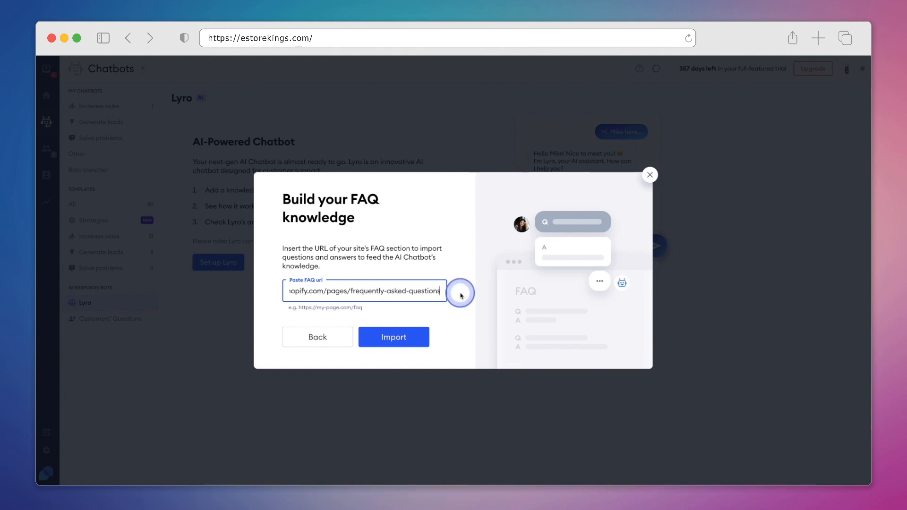
pyautogui.moveTo(443, 342)
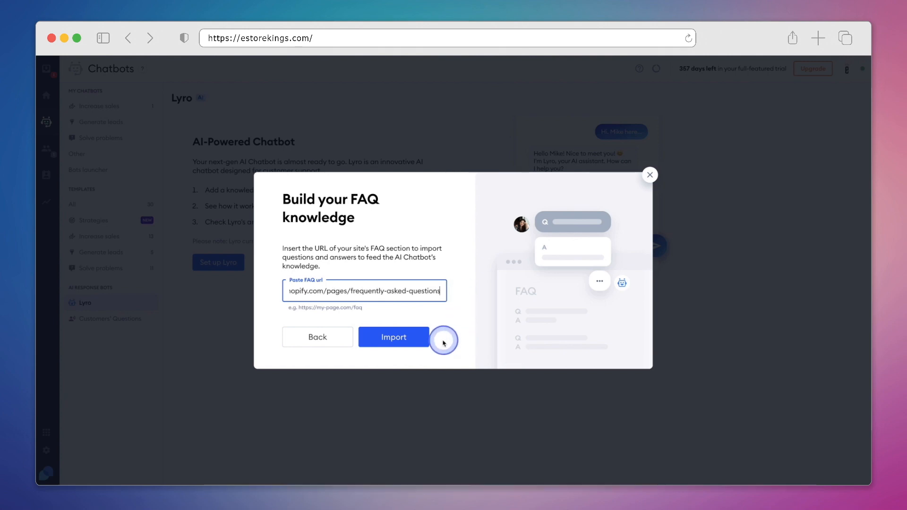
pyautogui.click(394, 337)
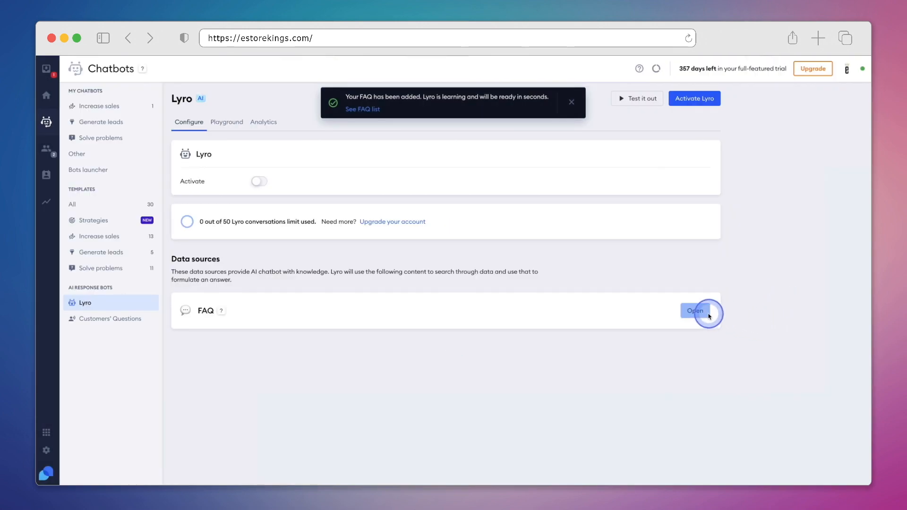
# Edit and save the answer to the imported FAQ 'How can I access my new file?'
pyautogui.click(695, 311)
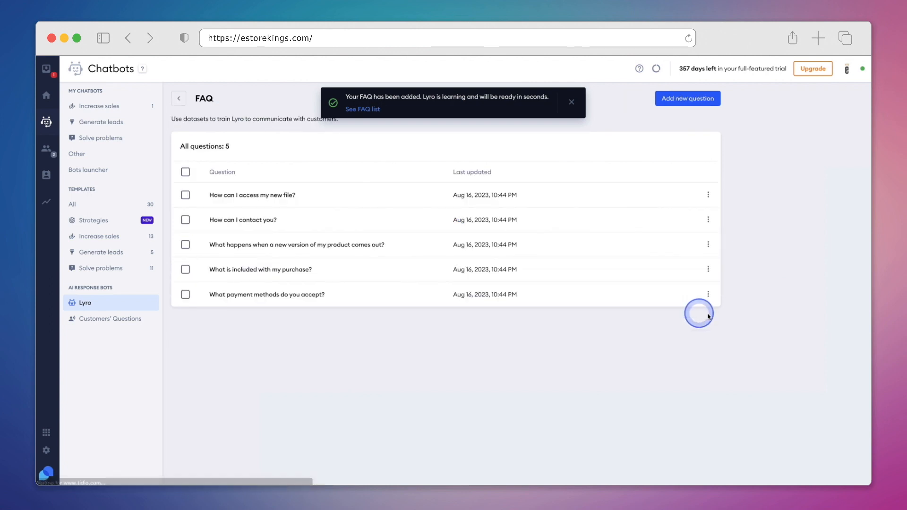
pyautogui.click(708, 195)
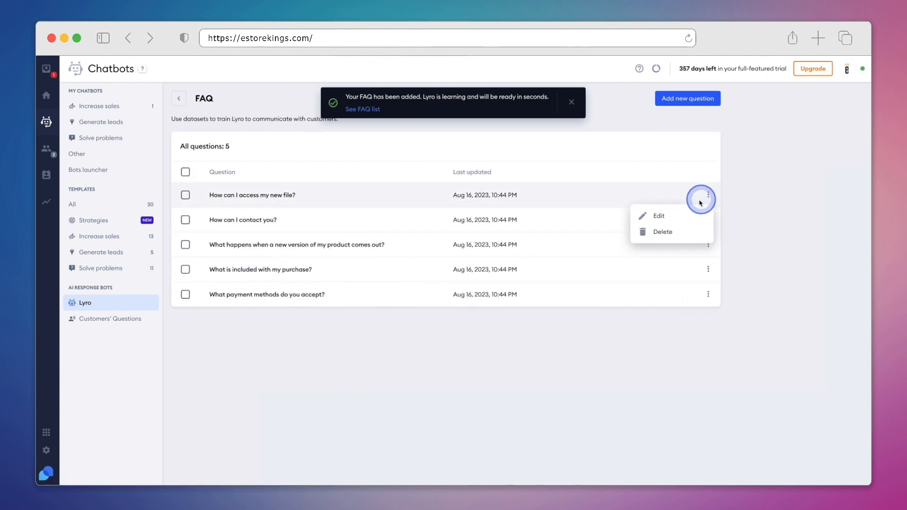
pyautogui.click(658, 216)
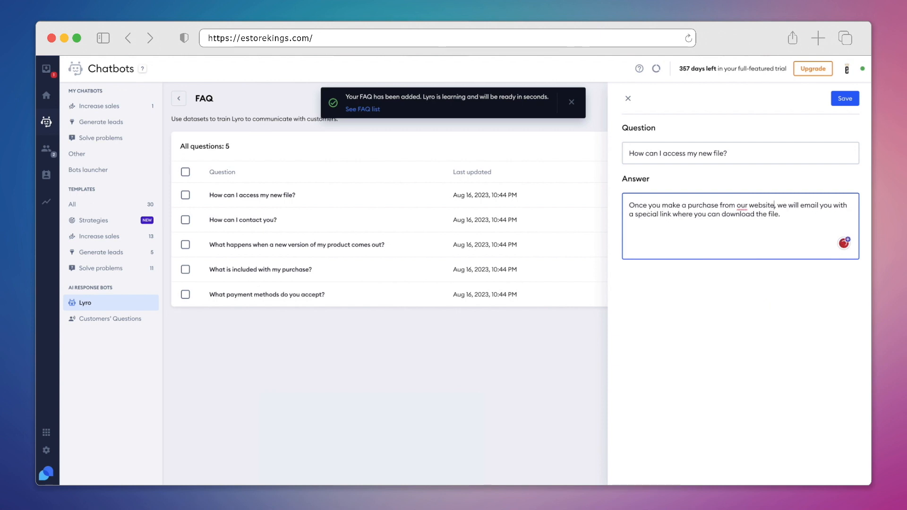
pyautogui.click(845, 98)
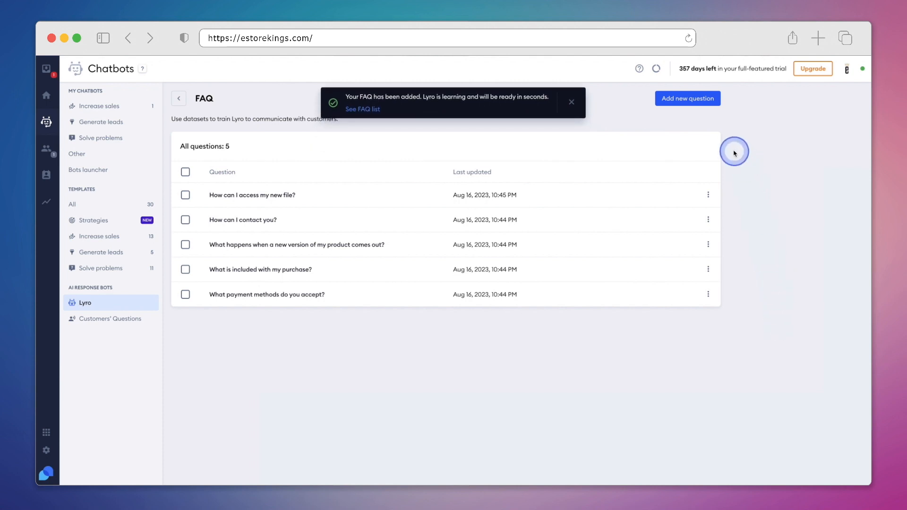
# Add and save FAQ 'How can I learn more?' pointing to YouTube and eStoreKings.com
pyautogui.click(688, 98)
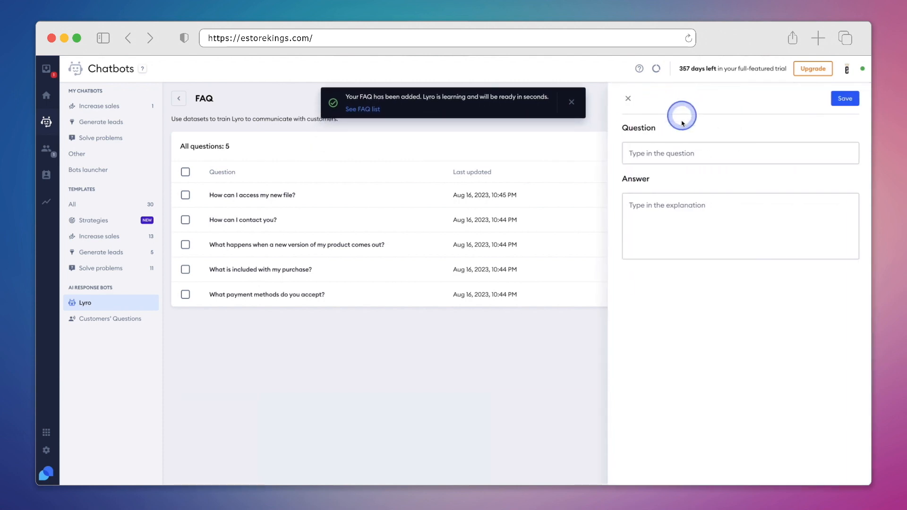
pyautogui.write('How c')
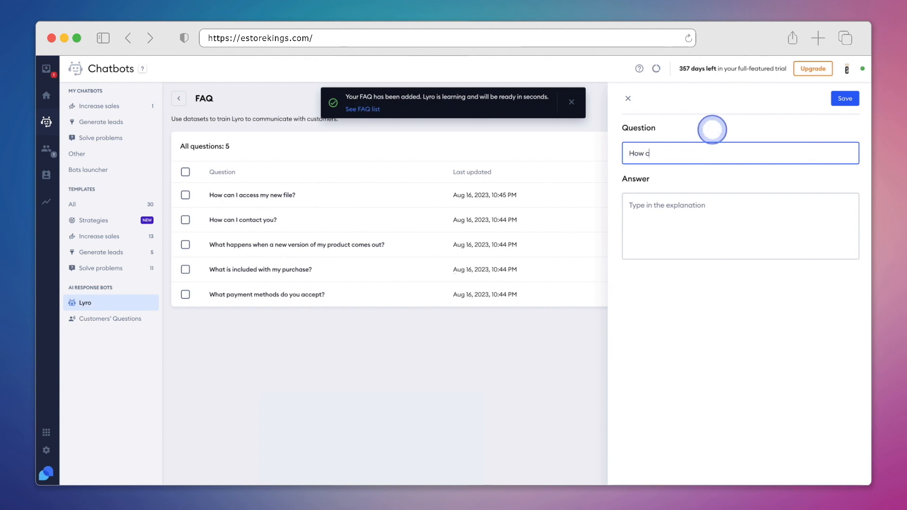
pyautogui.write("If you'd like to go")
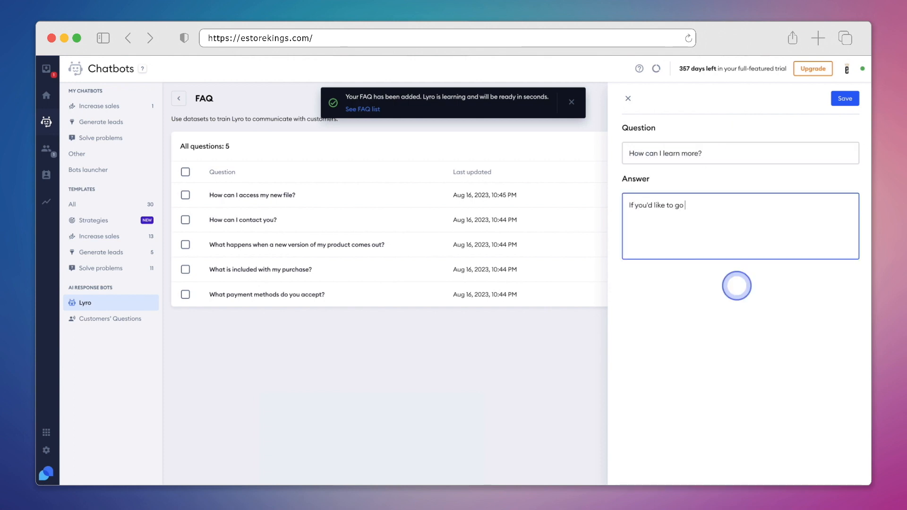
pyautogui.write('beyond reading one of our eBooks,')
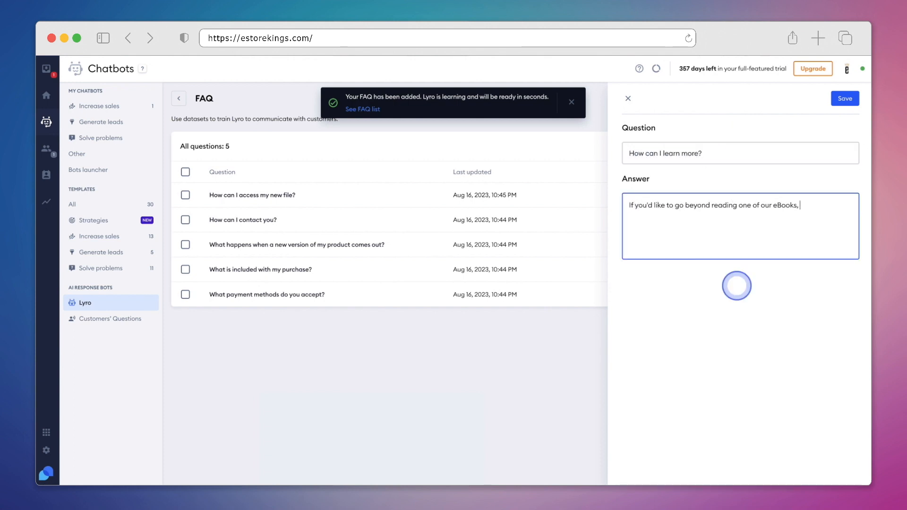
pyautogui.write('you can also check us out on YouTube or')
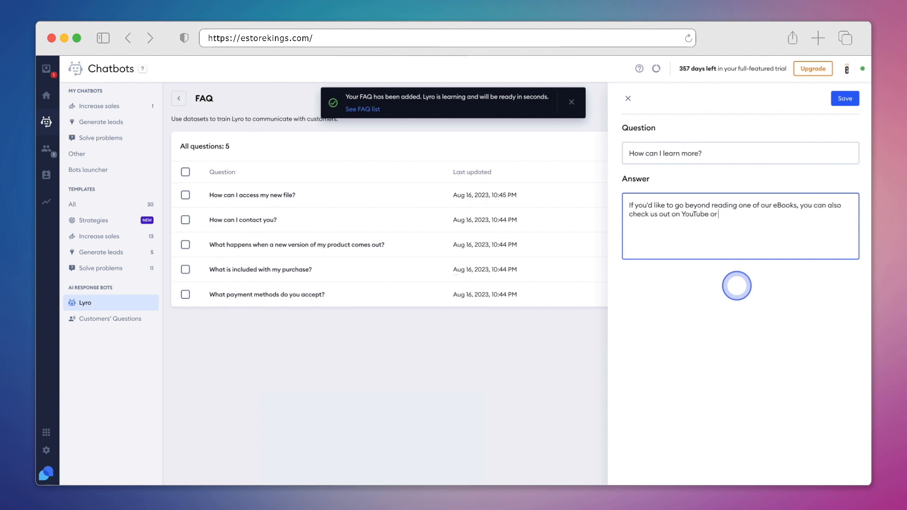
pyautogui.click(844, 99)
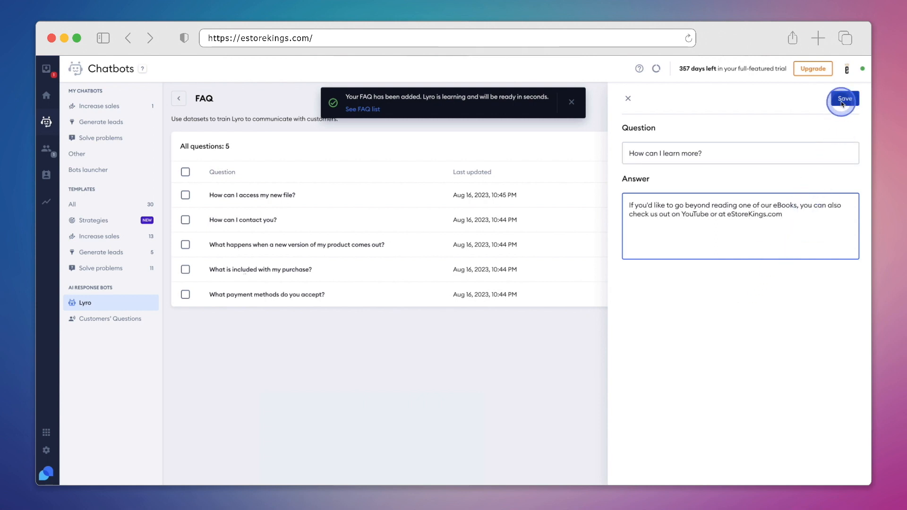
pyautogui.click(843, 98)
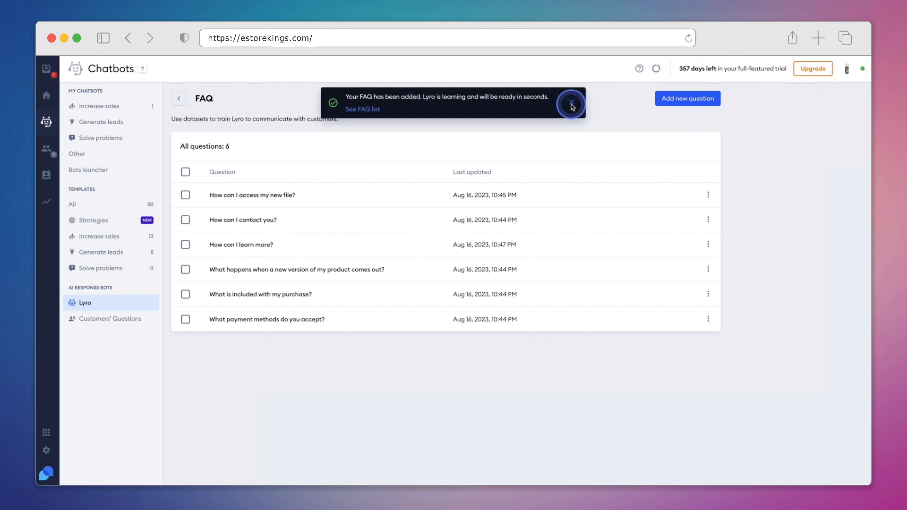
pyautogui.click(571, 106)
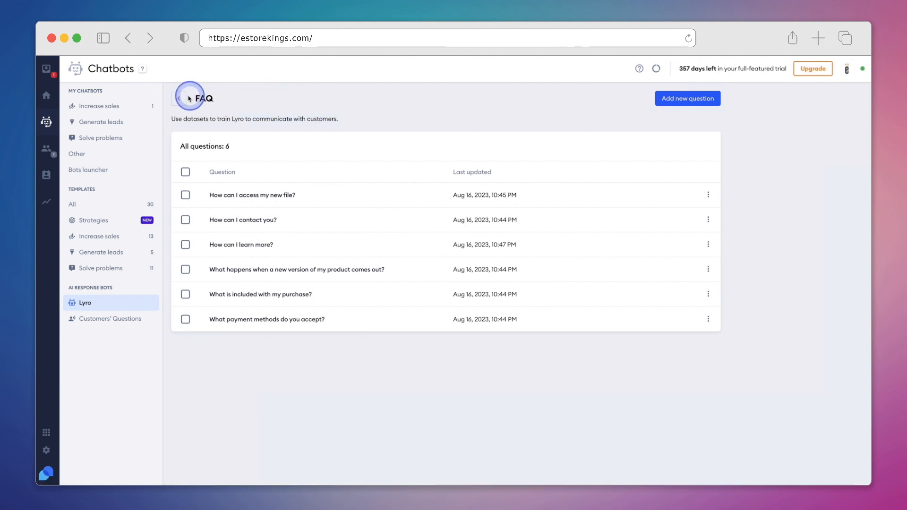
pyautogui.click(85, 302)
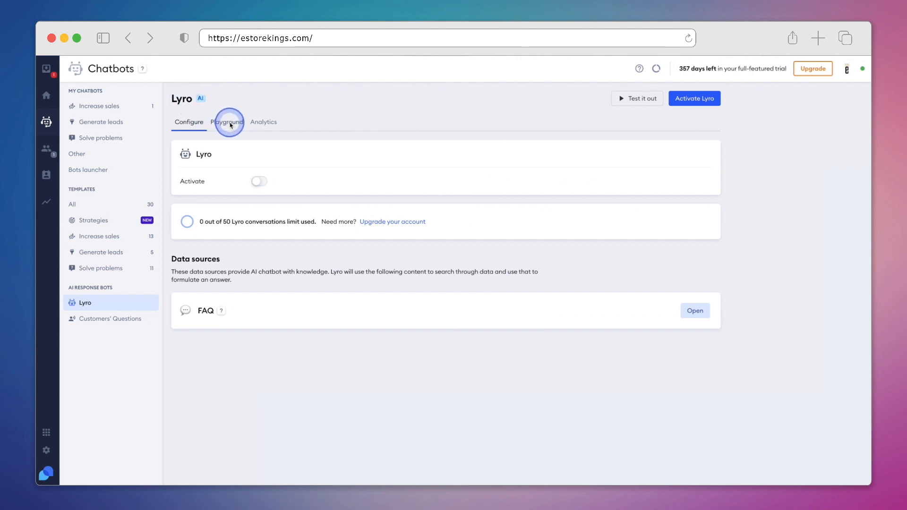
# In Lyro's Playground, fill the pre-chat survey and tick the newsletter sign-up
pyautogui.click(227, 122)
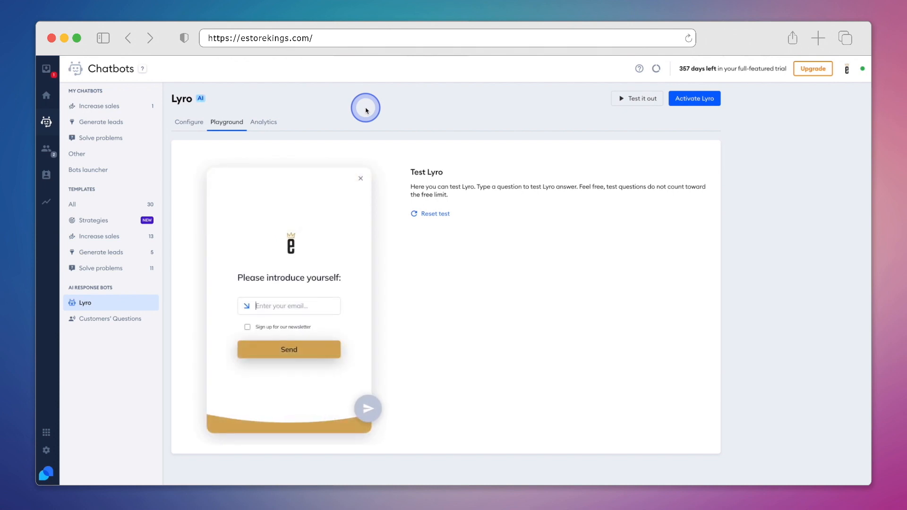
pyautogui.moveTo(360, 323)
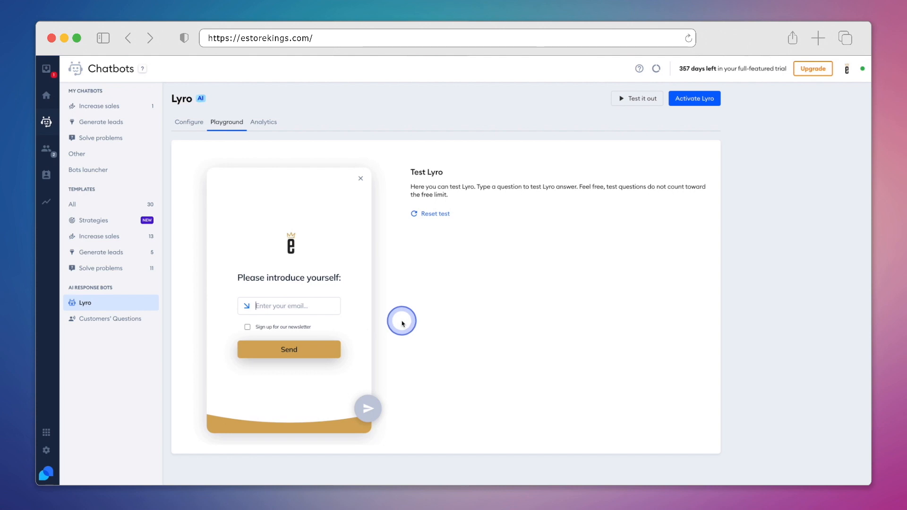
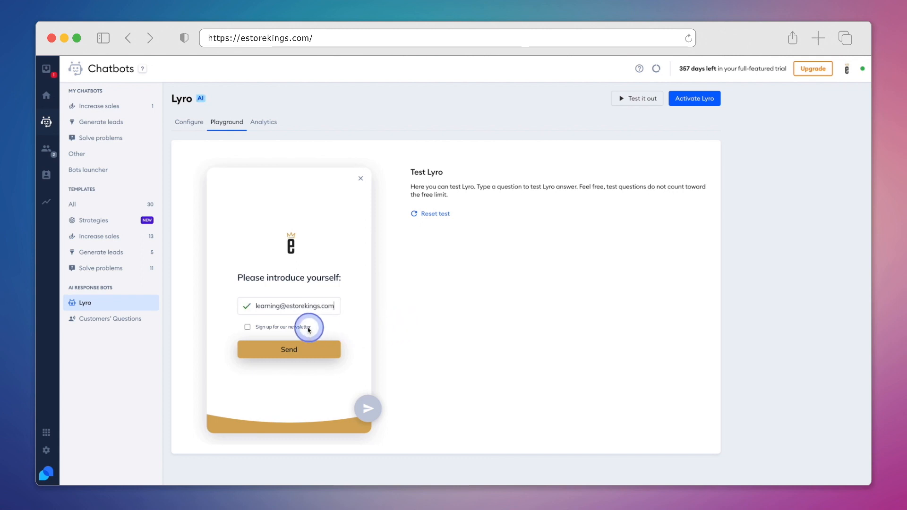
pyautogui.click(248, 327)
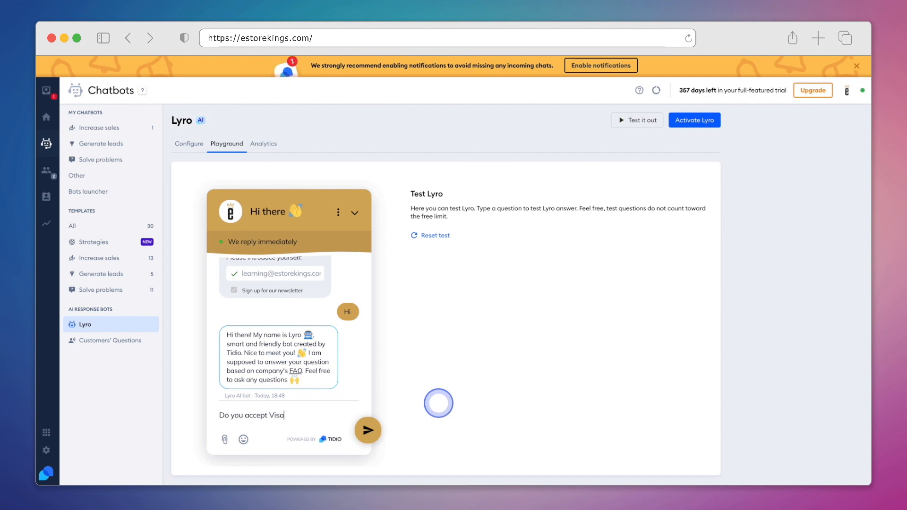
# Send Lyro test questions about cards, purchases and downloading files, then thank it
pyautogui.click(368, 430)
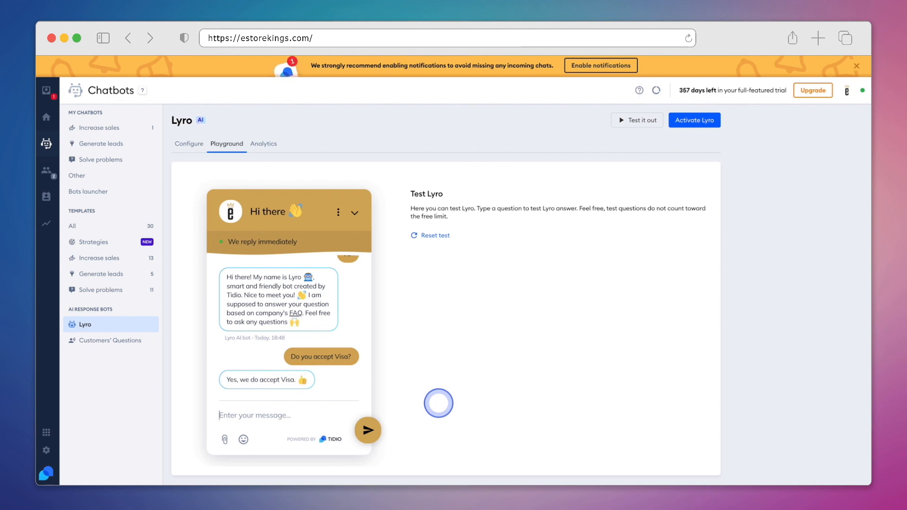
pyautogui.write('Great. Who')
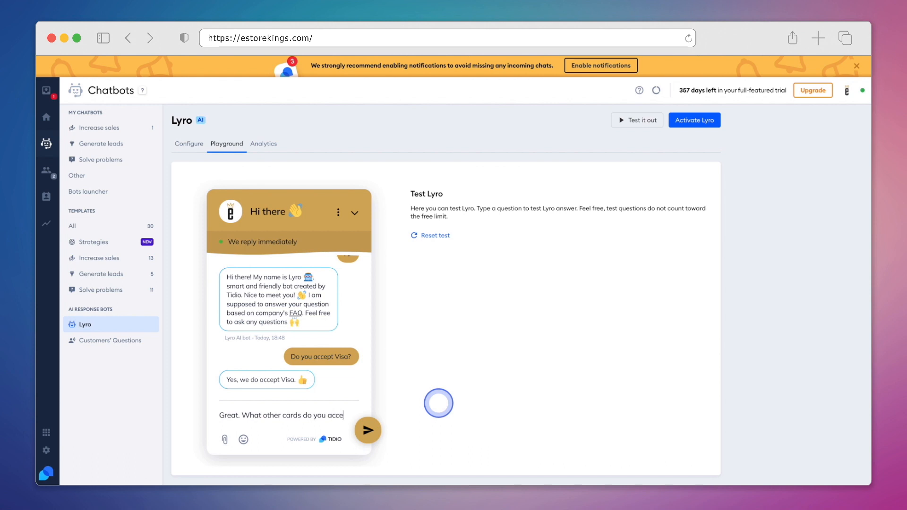
pyautogui.click(367, 430)
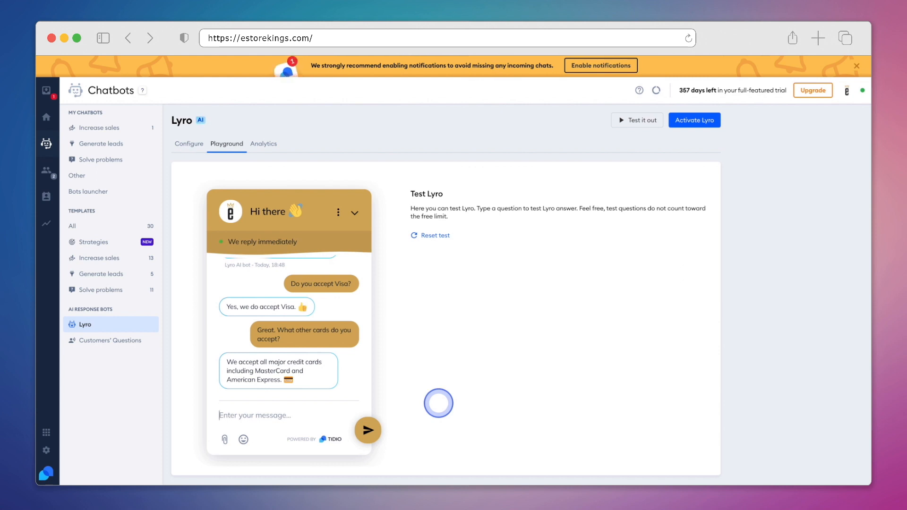
pyautogui.write('How can I download m')
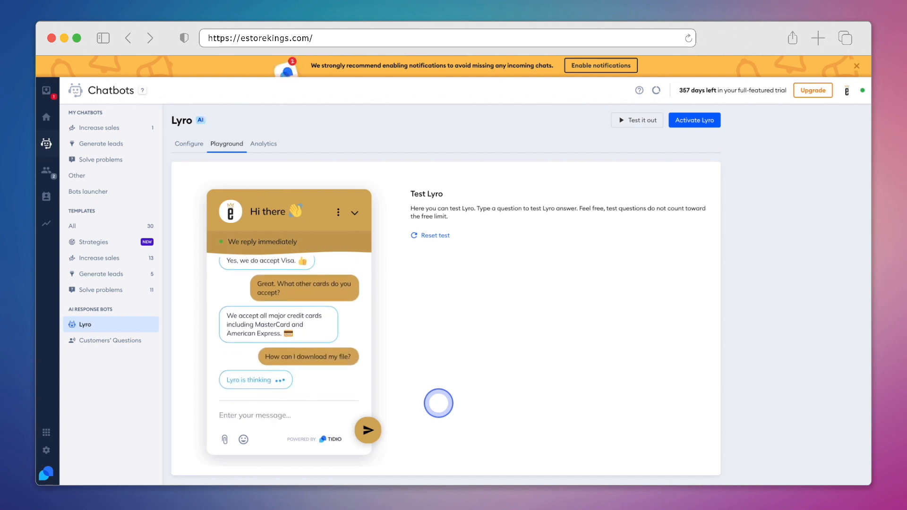
pyautogui.write('Thanks')
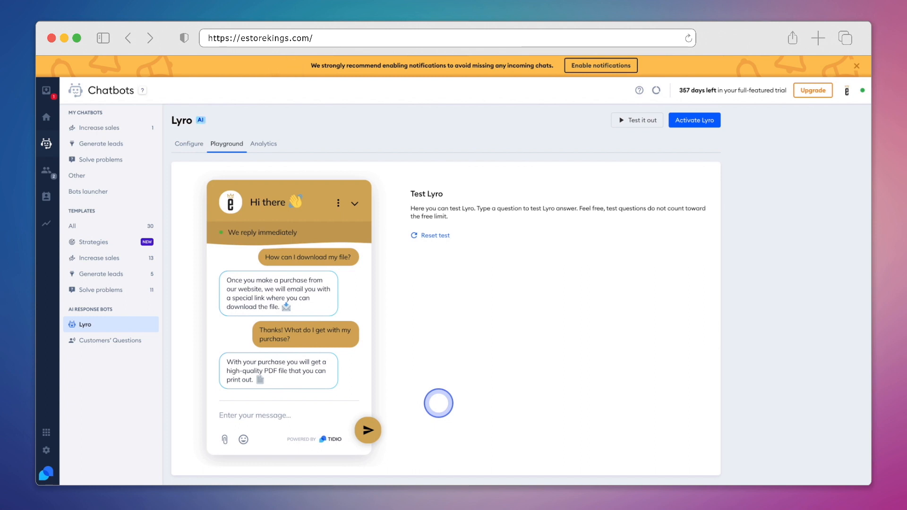
pyautogui.moveTo(439, 406)
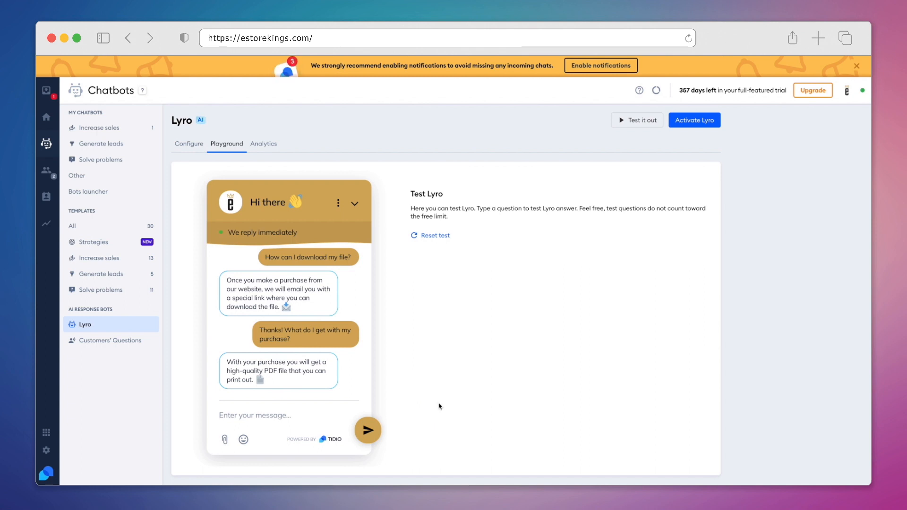
# Ask how many pages are included, then hand the chat over to a person
pyautogui.write('How many pages are included')
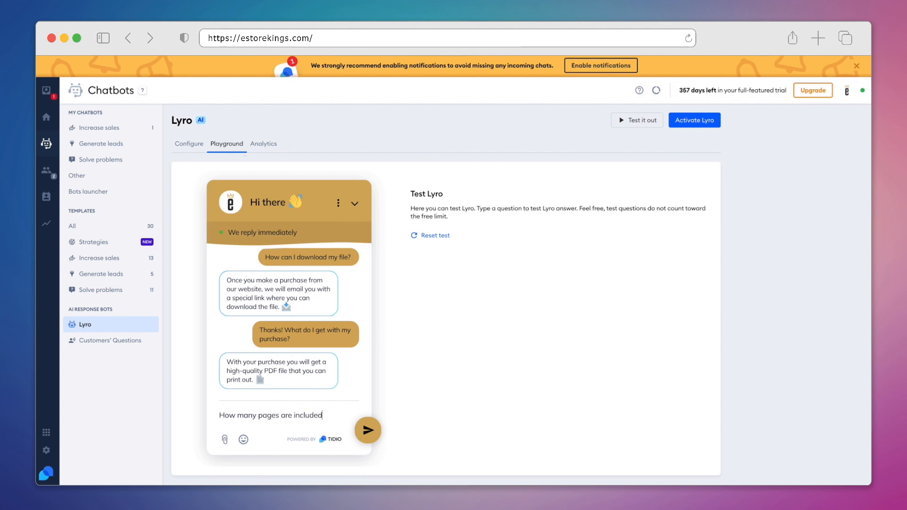
pyautogui.click(368, 429)
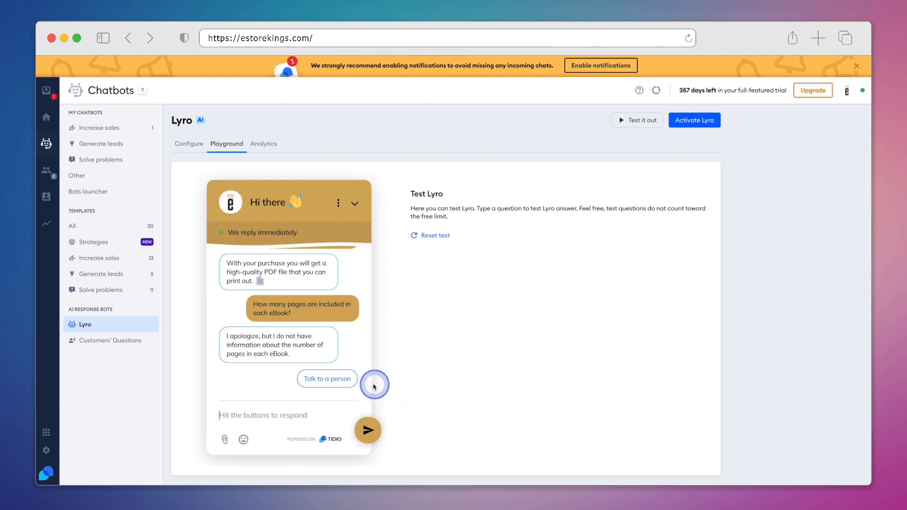
pyautogui.click(326, 378)
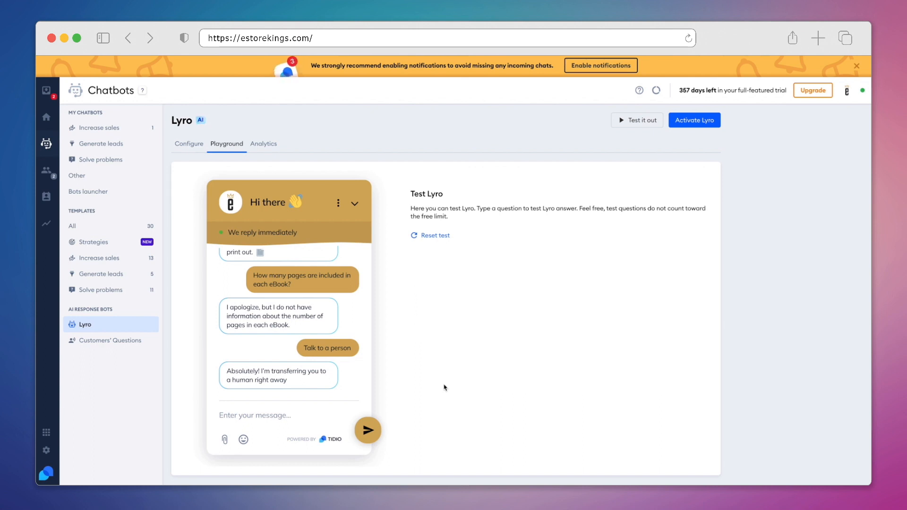
pyautogui.click(189, 144)
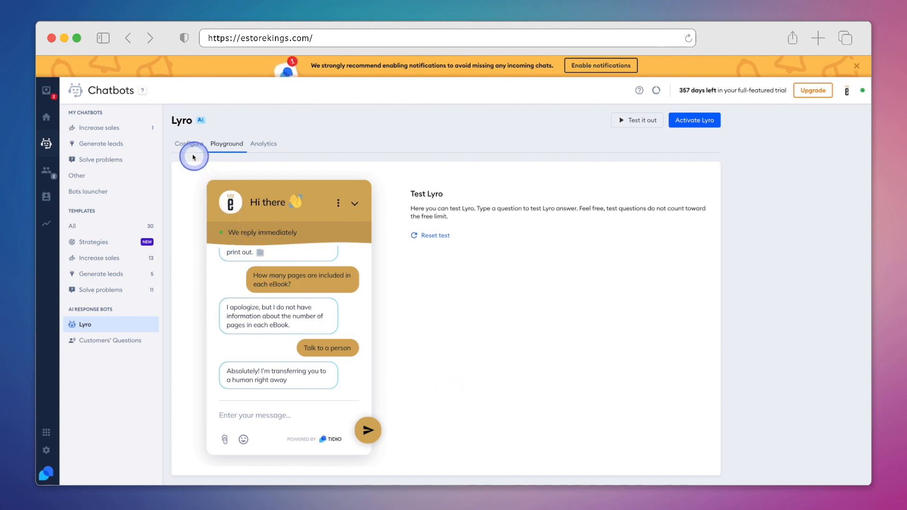
# Open Lyro's Configure tab and switch on Activate Lyro for live chats
pyautogui.click(188, 144)
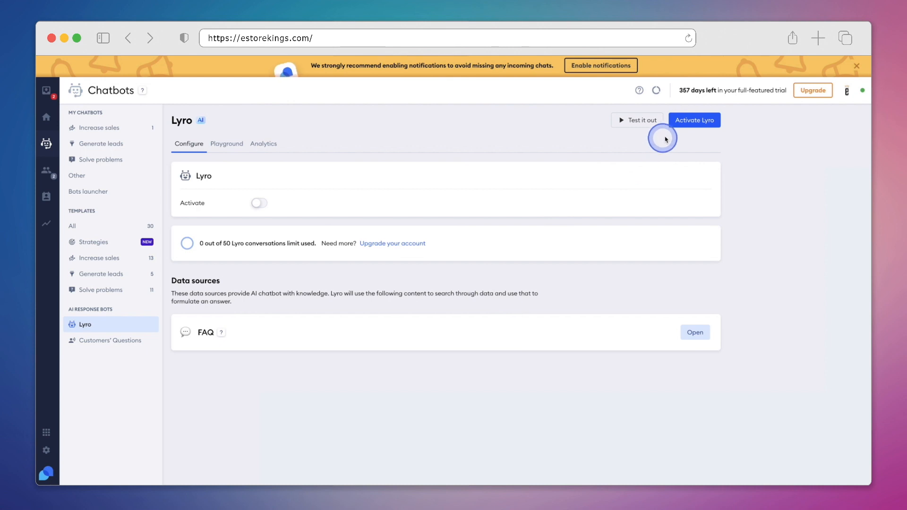
pyautogui.click(694, 120)
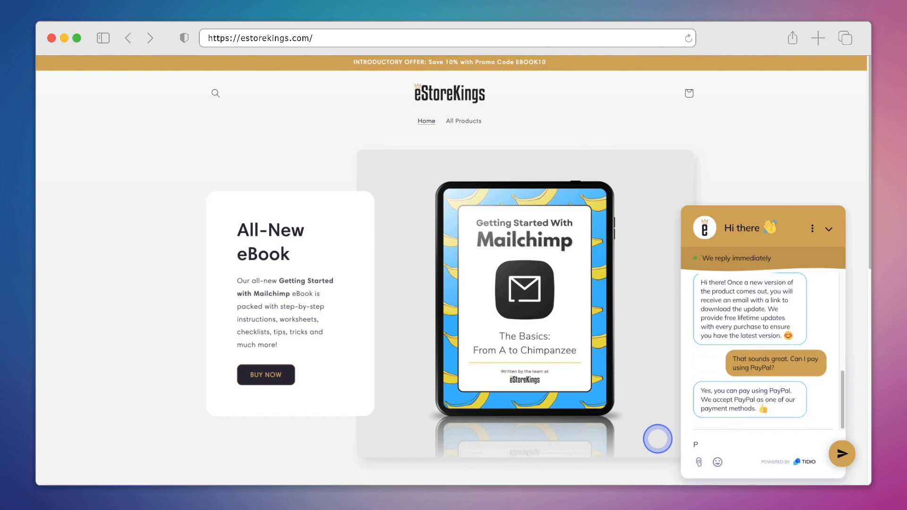
# Send 'Perfect. I have a few other questions. Can I speak with an operator?' in the store widget
pyautogui.write('Perfect. I have a few')
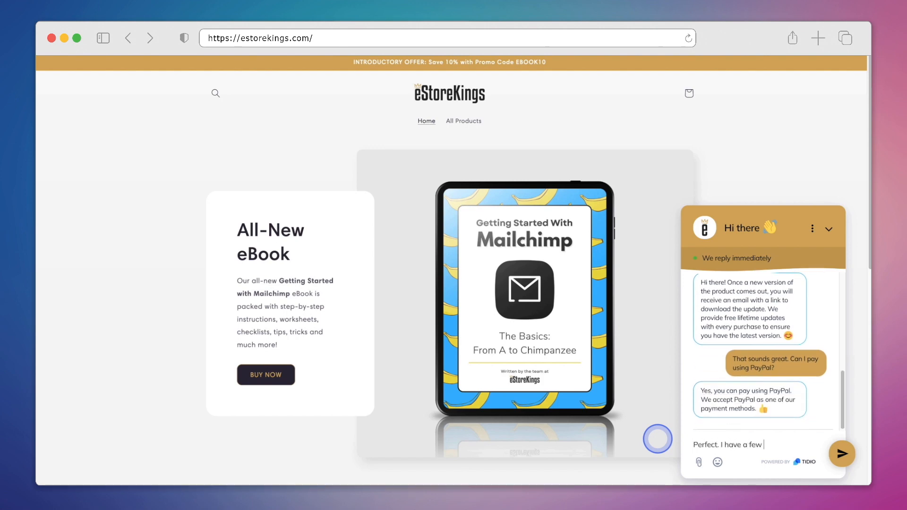
pyautogui.write('other questions. Can I speak wi')
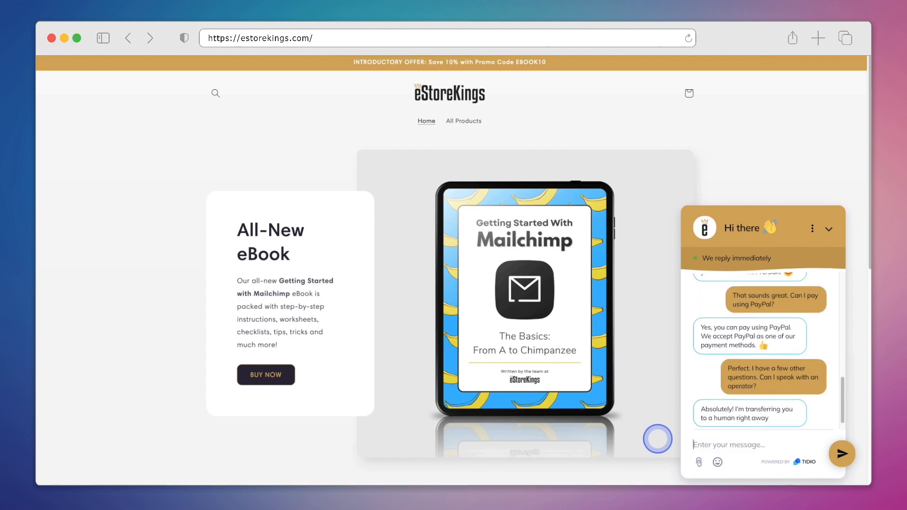
# Type a short reply in the widget and return to Lyro's configuration page
pyautogui.write('Th')
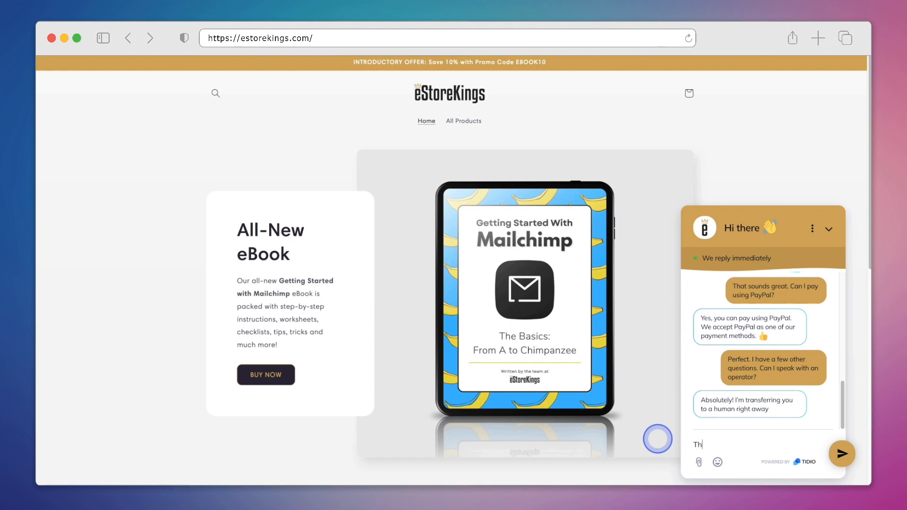
pyautogui.click(841, 454)
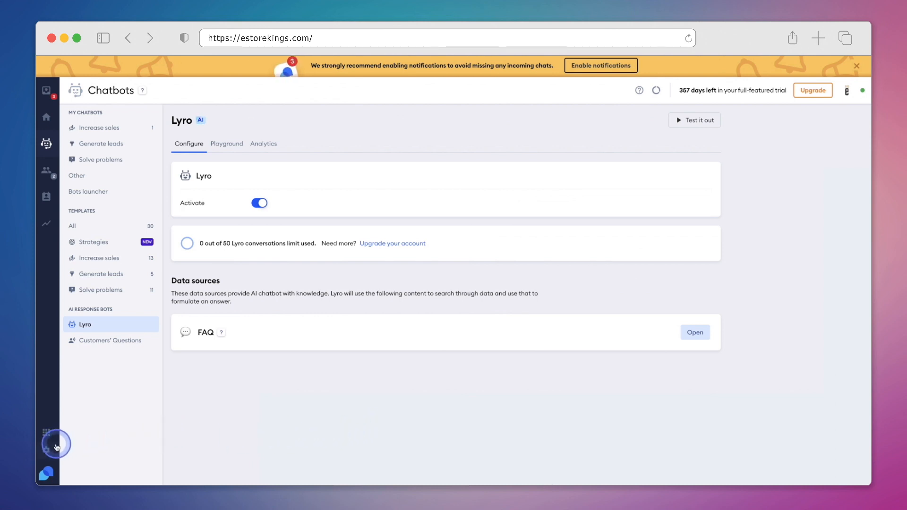
# Give the widget a light blue background and online status 'How can we help you today?'
pyautogui.click(47, 451)
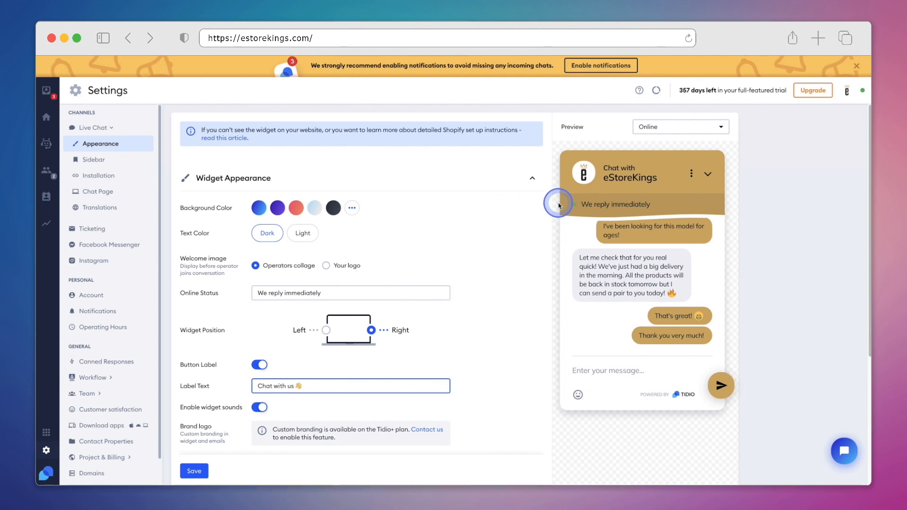
pyautogui.click(259, 207)
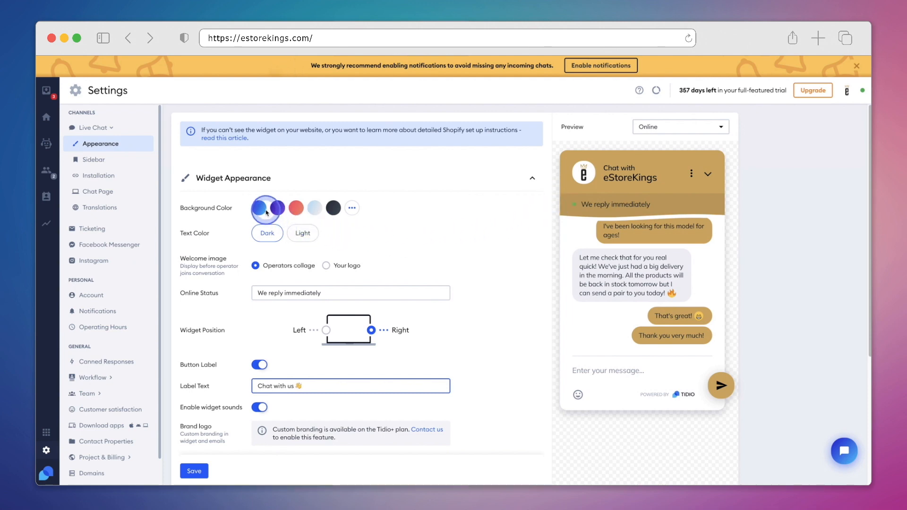
pyautogui.click(259, 208)
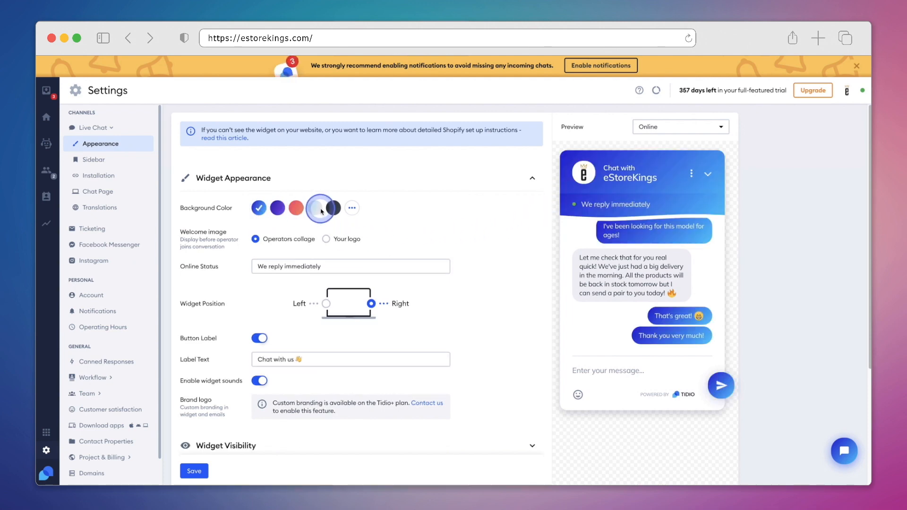
pyautogui.click(314, 208)
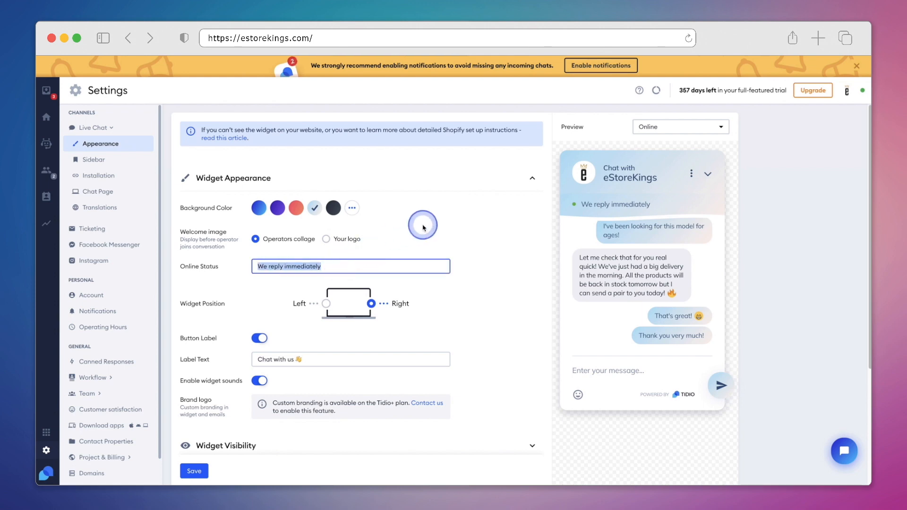
pyautogui.write('How can we help you today?')
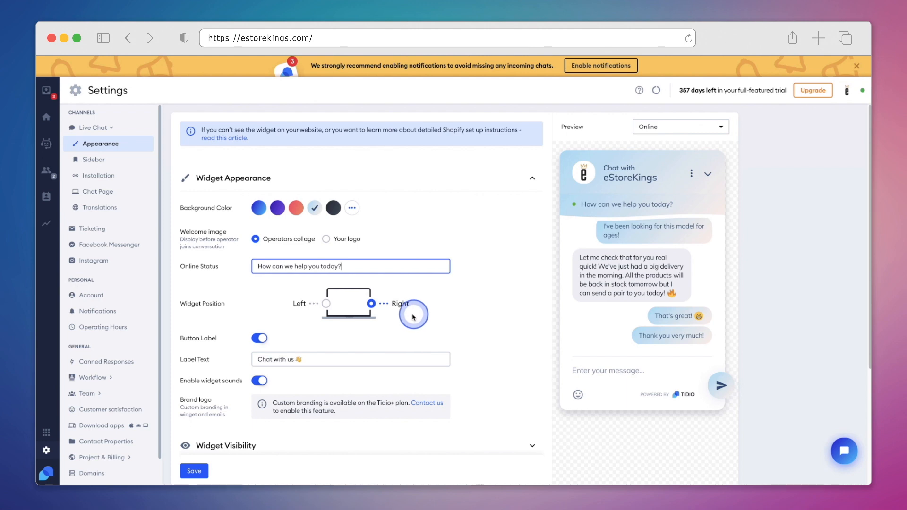
# Keep the widget positioned on the right and set the button label to 'Hi there 👋'
pyautogui.click(358, 303)
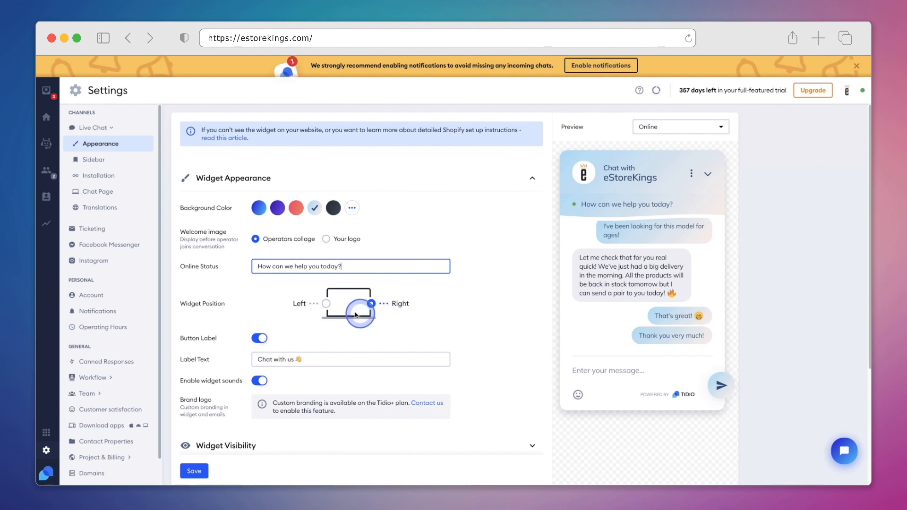
pyautogui.click(327, 304)
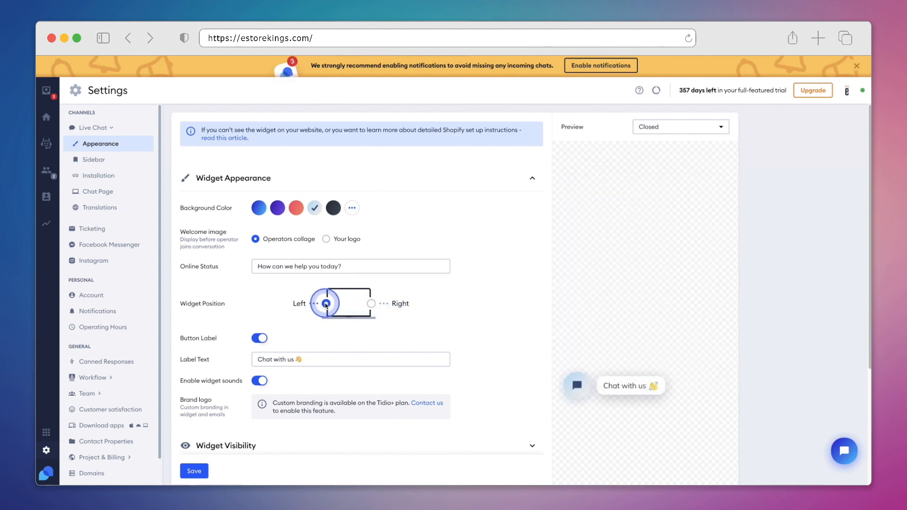
pyautogui.click(371, 304)
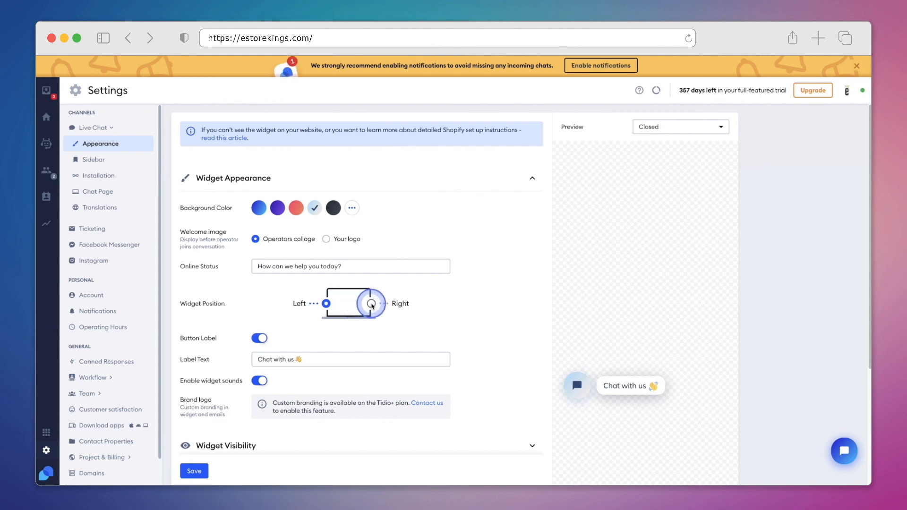
pyautogui.click(371, 304)
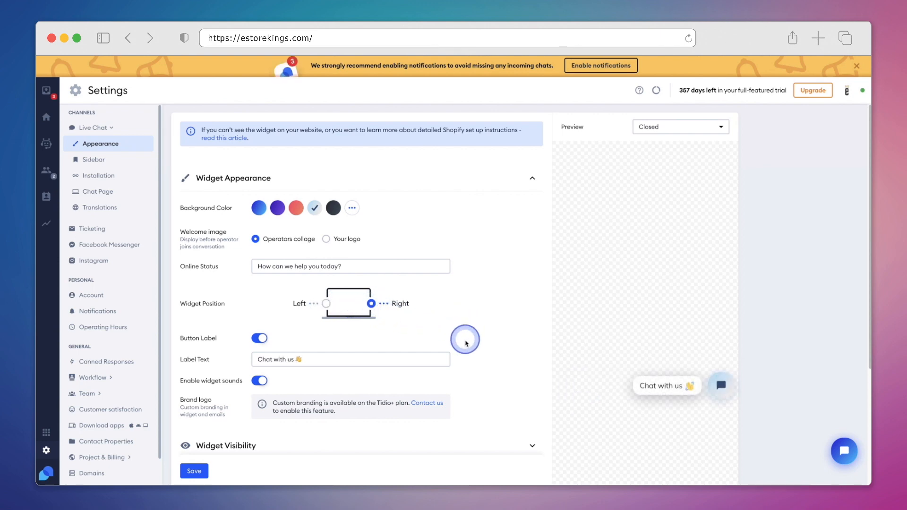
pyautogui.click(299, 359)
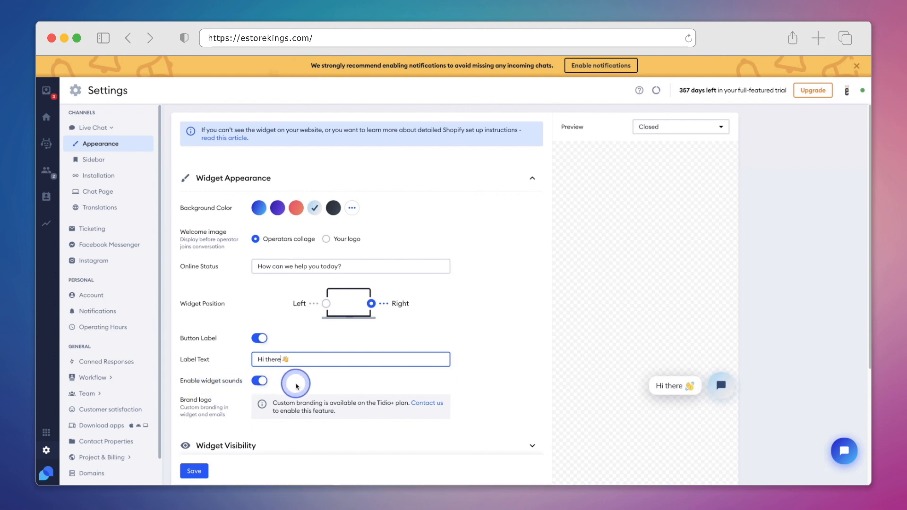
# Set Widget Visibility devices to 'Only on desktop devices' and open 'Hide on specific pages'
pyautogui.scroll(-3)
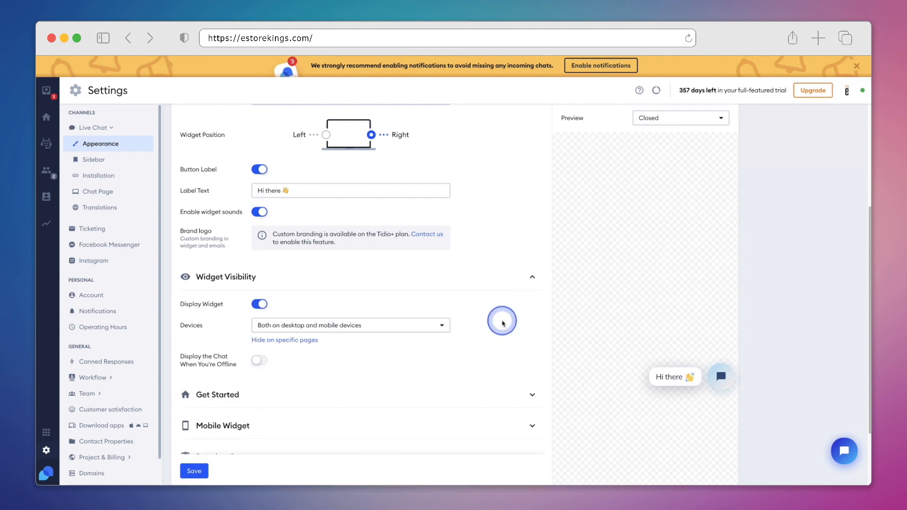
pyautogui.click(351, 325)
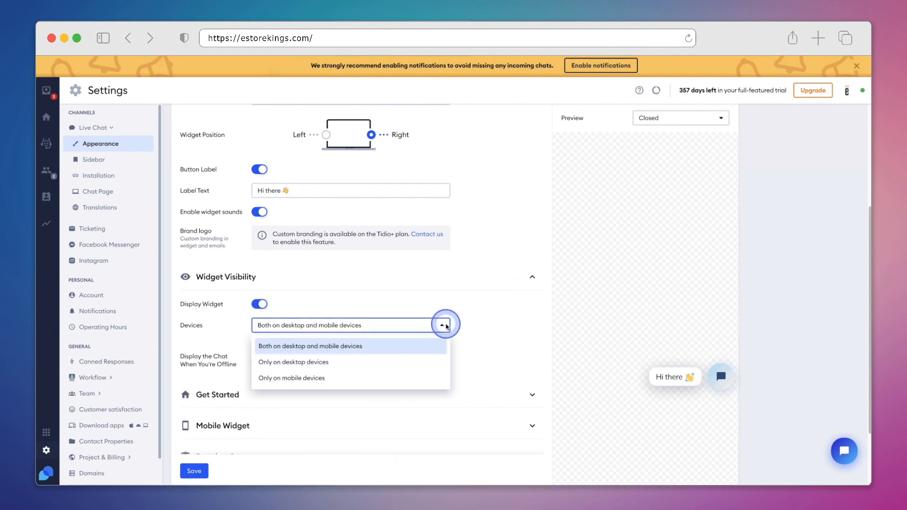
pyautogui.click(293, 361)
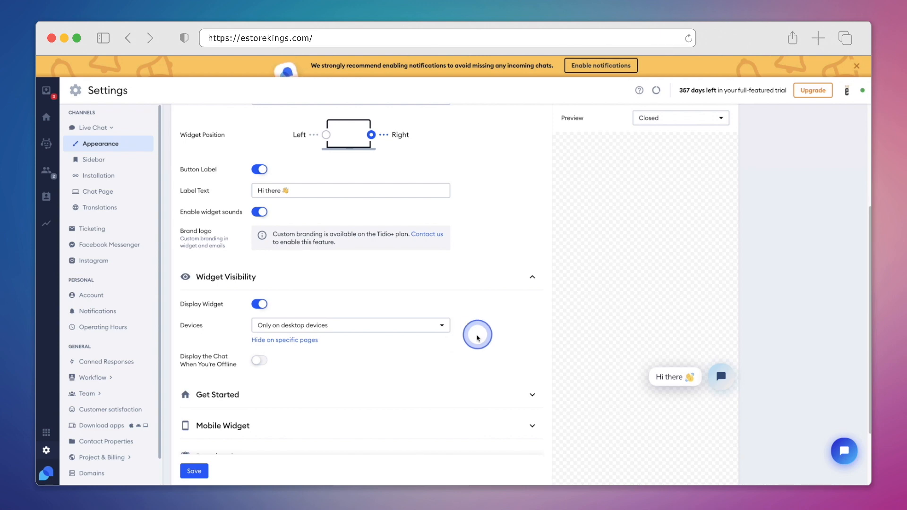
pyautogui.click(284, 340)
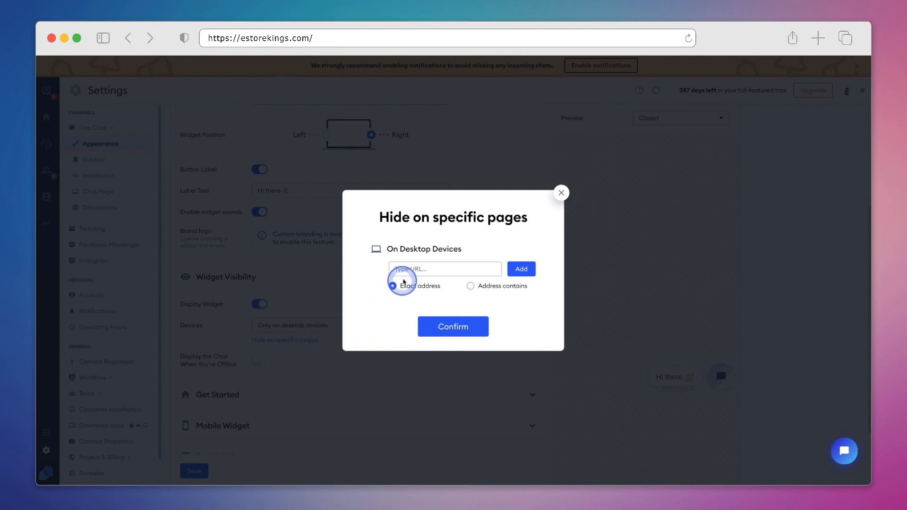
# Hide the desktop widget on pages/frequently-asked-questions as an exact address and confirm the list
pyautogui.write('pages/frequently-asked-questions')
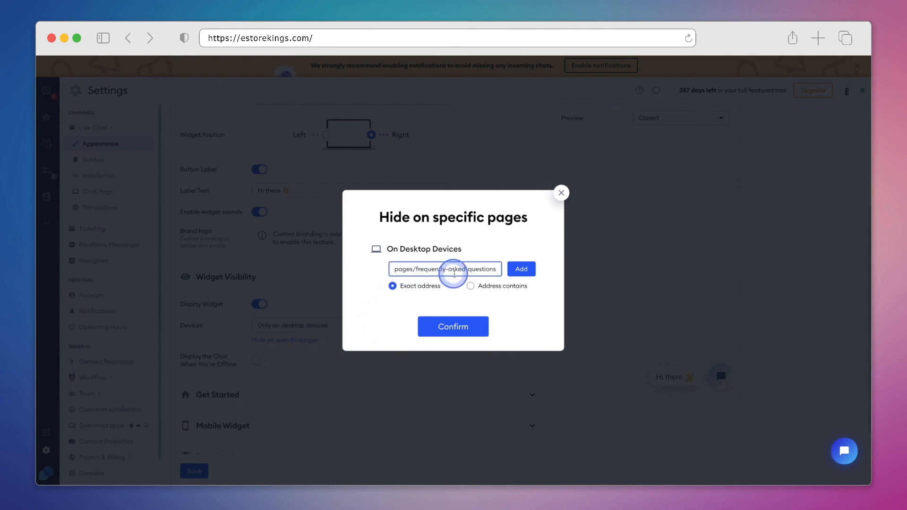
pyautogui.click(521, 268)
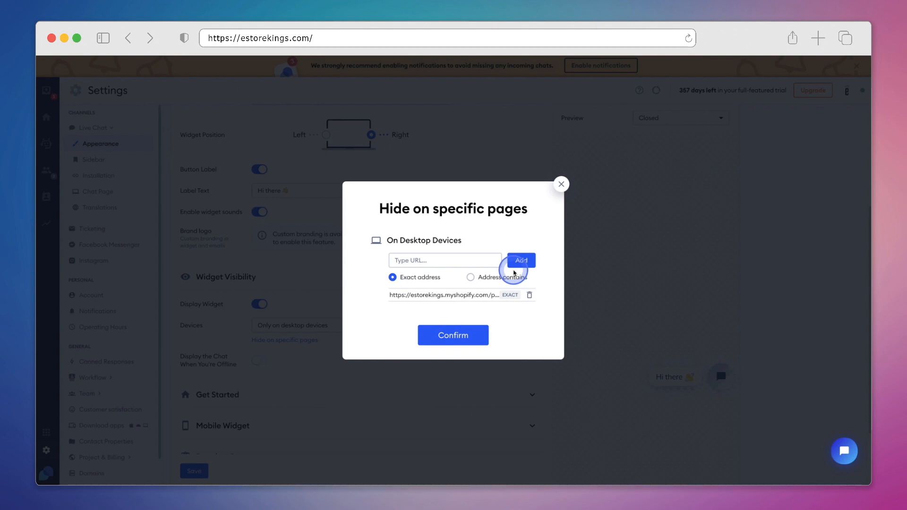
pyautogui.moveTo(514, 330)
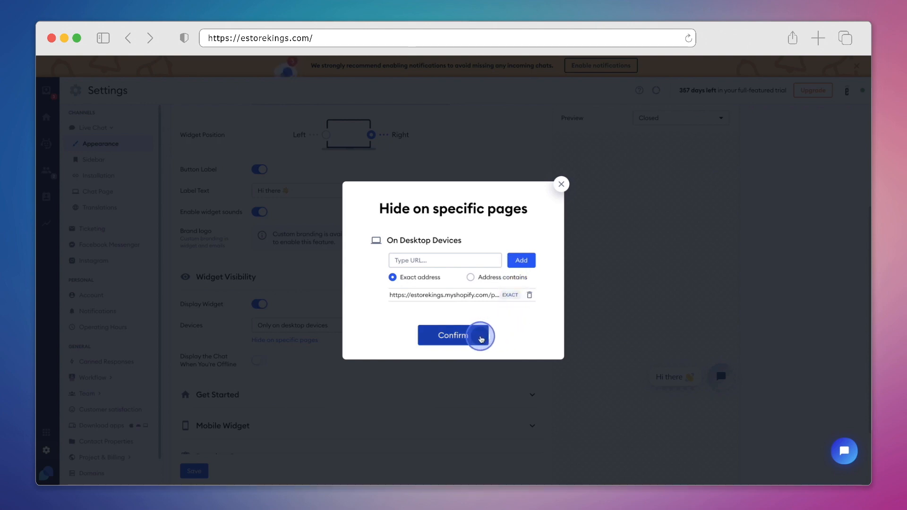
pyautogui.click(456, 336)
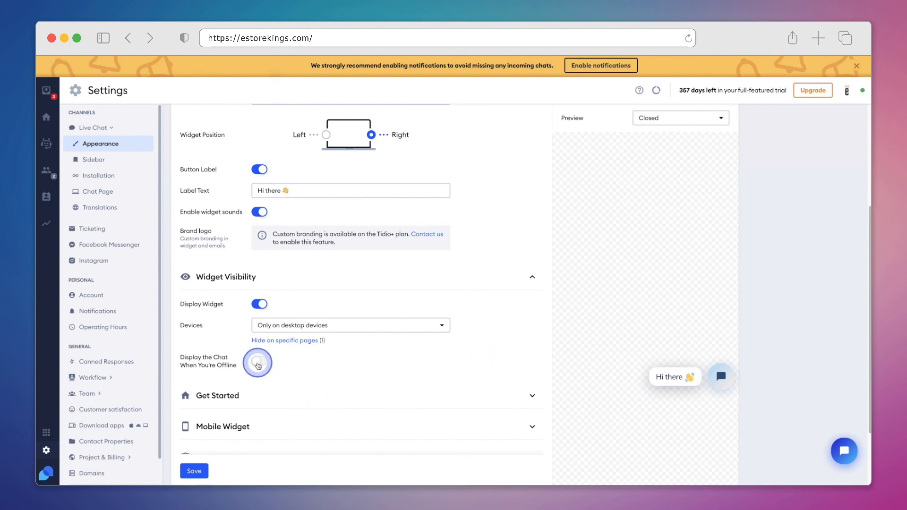
# Show the chat while offline, allow ticket creation, and begin the offline message 'Sorry we missed you!'
pyautogui.click(257, 365)
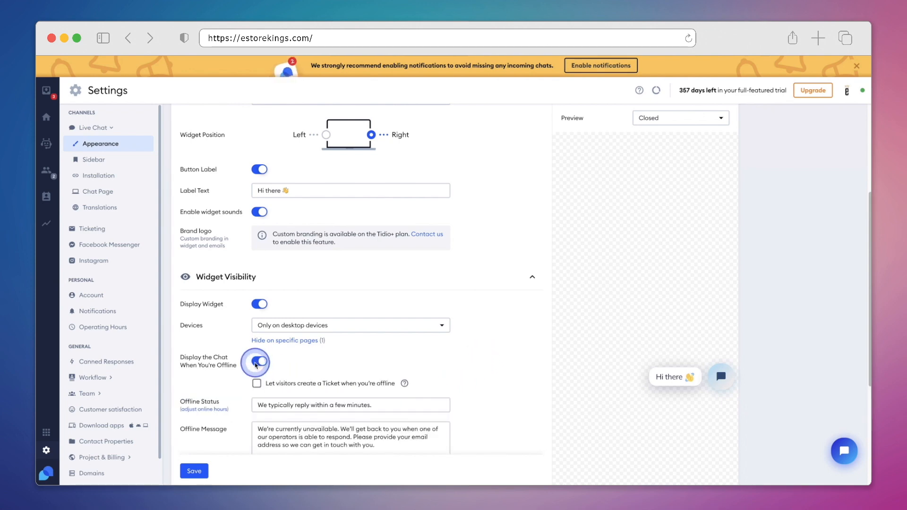
pyautogui.click(260, 361)
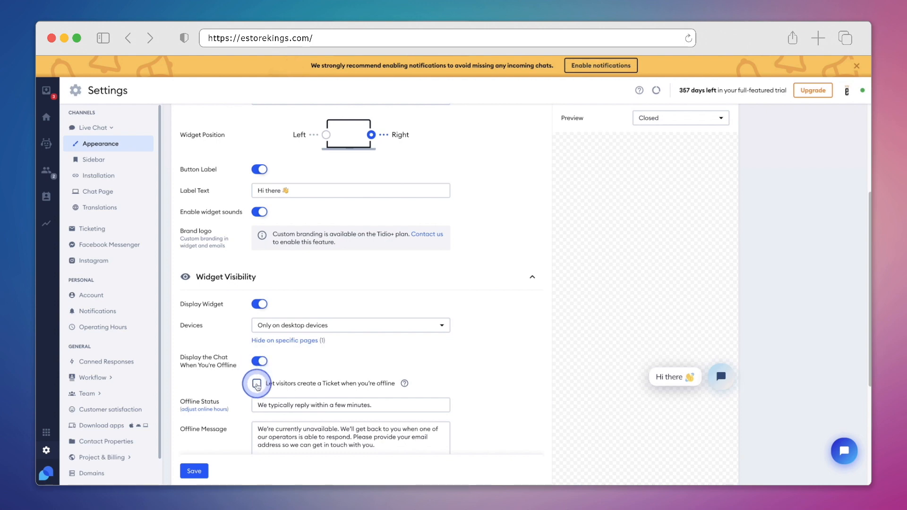
pyautogui.click(256, 384)
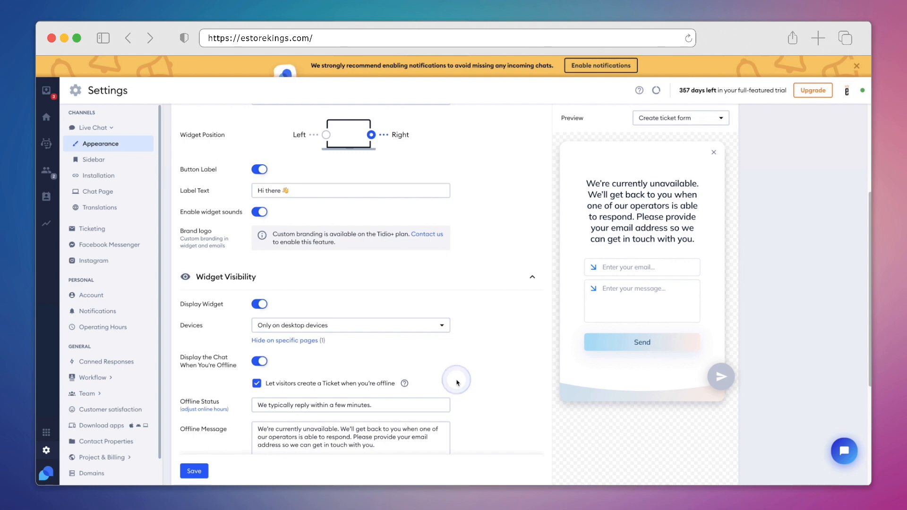
pyautogui.scroll(-3)
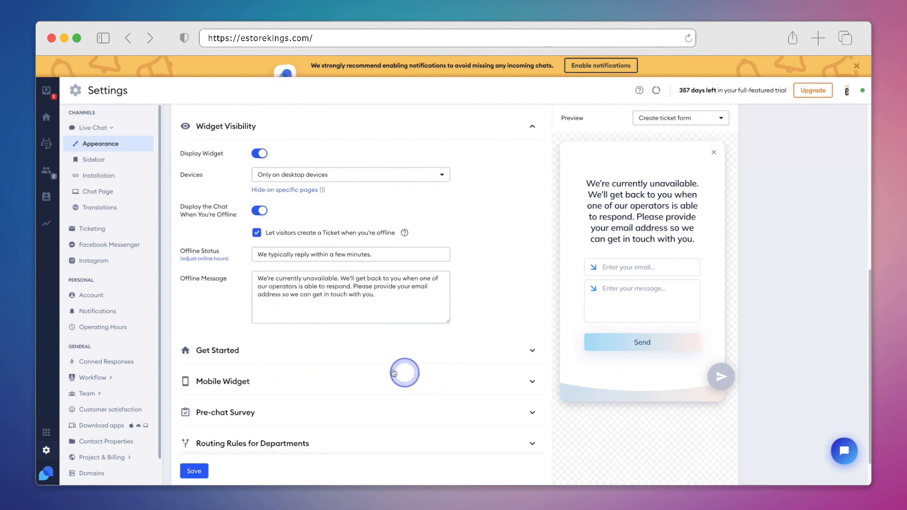
pyautogui.click(339, 284)
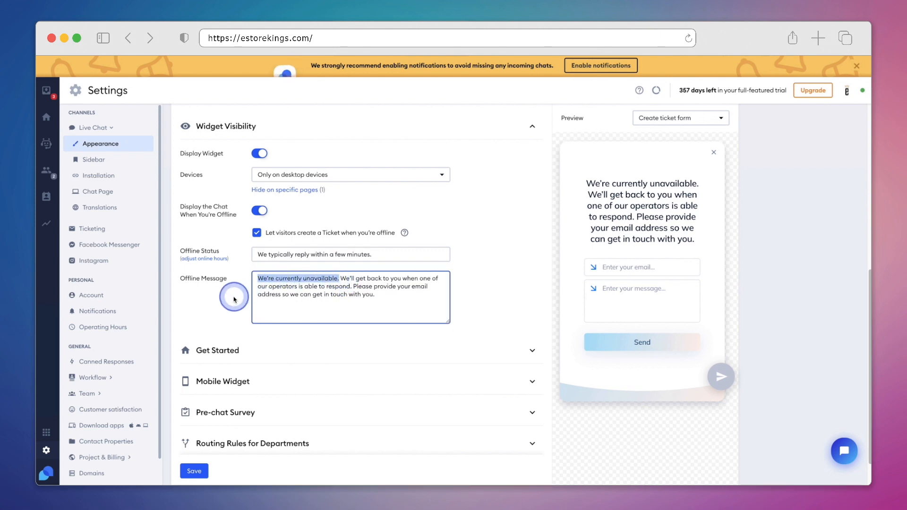
pyautogui.write('Sorry w')
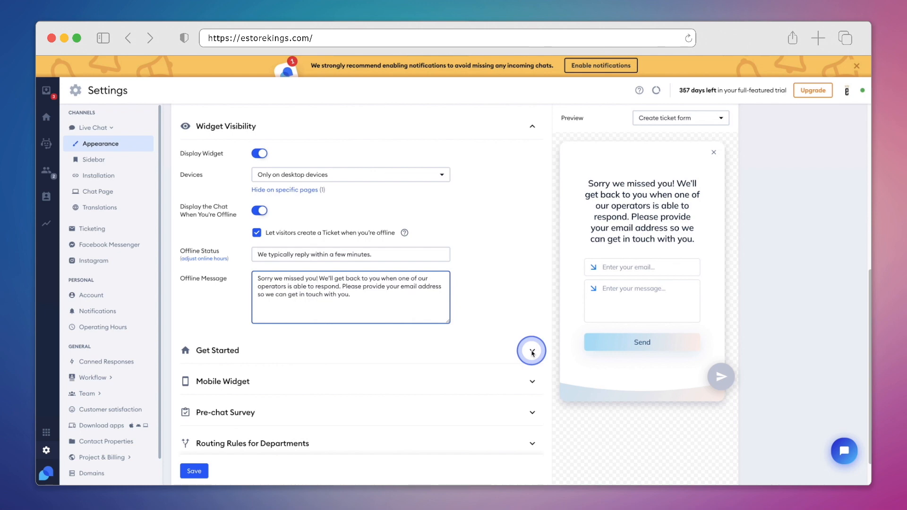
# Preview Getting started and change the message to 'We're here to answer your questions'
pyautogui.click(530, 351)
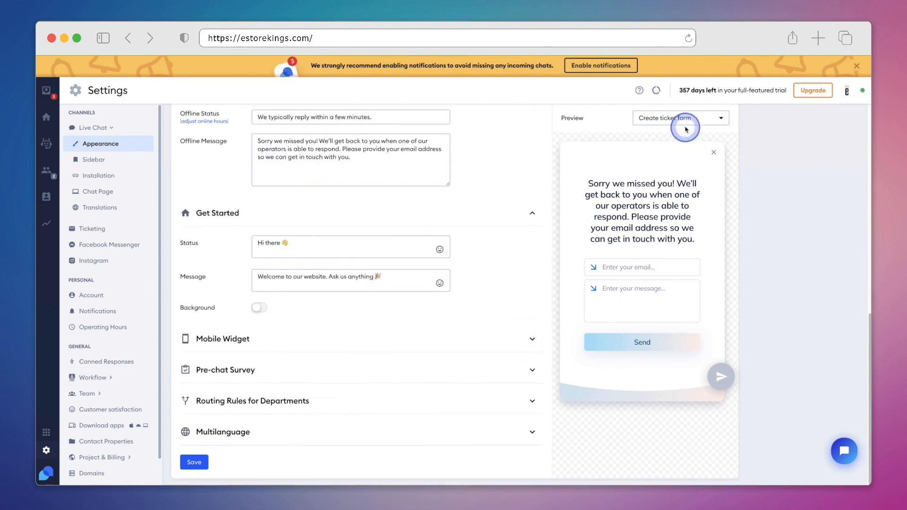
pyautogui.click(680, 118)
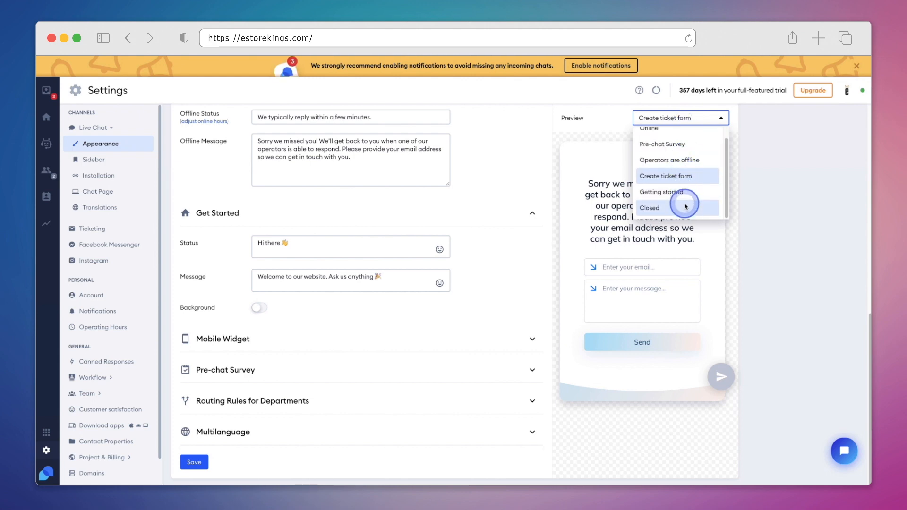
pyautogui.click(660, 192)
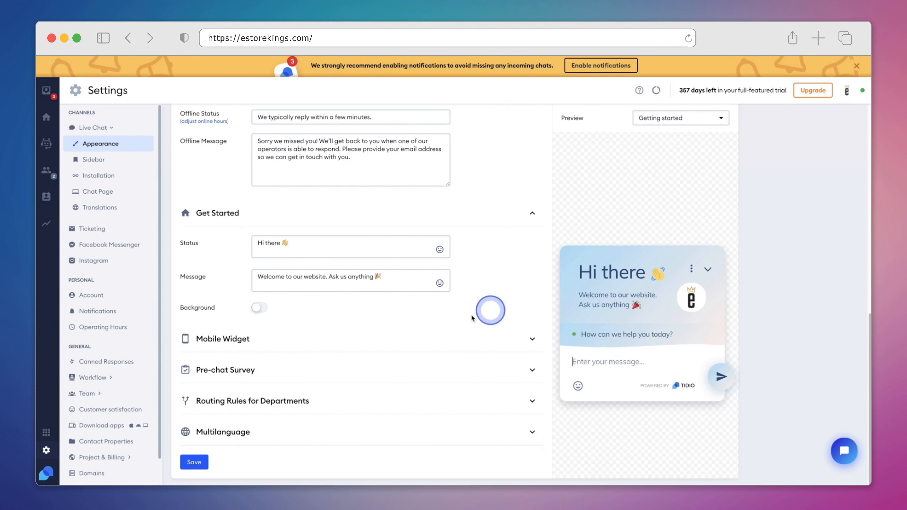
pyautogui.doubleClick(351, 276)
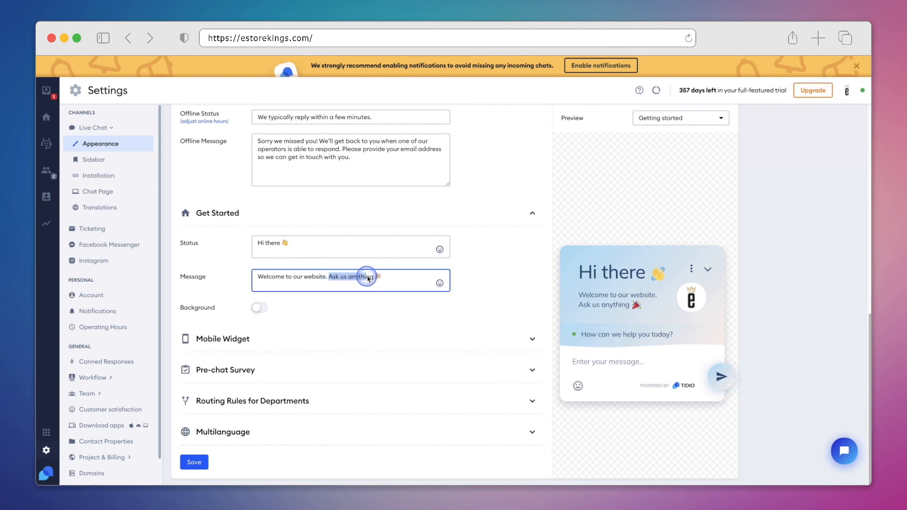
pyautogui.write("We're here to an")
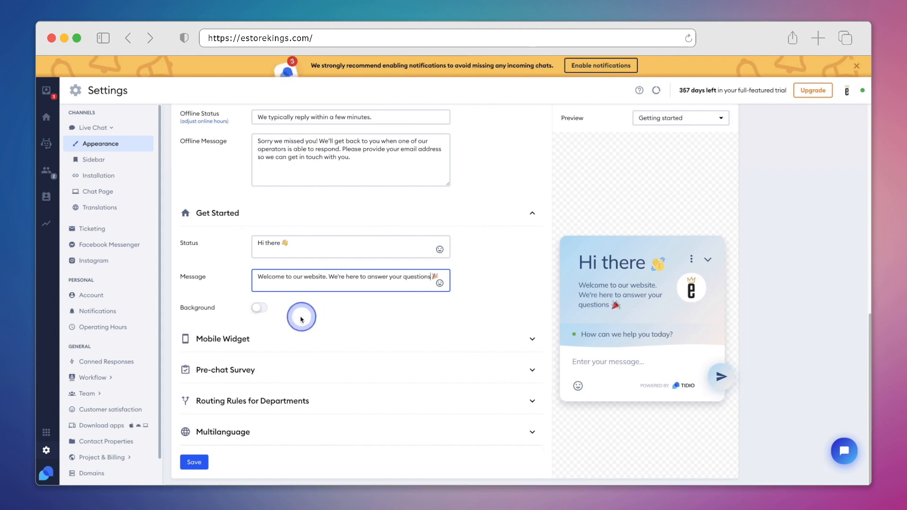
# Turn on the header background image and choose the laptop photo
pyautogui.click(258, 307)
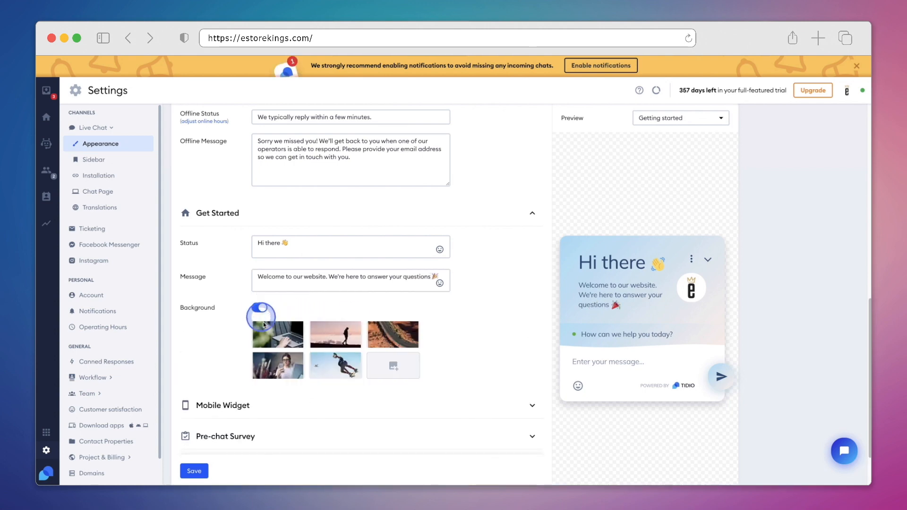
pyautogui.click(278, 365)
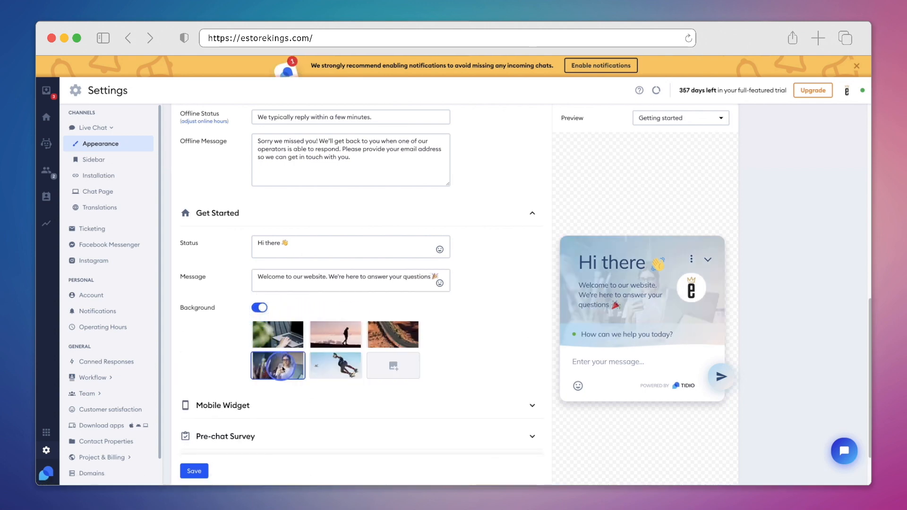
pyautogui.click(335, 365)
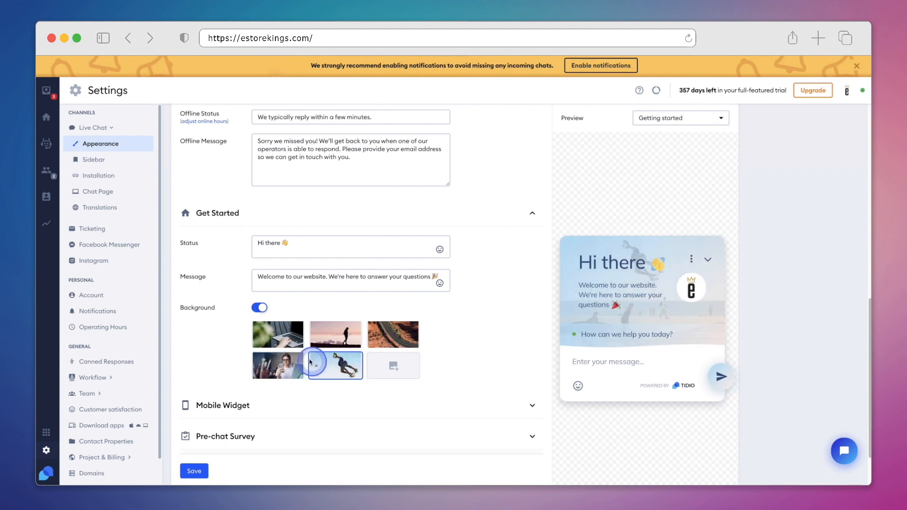
pyautogui.click(278, 334)
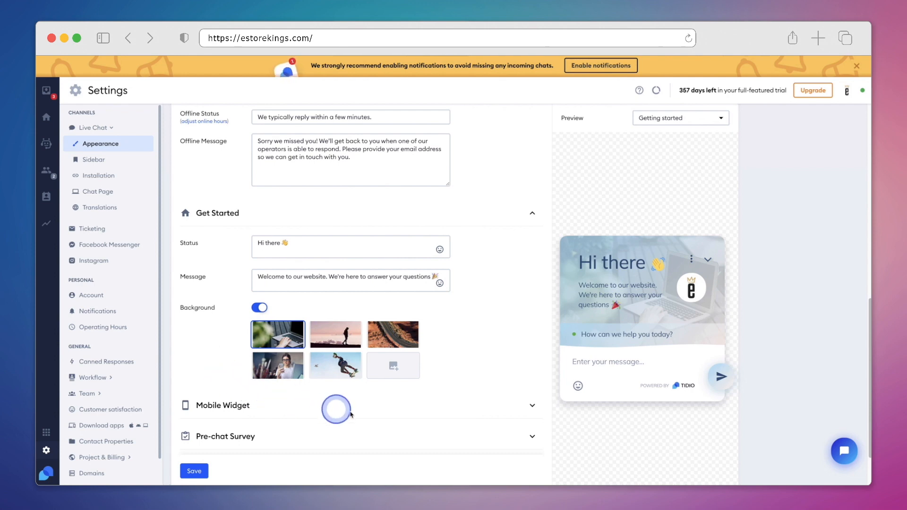
pyautogui.click(531, 405)
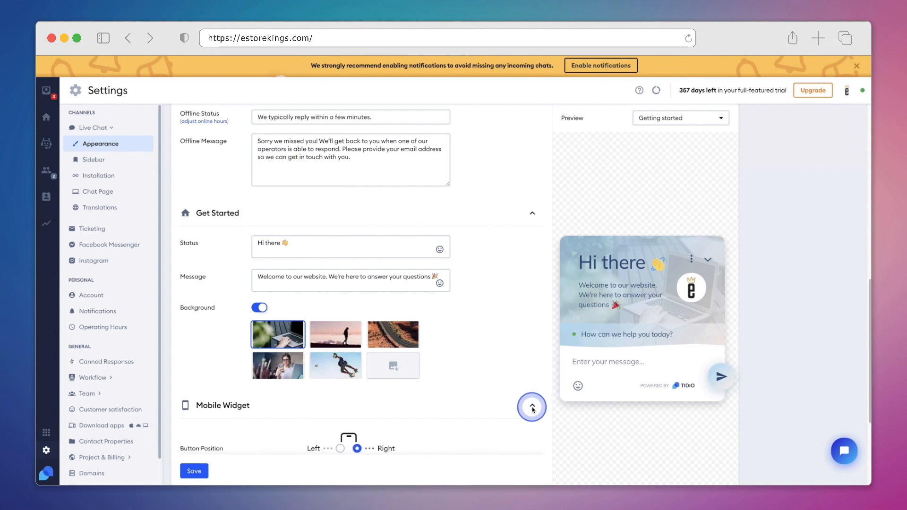
# Switch the widget preview to the Pre-chat Survey screen
pyautogui.scroll(-3)
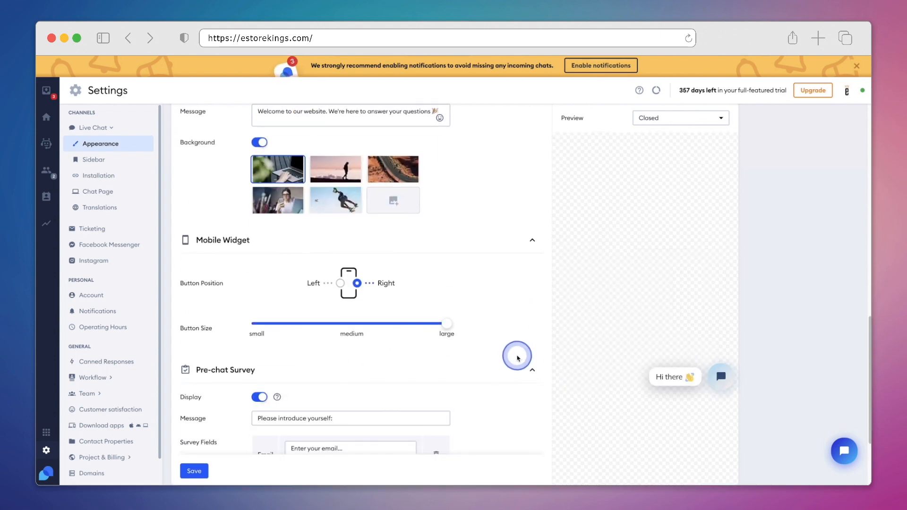
pyautogui.scroll(-3)
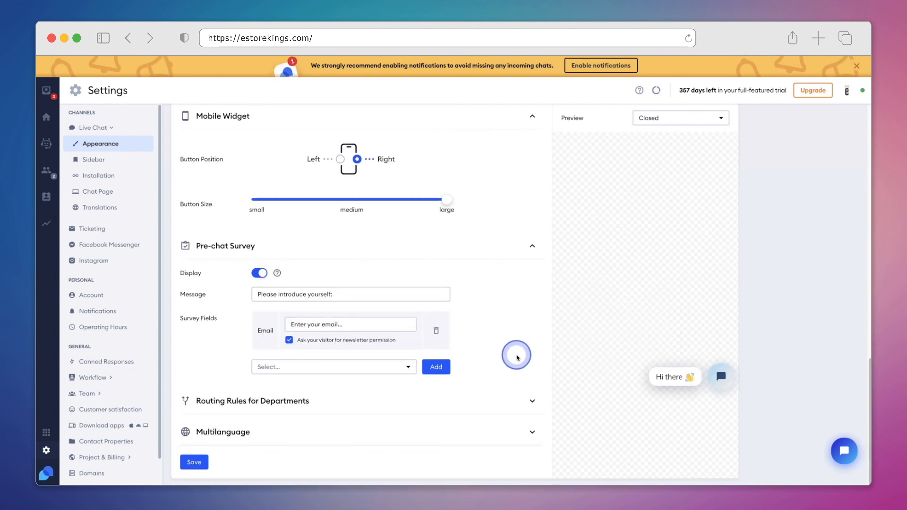
pyautogui.click(681, 118)
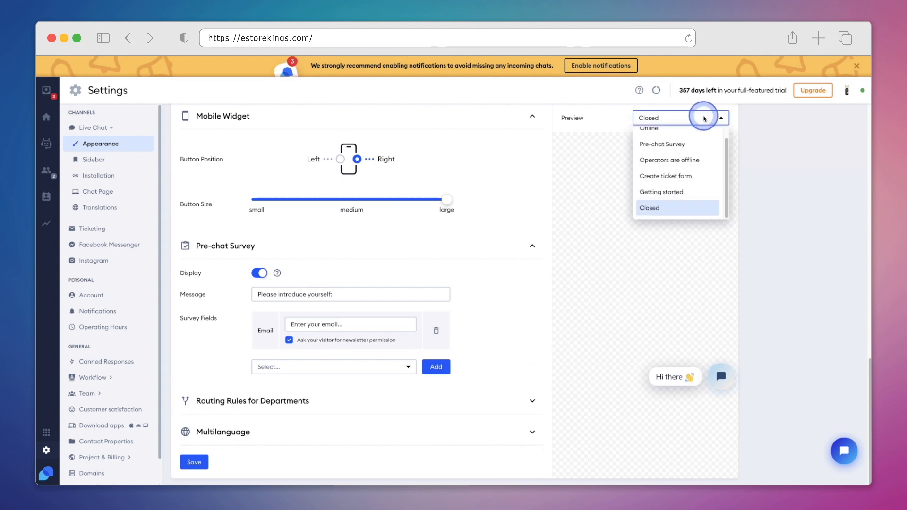
pyautogui.click(662, 144)
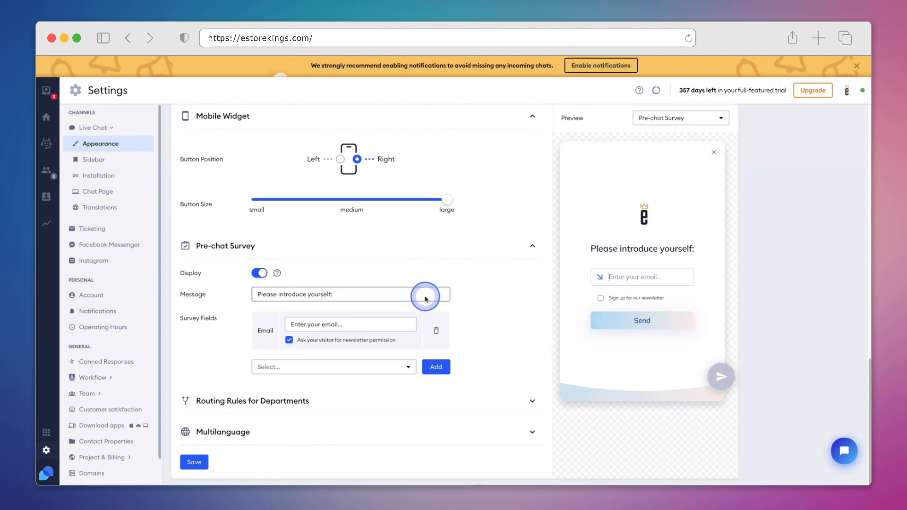
# Set the survey message to 'What is your email address and your first name?' and add a Name field
pyautogui.write('What is your email')
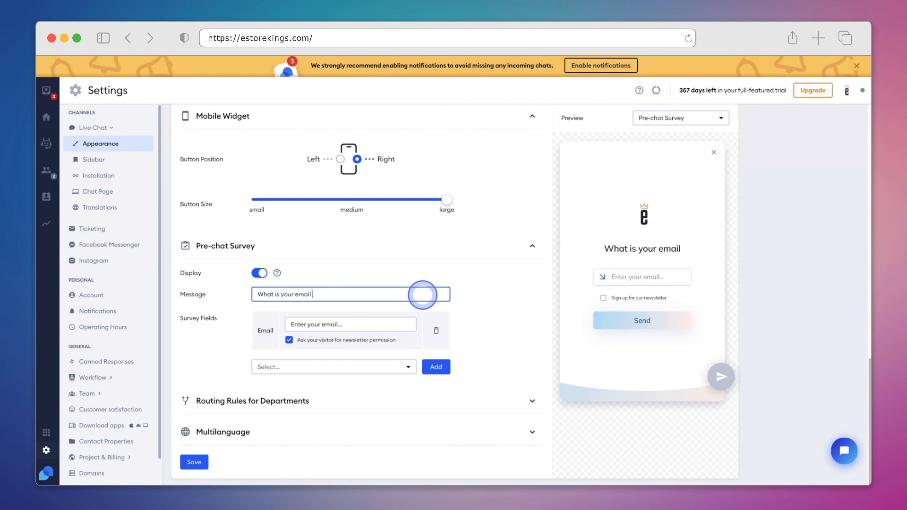
pyautogui.write('address?')
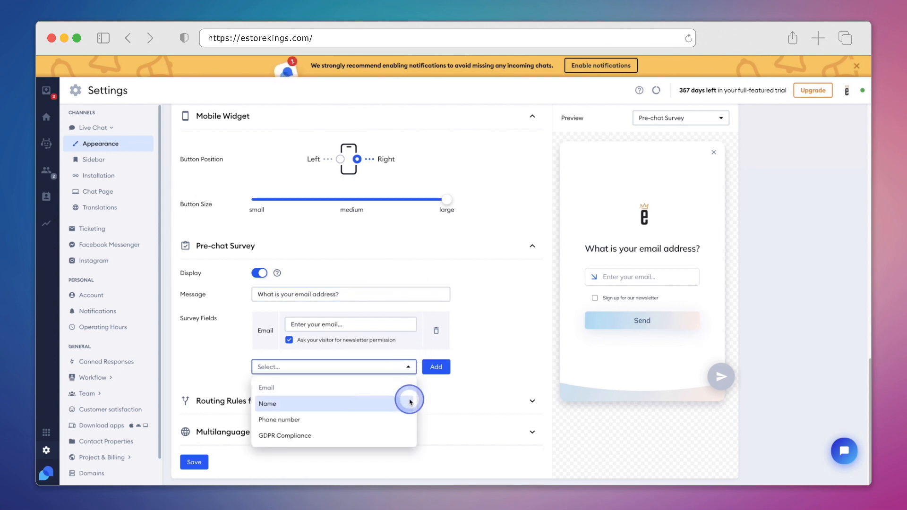
pyautogui.click(268, 404)
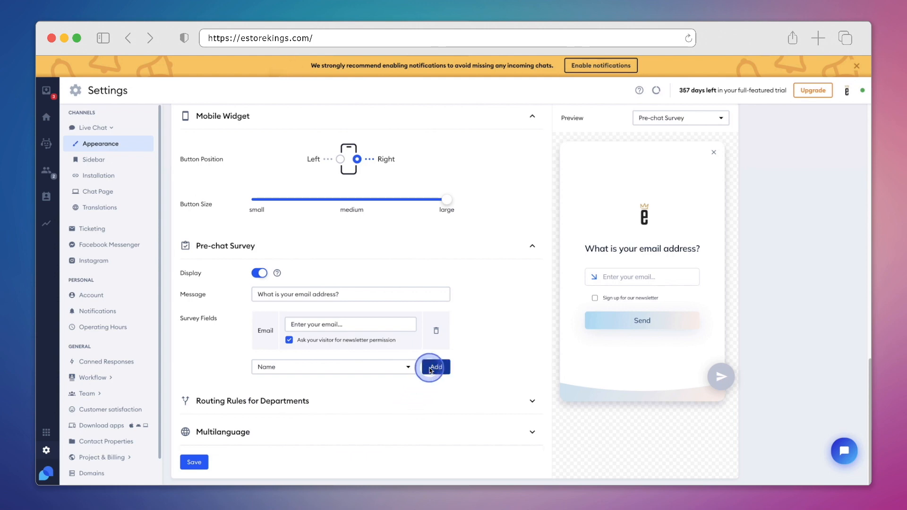
pyautogui.click(436, 367)
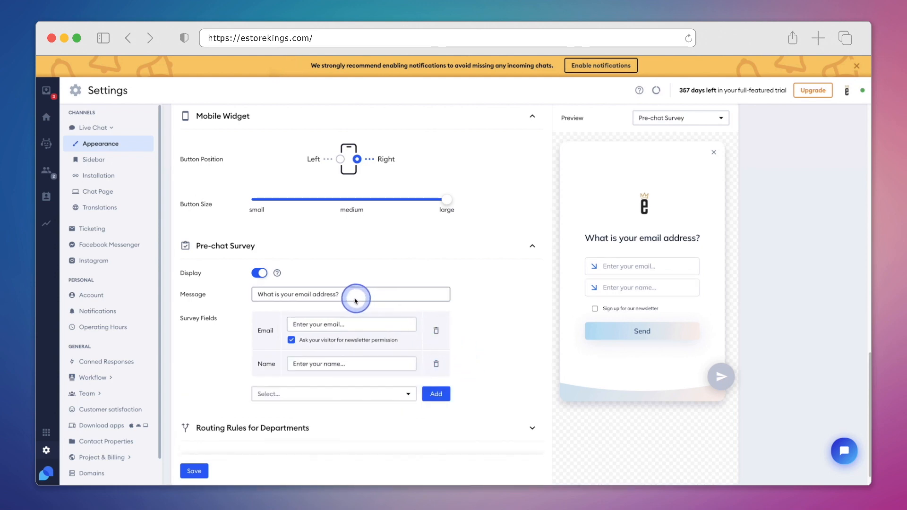
pyautogui.click(351, 294)
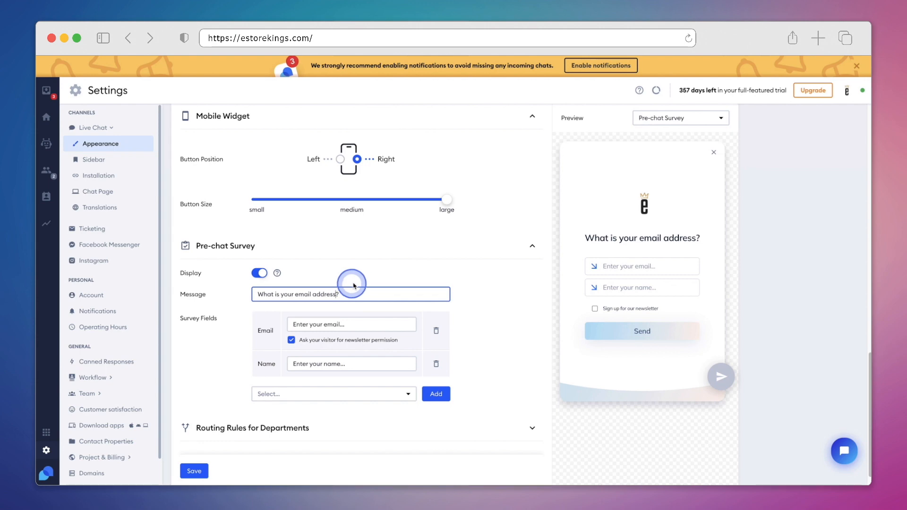
pyautogui.write('and your f')
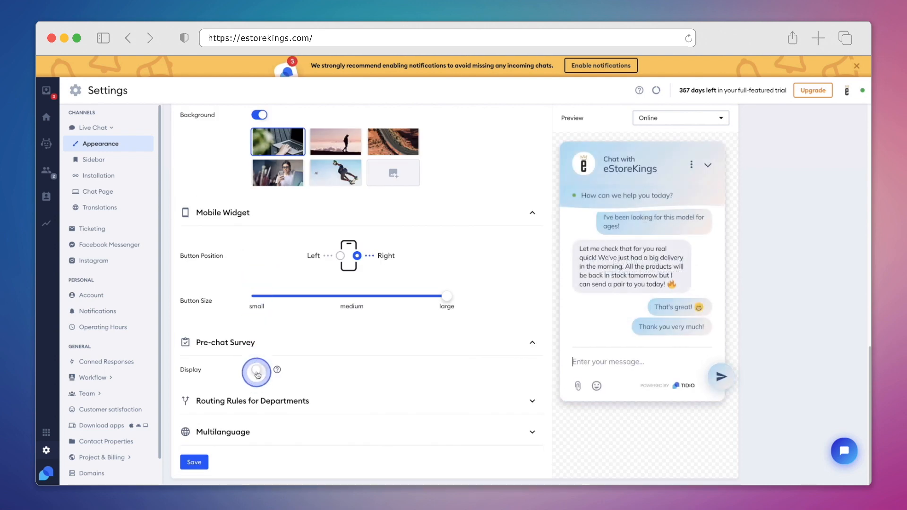
pyautogui.click(258, 374)
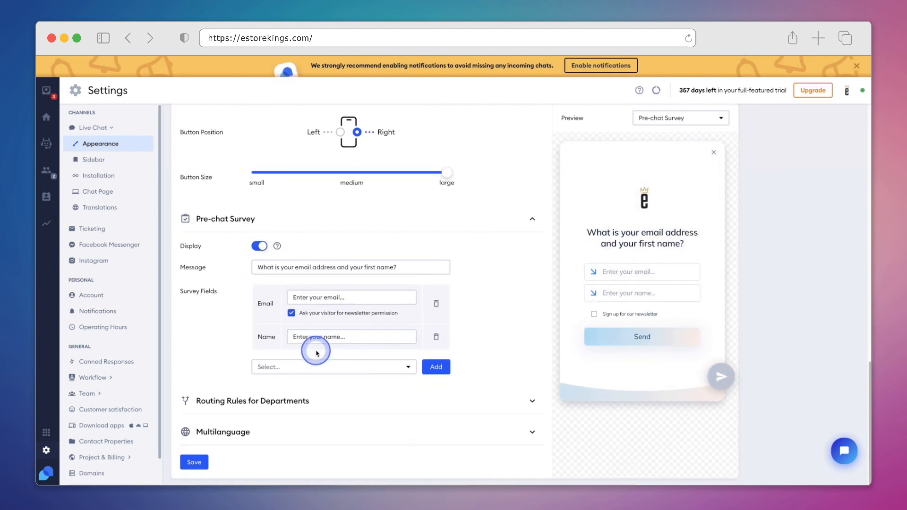
pyautogui.moveTo(423, 387)
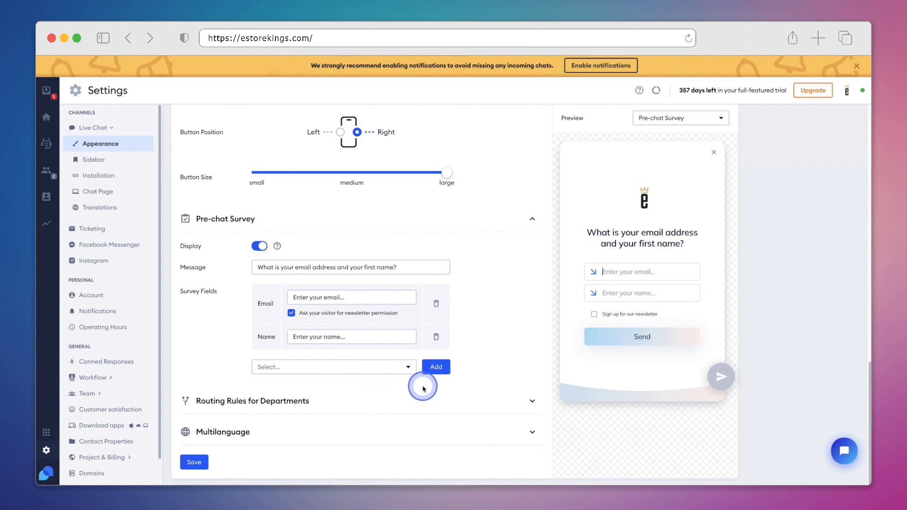
pyautogui.moveTo(532, 402)
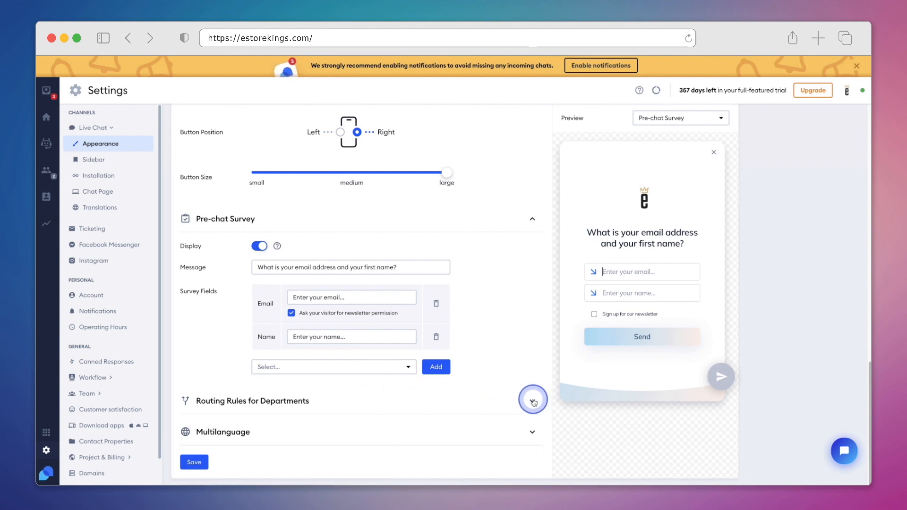
# Expand Routing Rules and Multilanguage, and switch the preview to Online
pyautogui.click(532, 402)
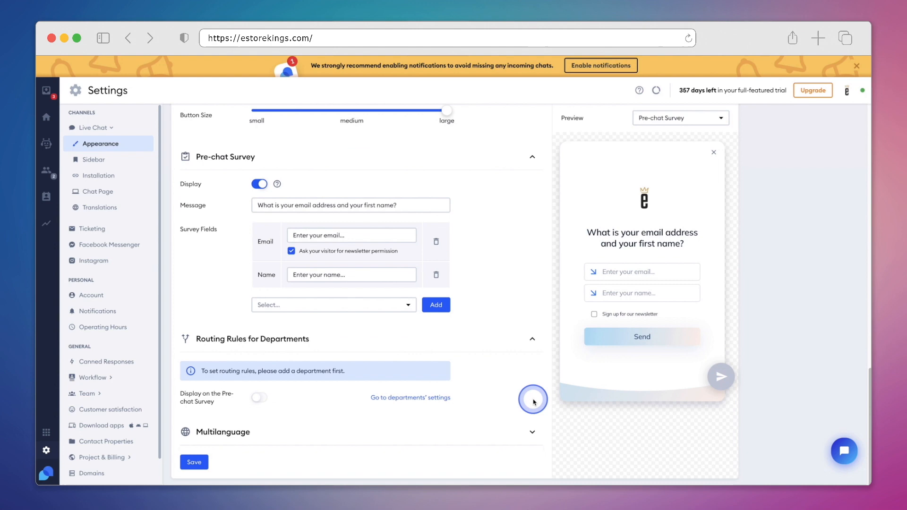
pyautogui.moveTo(528, 429)
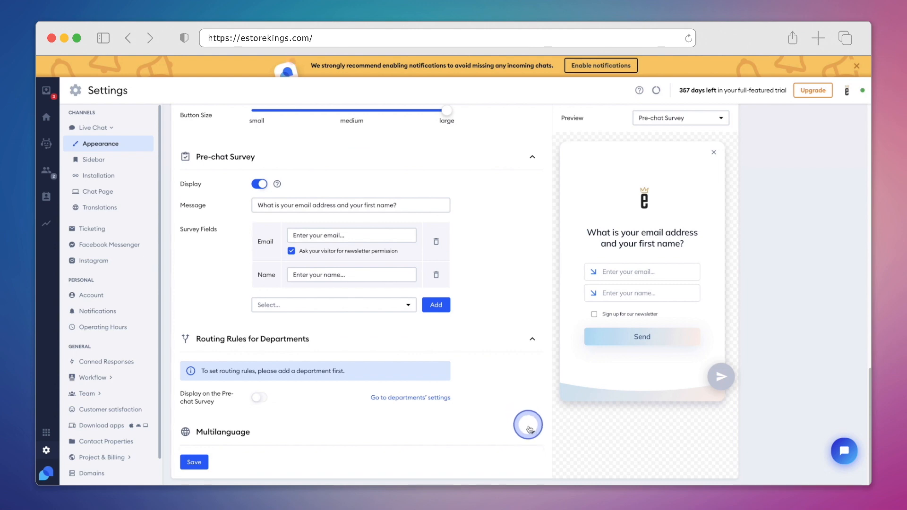
pyautogui.scroll(-3)
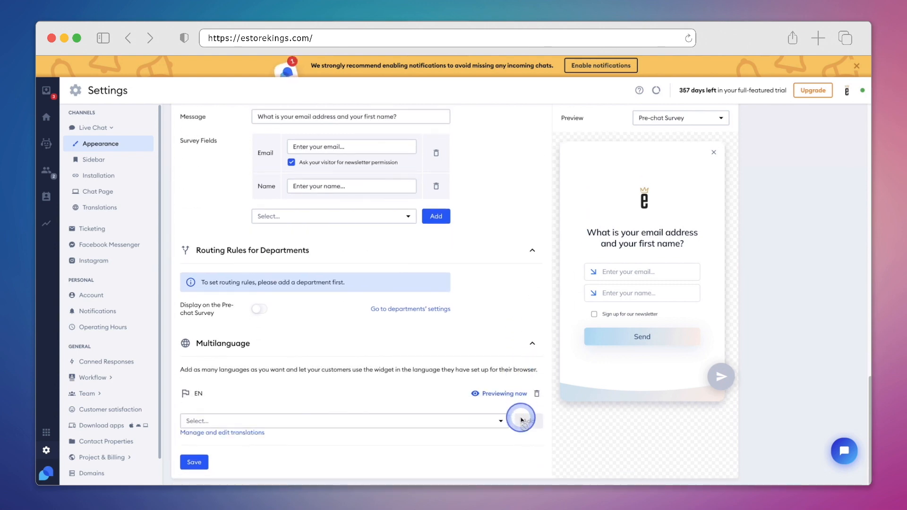
pyautogui.click(681, 118)
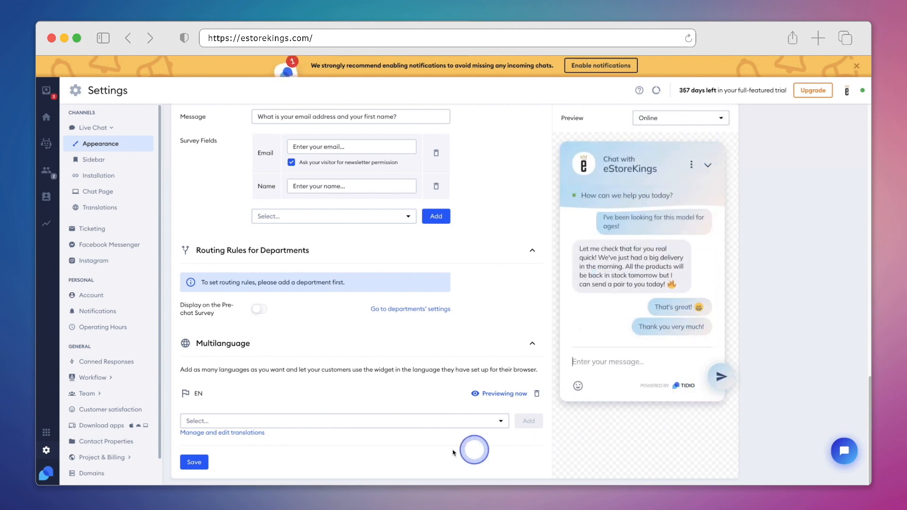
pyautogui.click(194, 462)
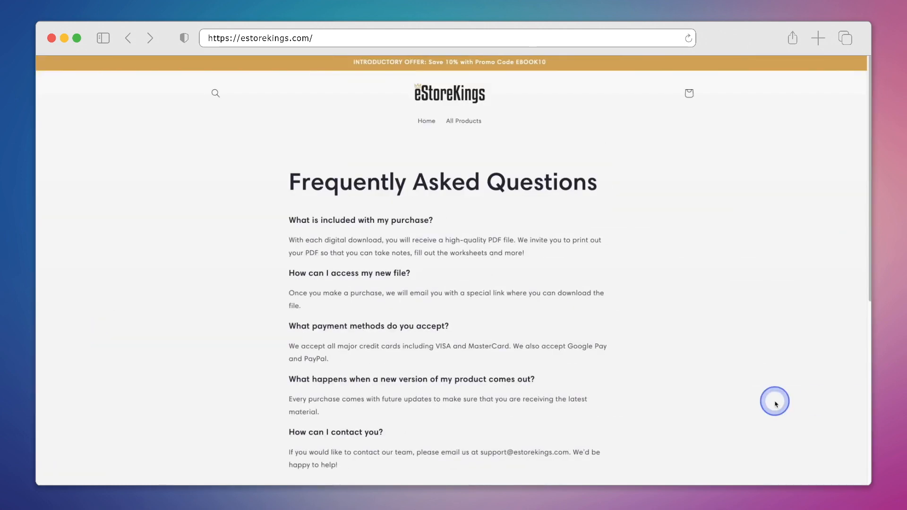
pyautogui.moveTo(735, 341)
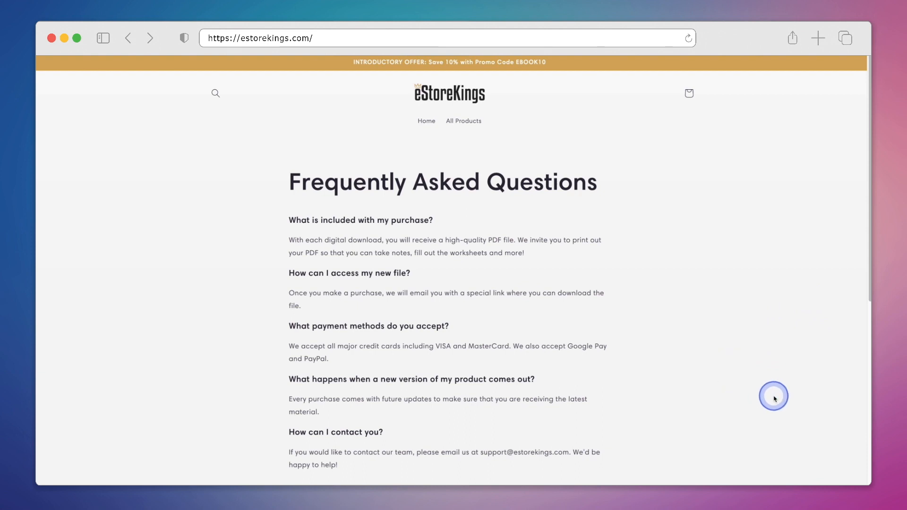
pyautogui.moveTo(577, 351)
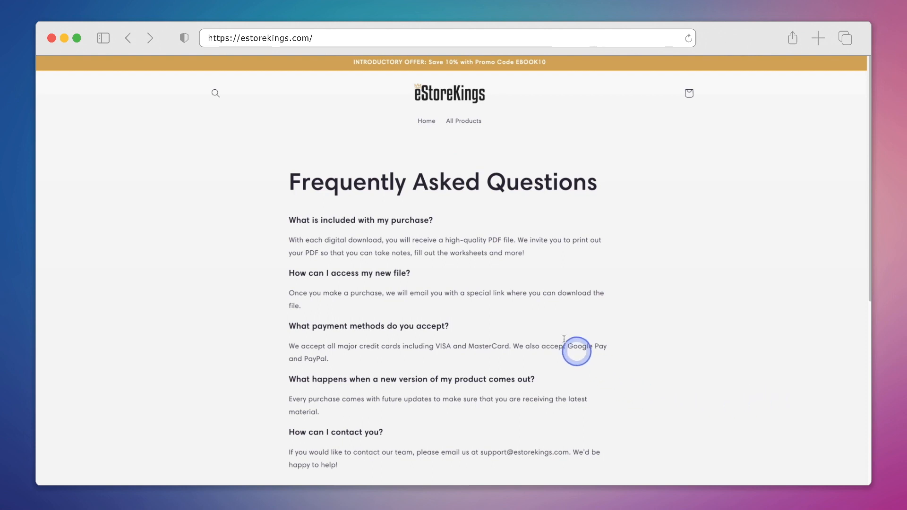
# From the store home page, open the live chat and send a 'Hey Derek' thank-you message
pyautogui.click(426, 121)
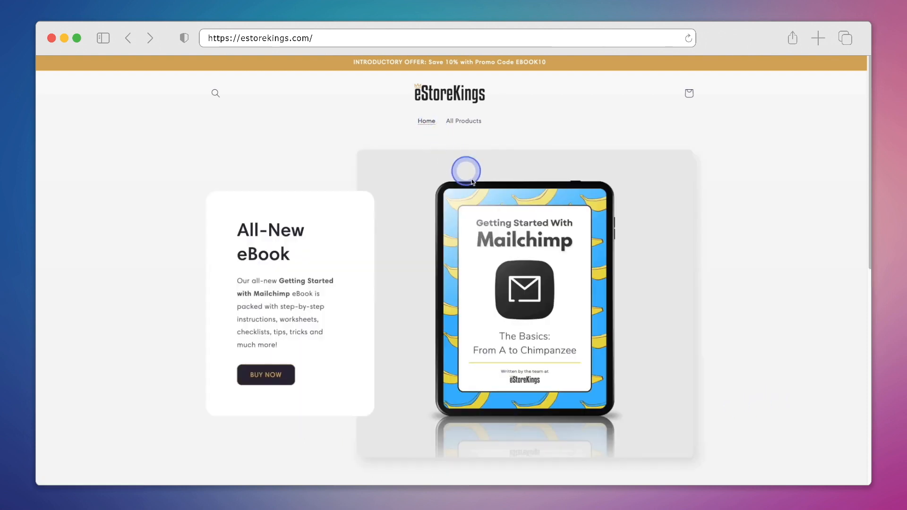
pyautogui.click(540, 402)
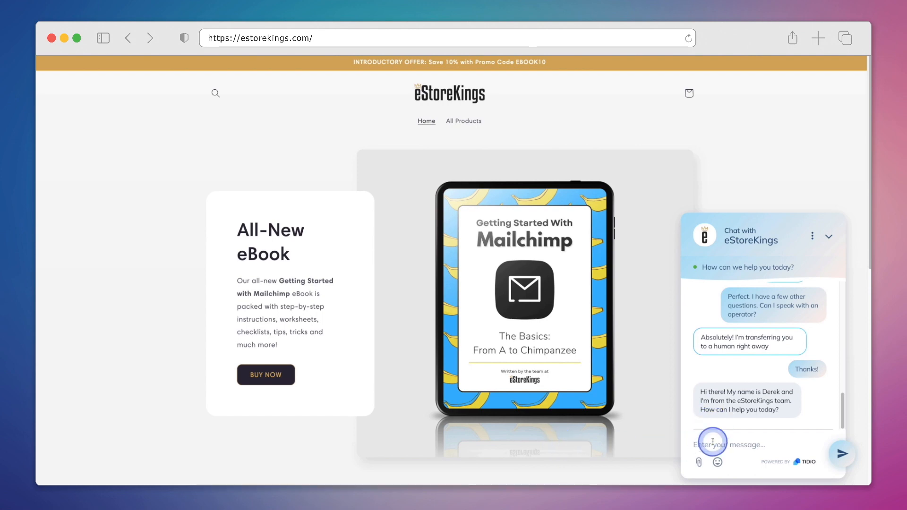
pyautogui.write('Hey Derek')
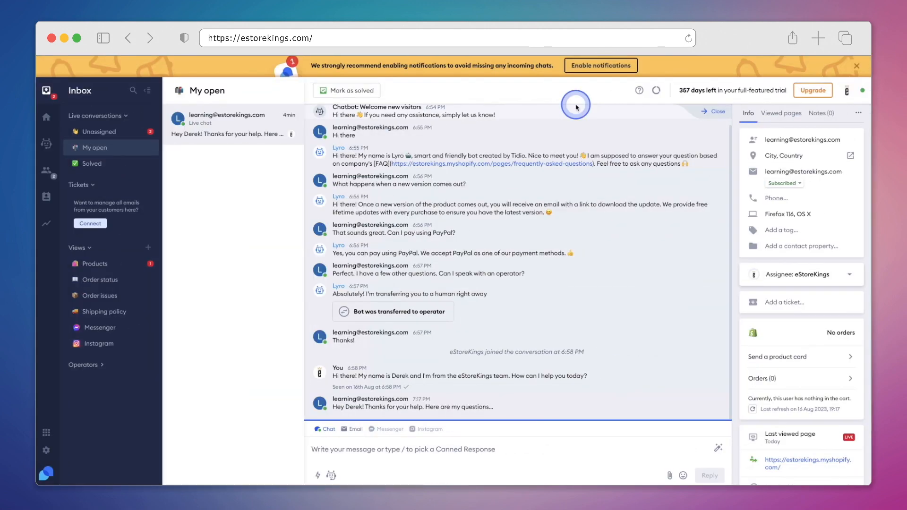
pyautogui.moveTo(566, 139)
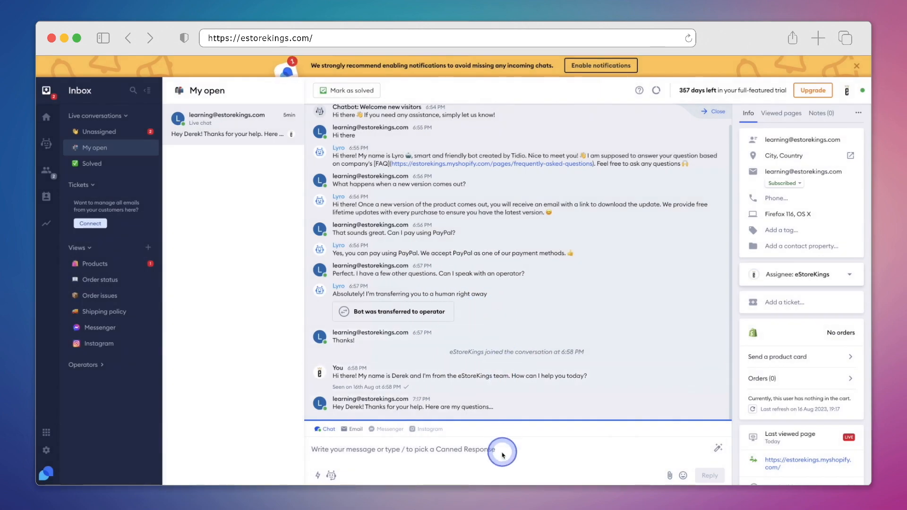
# Send an AI-assisted reply inviting questions and offering to share the store's most recent product
pyautogui.write('Please share your questions.')
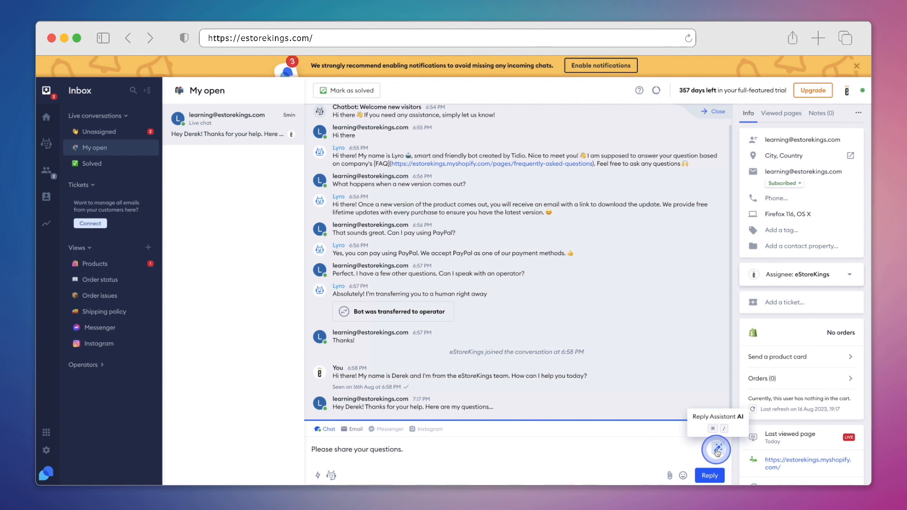
pyautogui.click(716, 450)
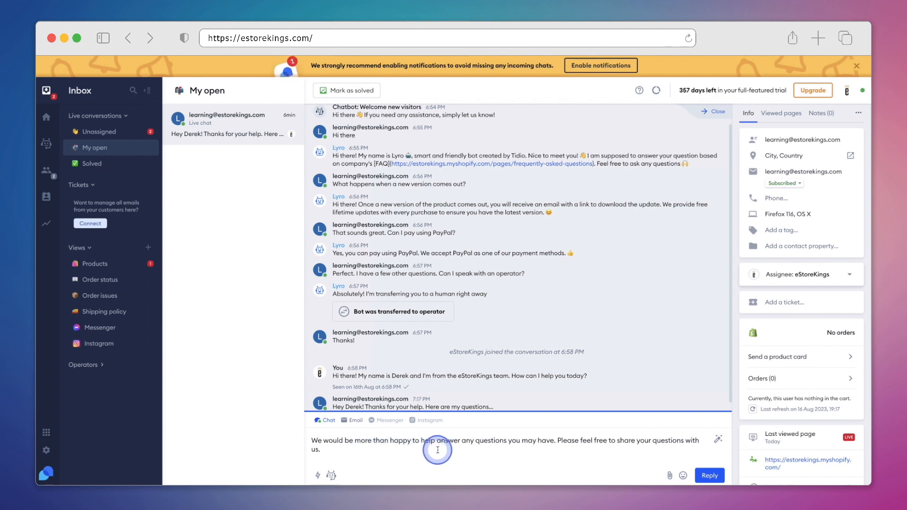
pyautogui.write("In the meantime, I'l")
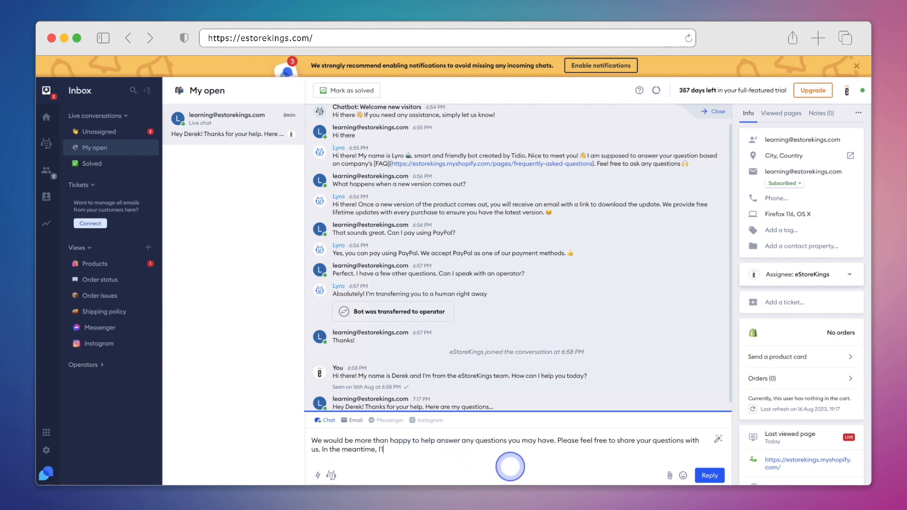
pyautogui.write('d like to share our most recent product with you. I hope you like it!')
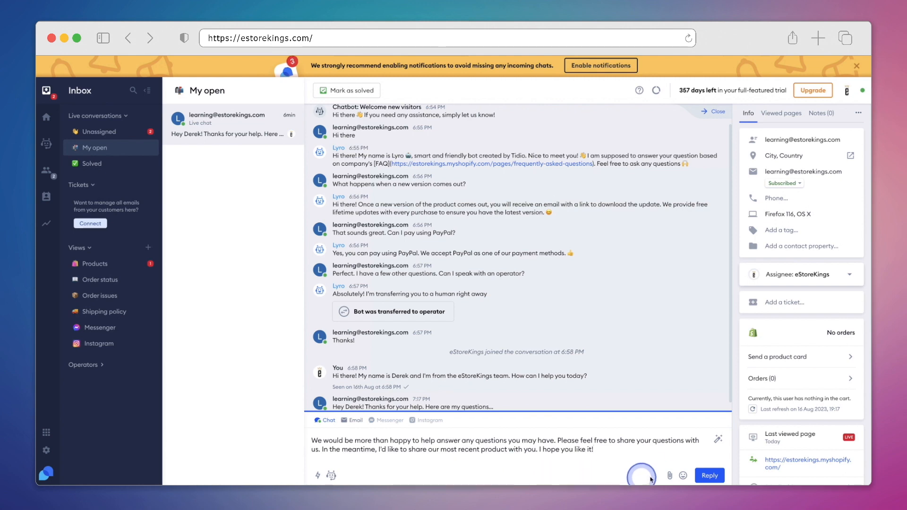
pyautogui.click(709, 475)
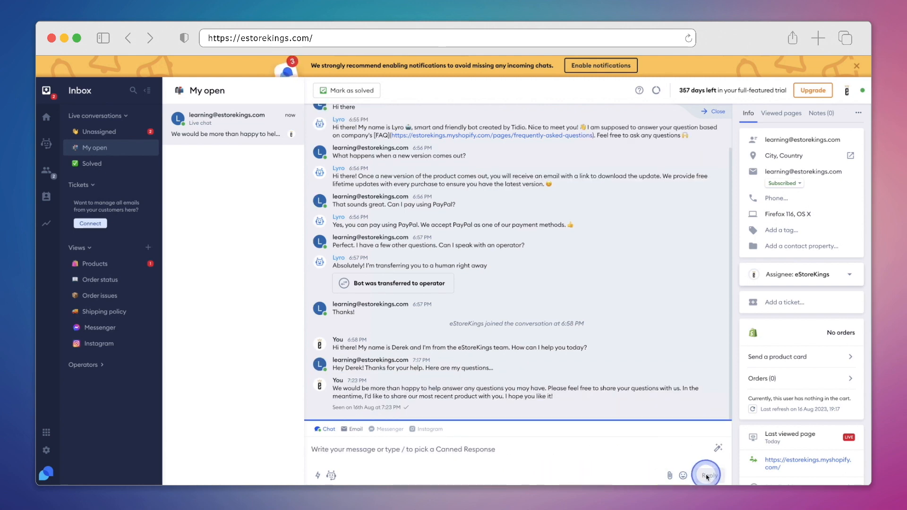
# Send the Getting Started with Mailchimp eBook product card to the customer
pyautogui.click(705, 475)
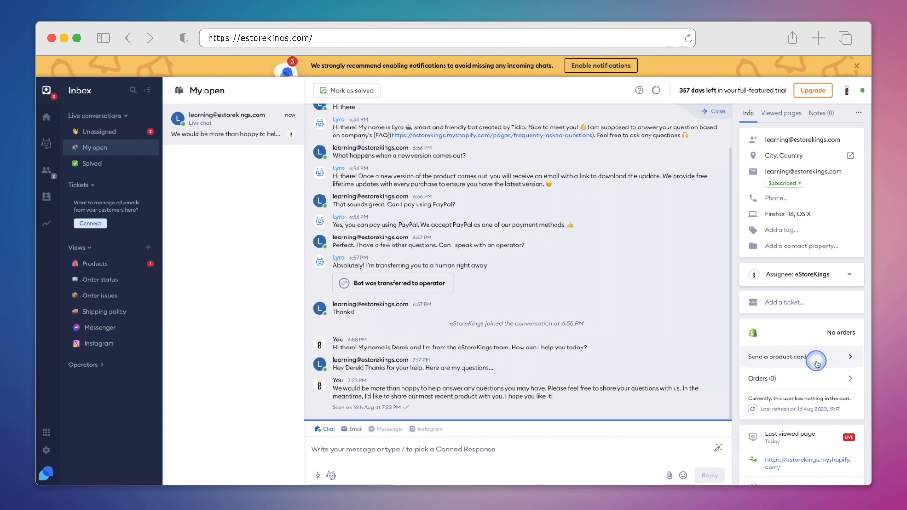
pyautogui.click(778, 357)
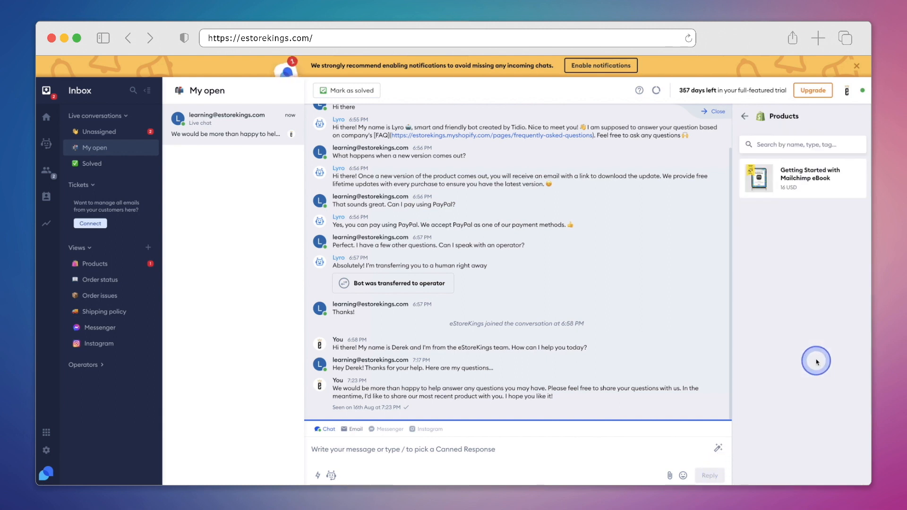
pyautogui.moveTo(804, 178)
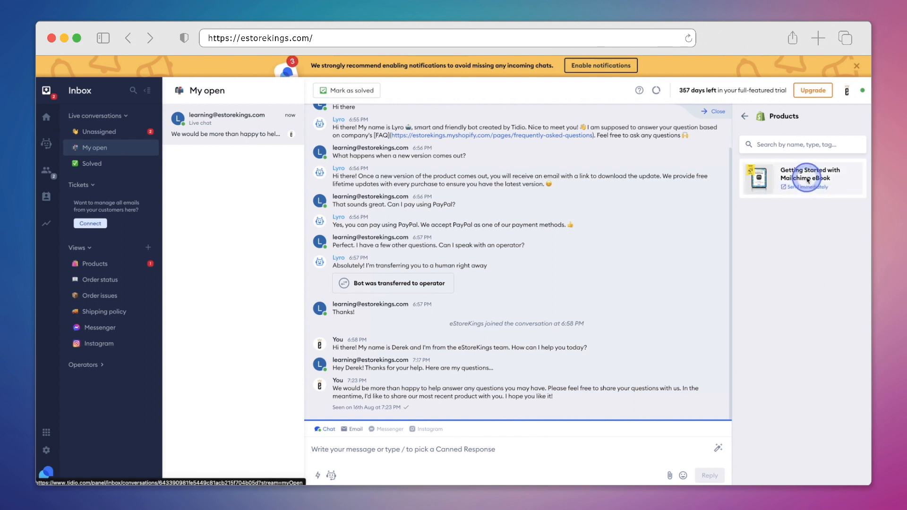
pyautogui.click(805, 187)
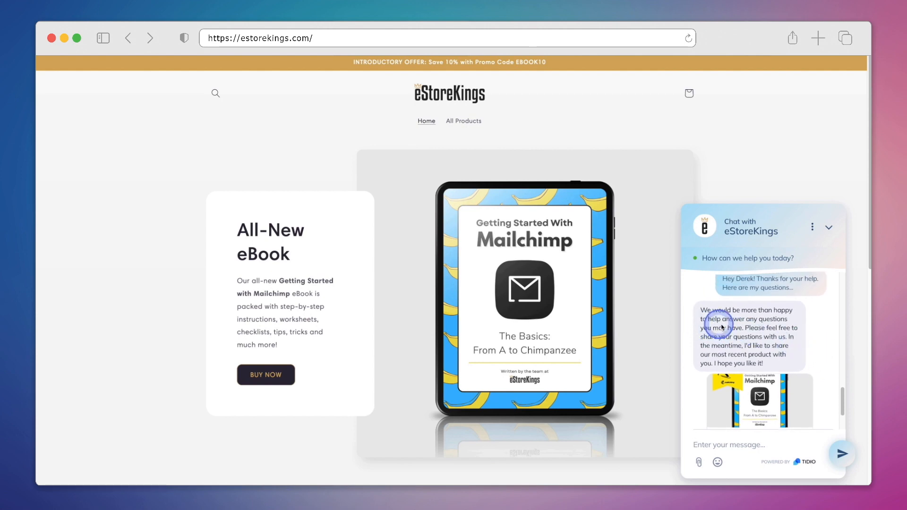
# Open the shared eBook's product page and reply 'That's fantastic and super helpful!'
pyautogui.doubleClick(723, 320)
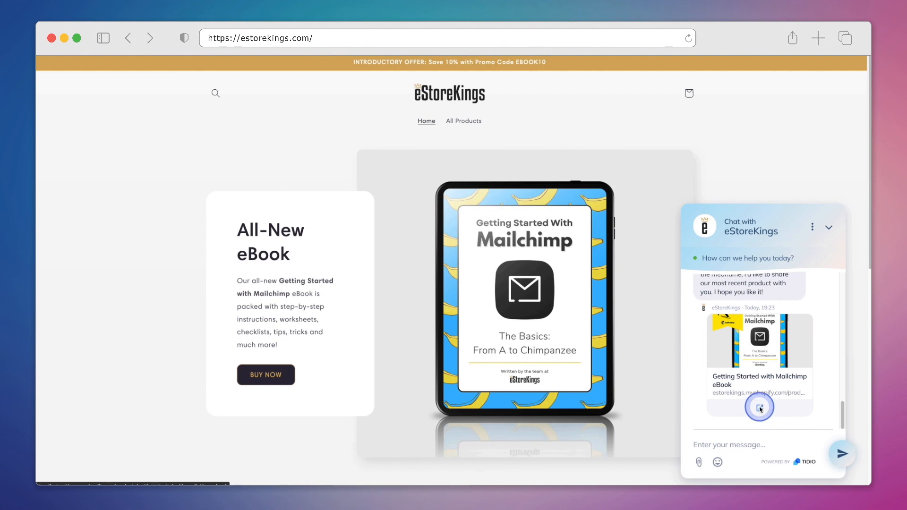
pyautogui.click(760, 408)
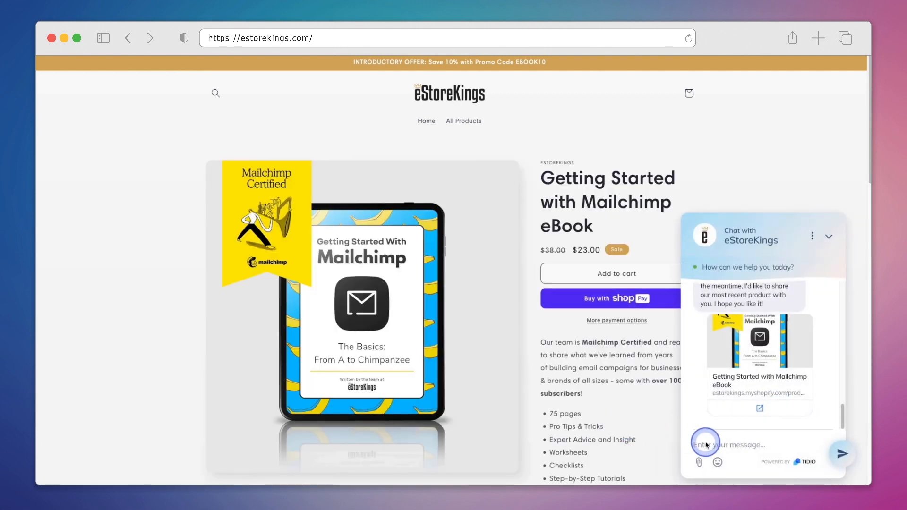
pyautogui.write("That's")
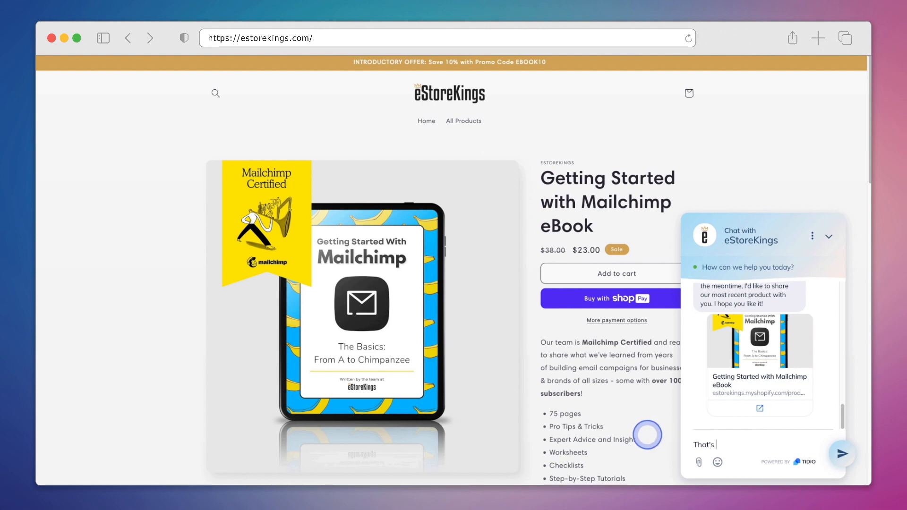
pyautogui.write('fantastic')
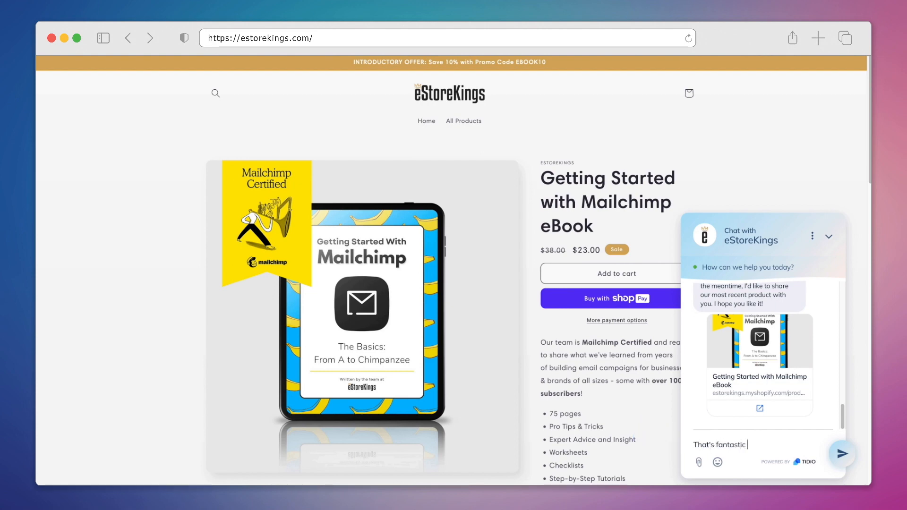
pyautogui.write('and super helpf')
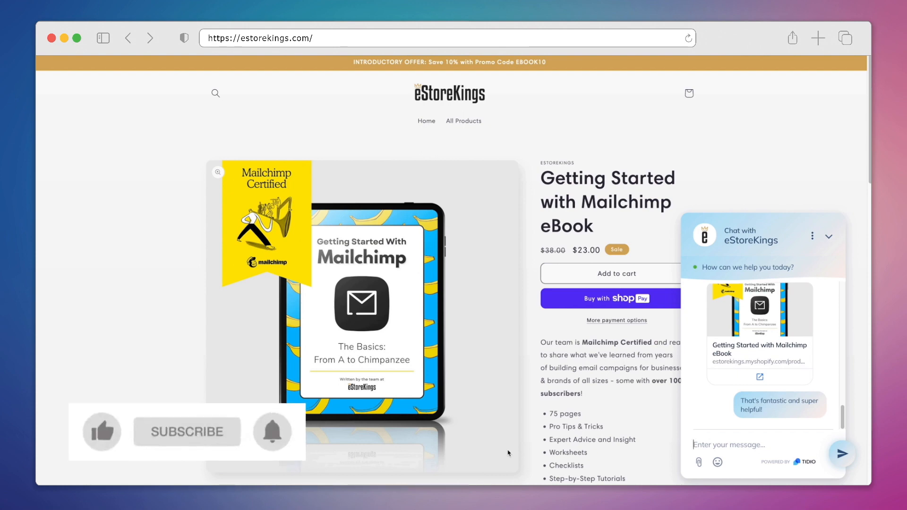
pyautogui.click(103, 431)
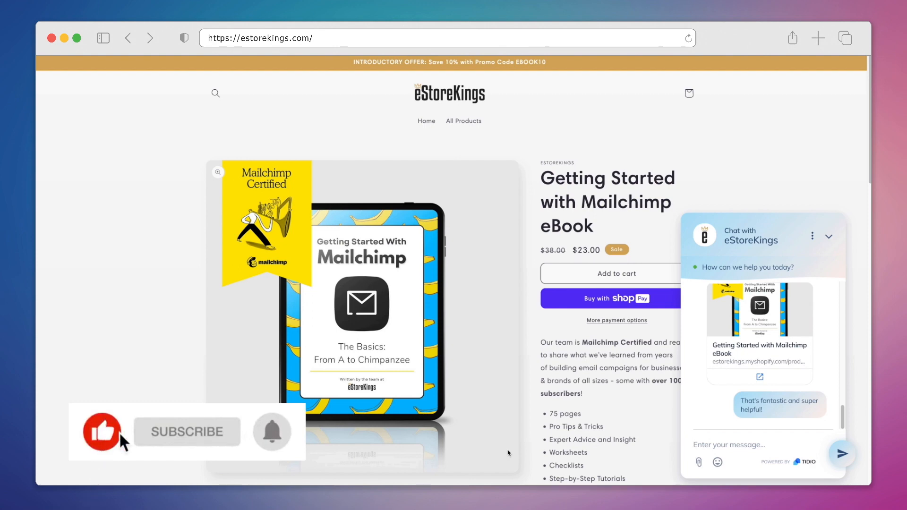
pyautogui.click(186, 431)
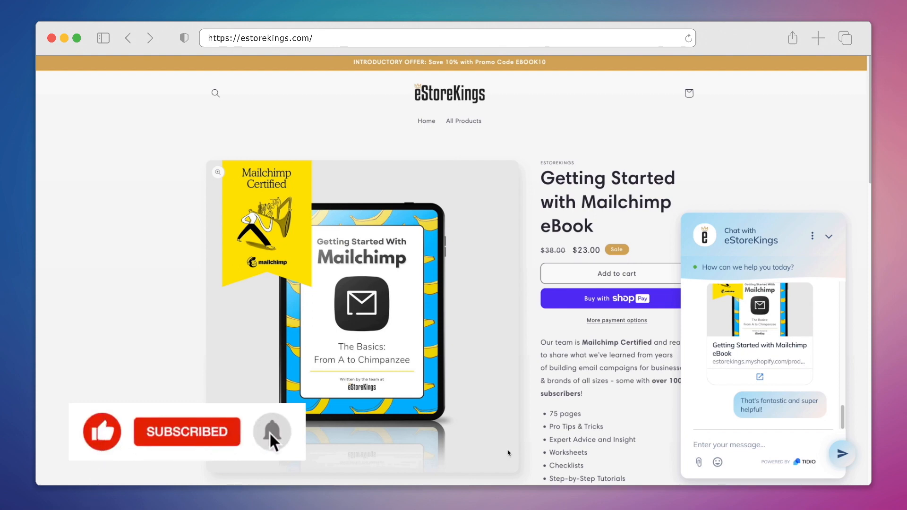